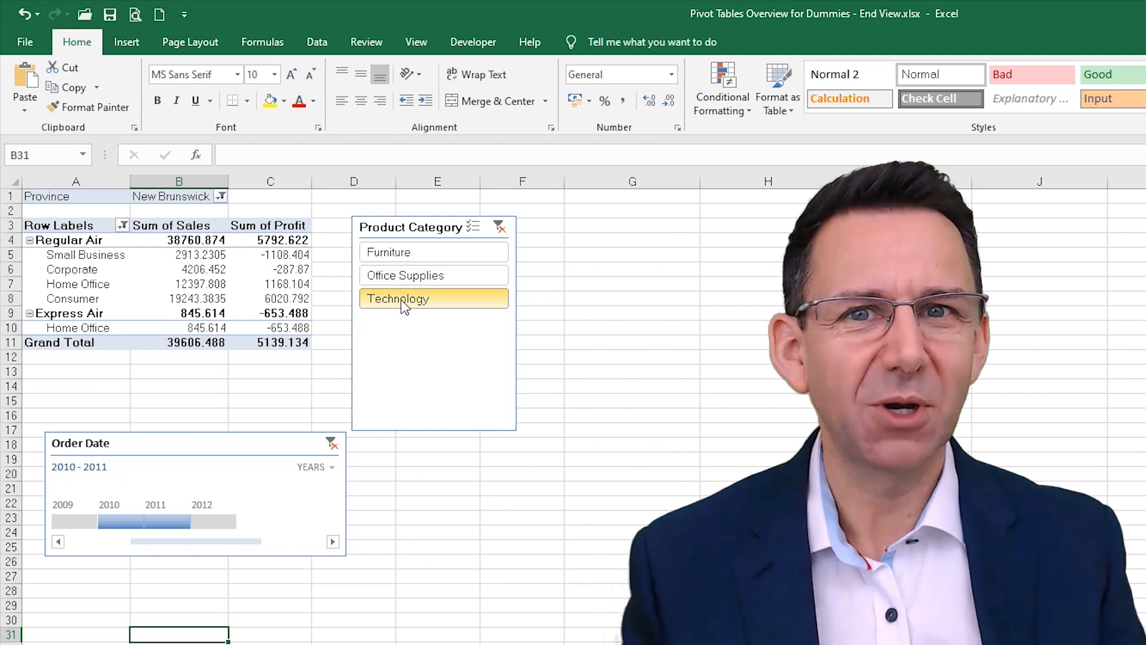
Clear the Customer Segment slicer, keep every ship mode, and group the Order Date timeline by quarters.
left_click(405, 275)
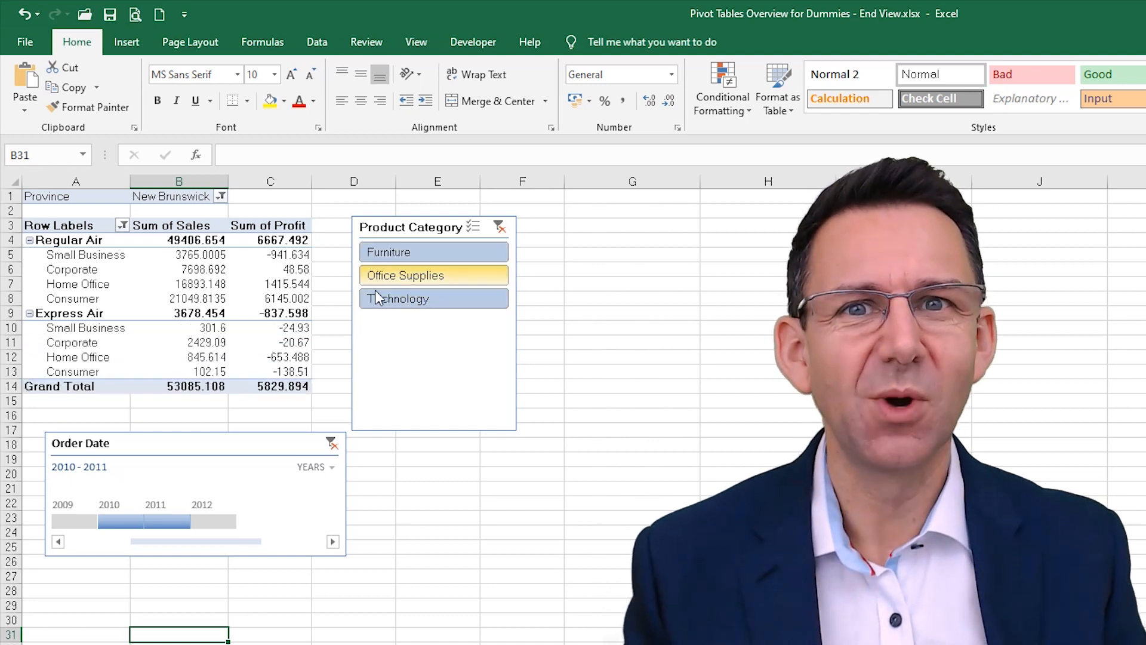
left_click(123, 225)
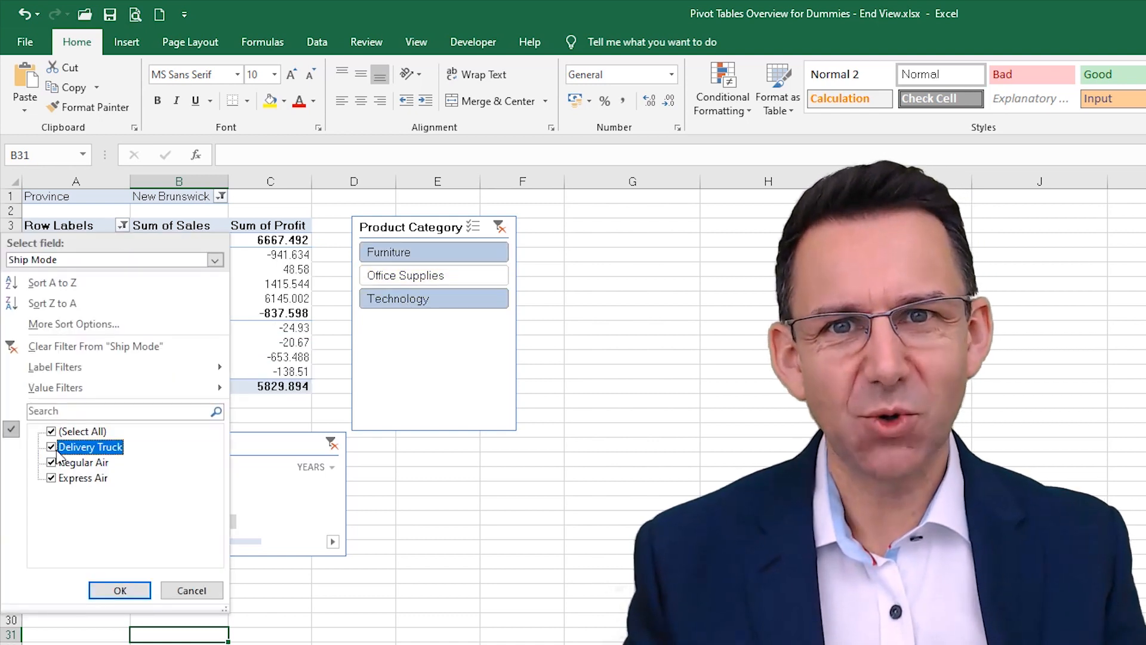
left_click(119, 590)
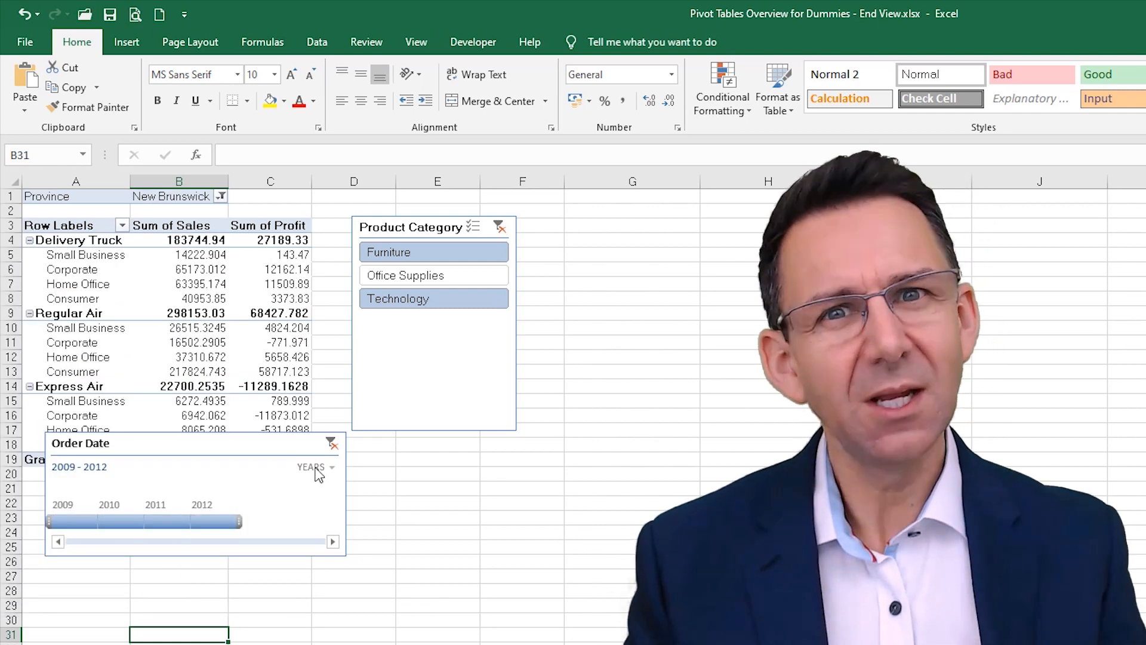
left_click(315, 466)
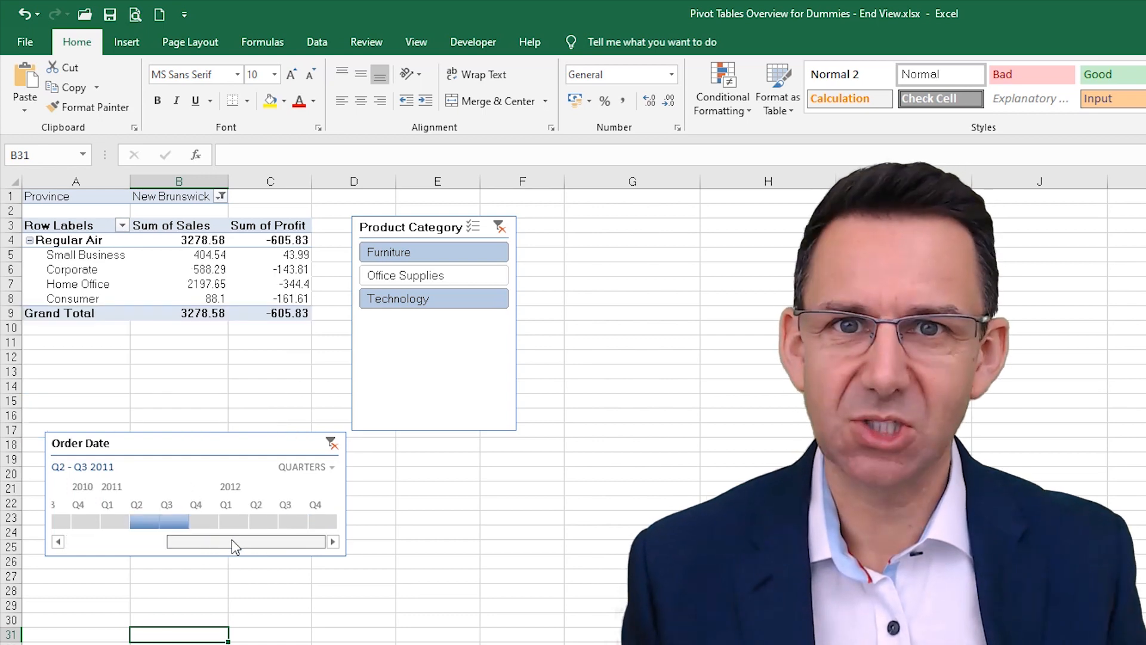
Filter the pivot to Office Supplies in the slicer and show all provinces.
left_click(434, 274)
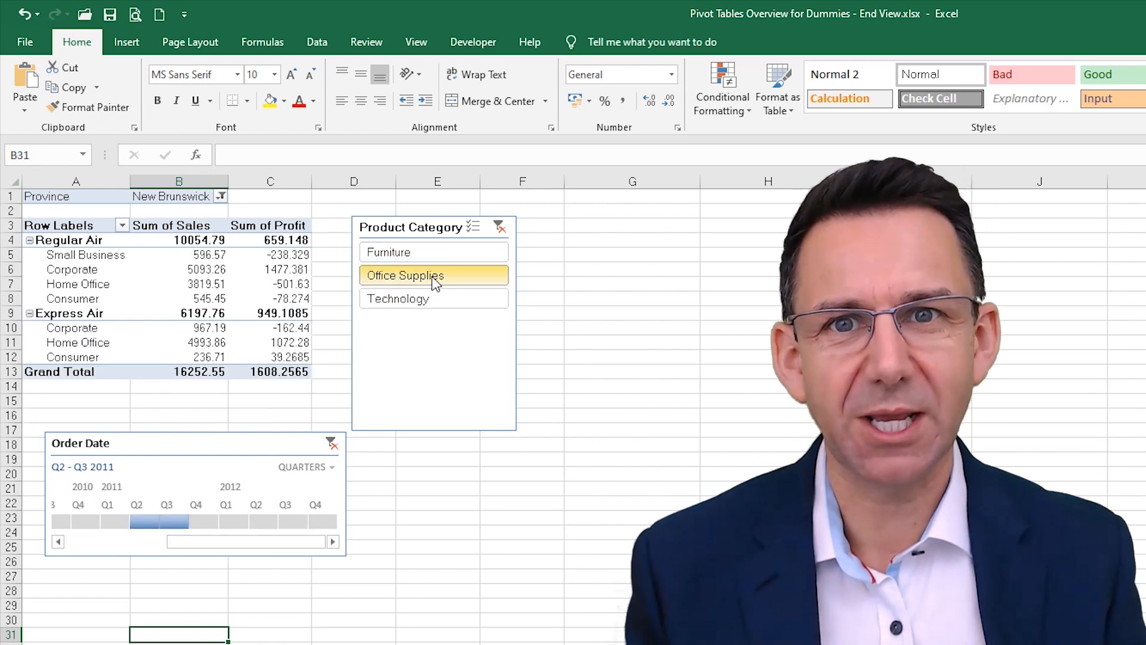
left_click(219, 196)
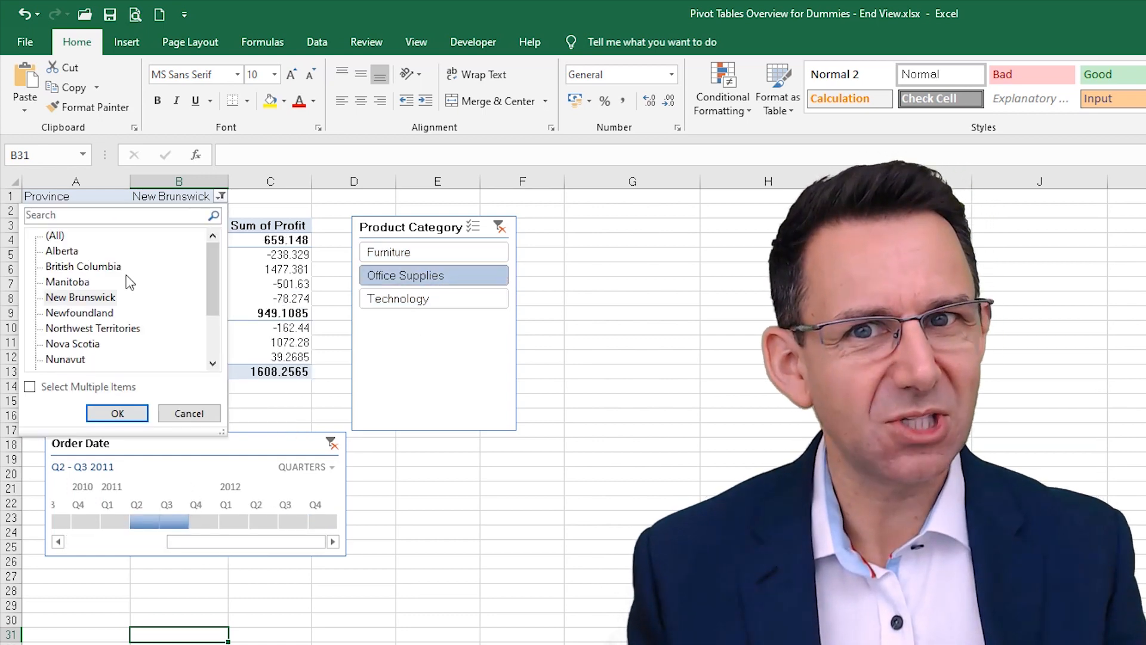
left_click(117, 413)
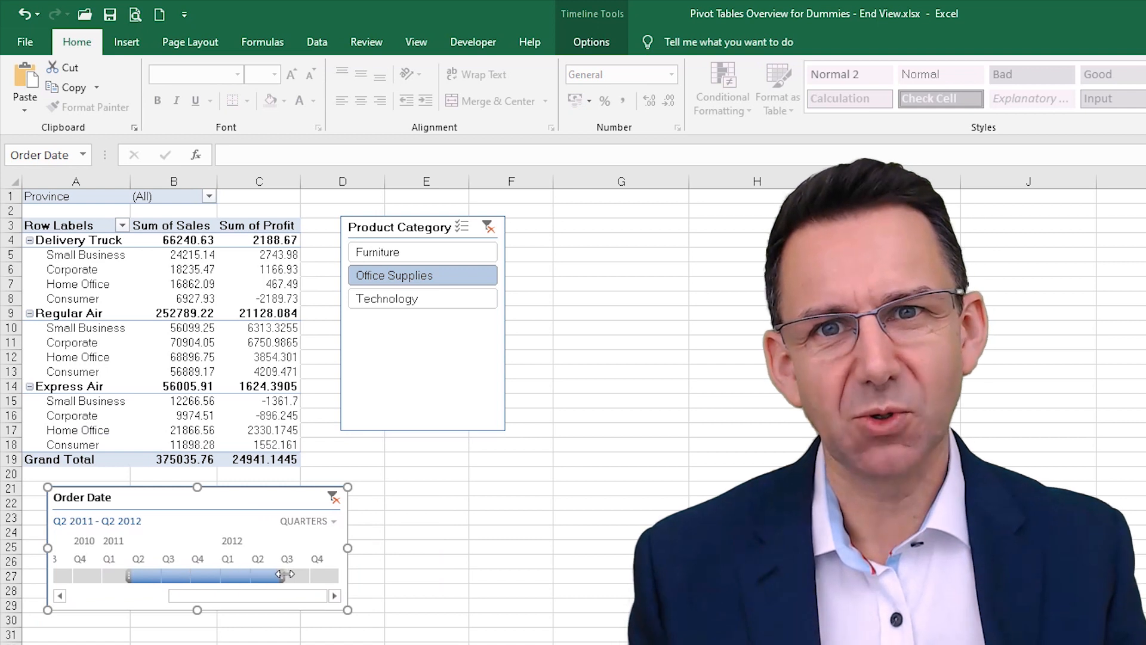
Regroup the timeline by months, then by years.
left_click(308, 521)
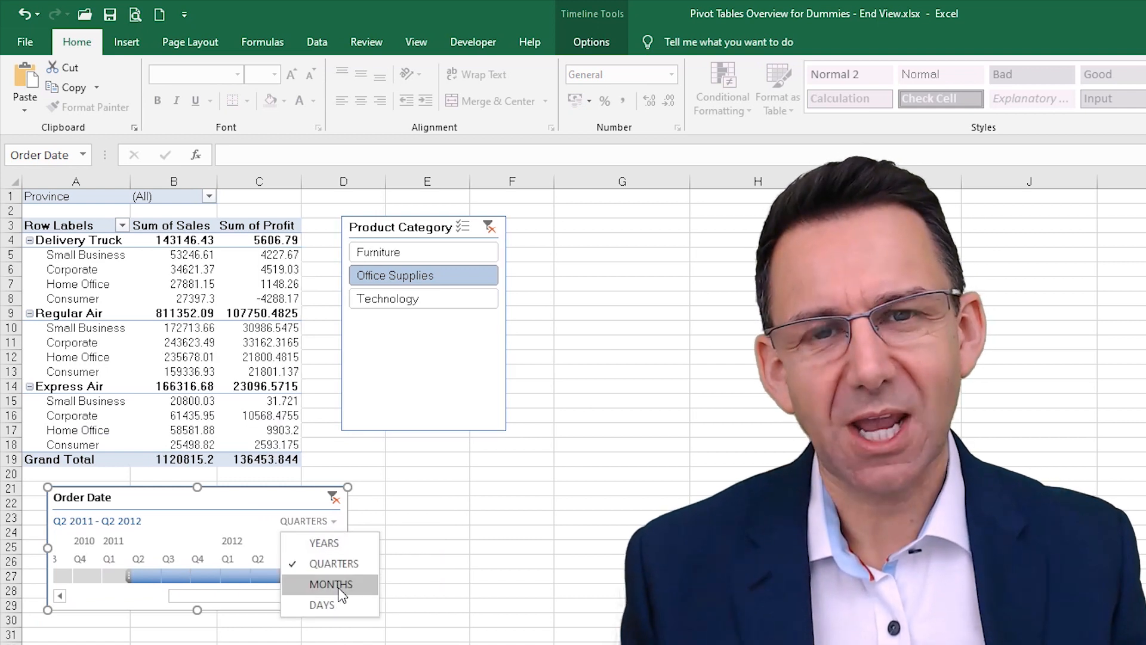
left_click(329, 584)
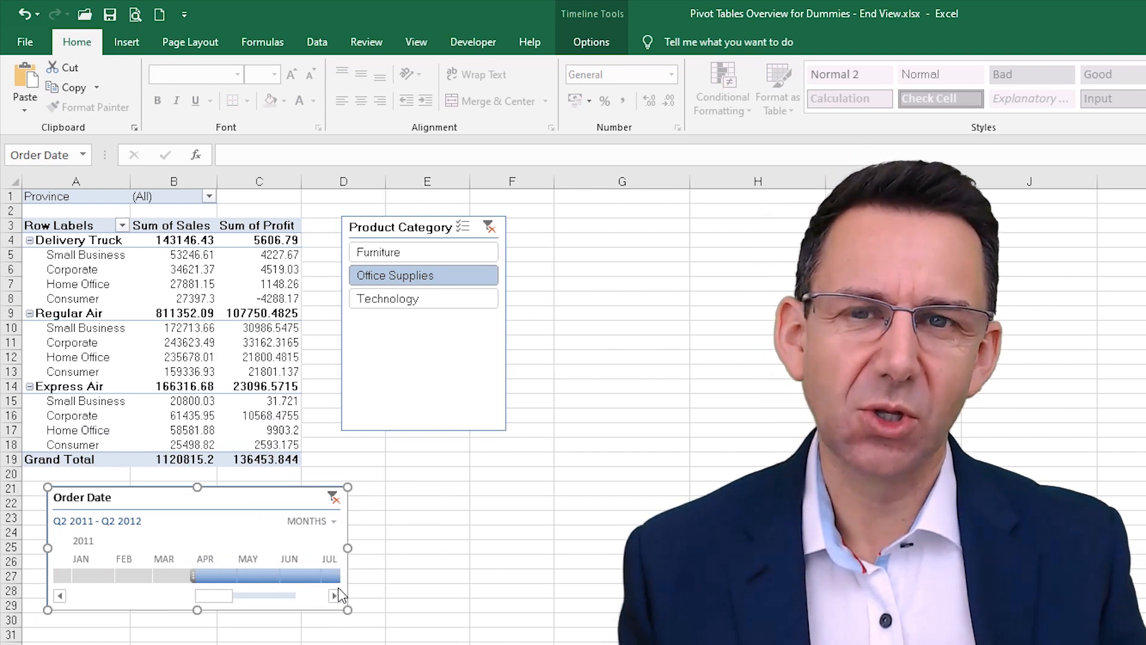
left_click(328, 520)
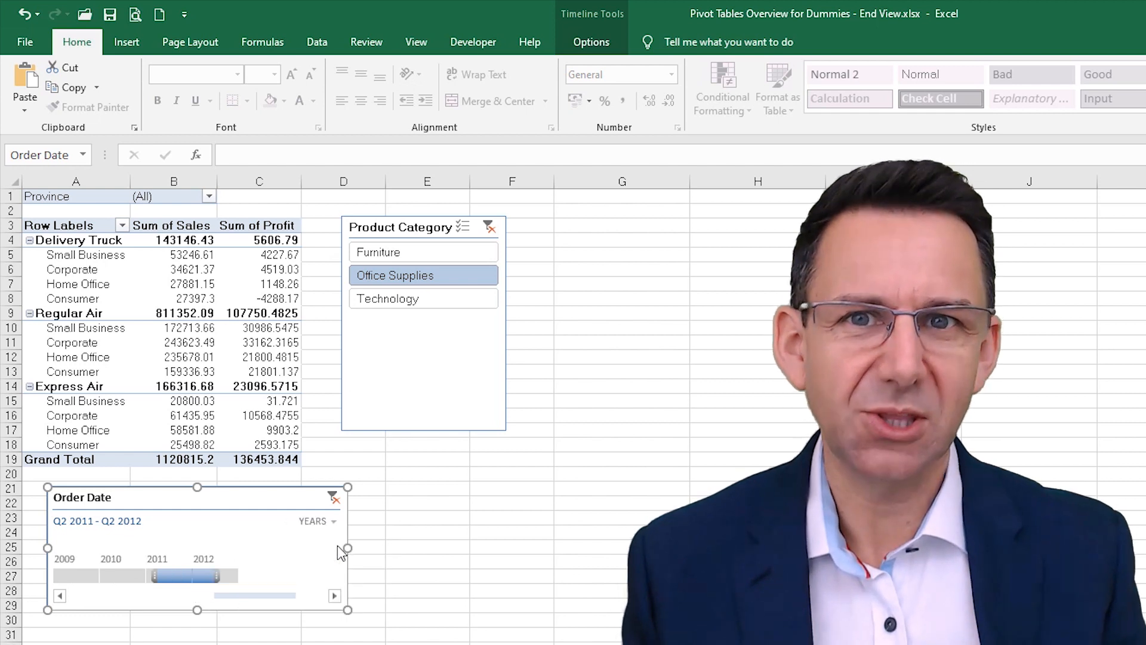
mouse_move(320, 577)
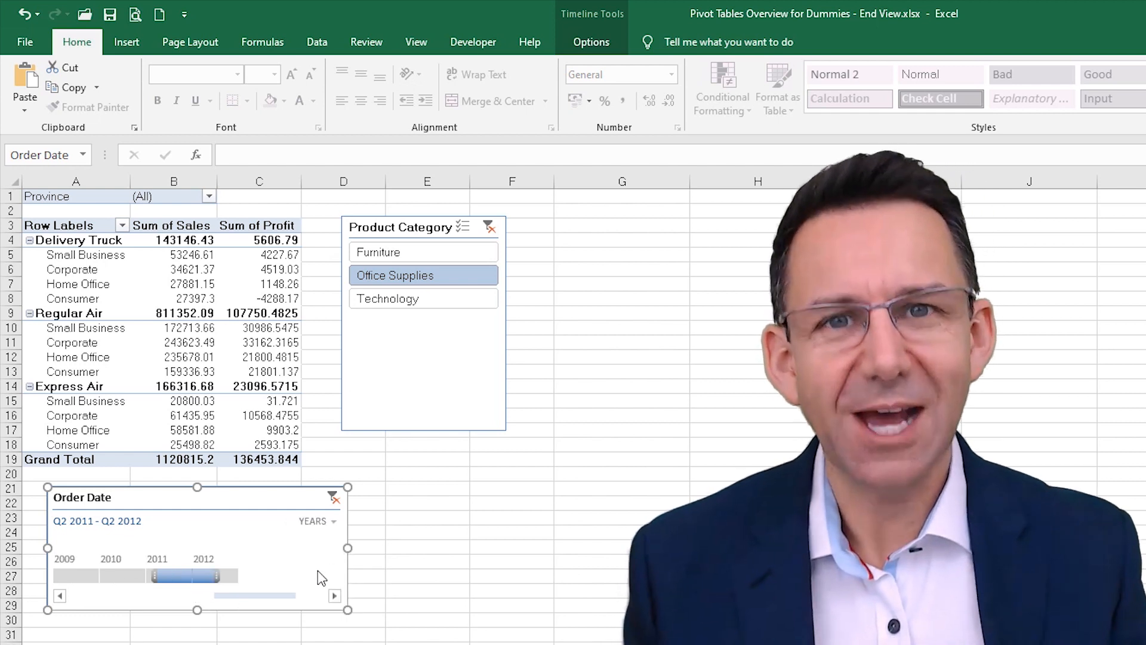
Exclude Express Air from the Ship Mode filter and start a Does Not Contain label filter.
left_click(122, 225)
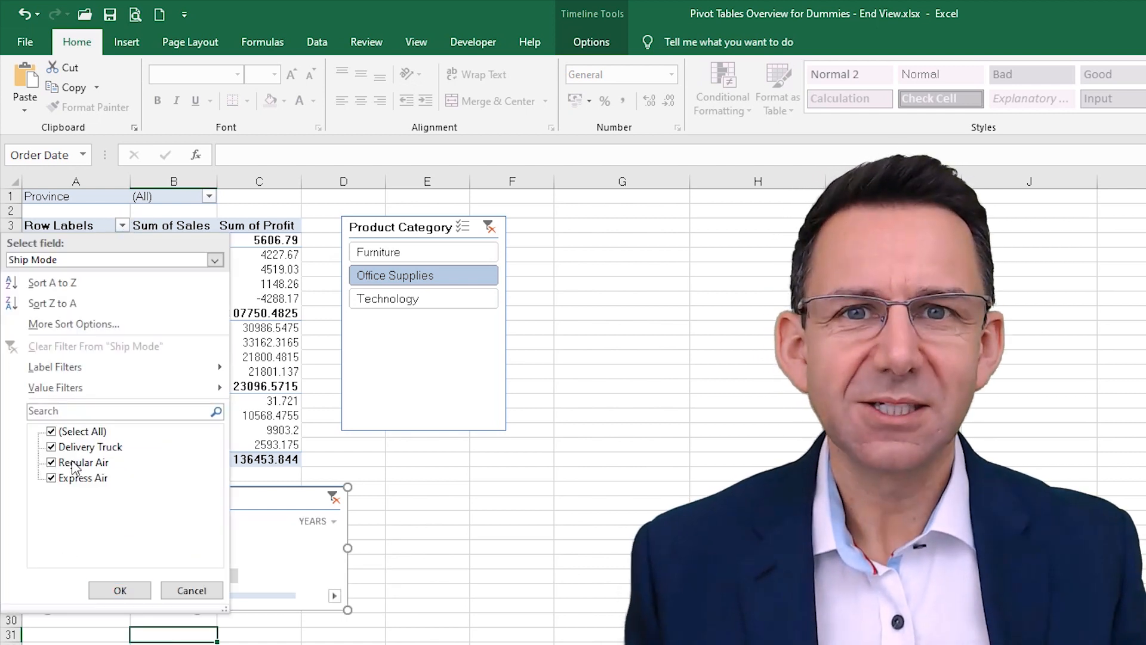
left_click(51, 460)
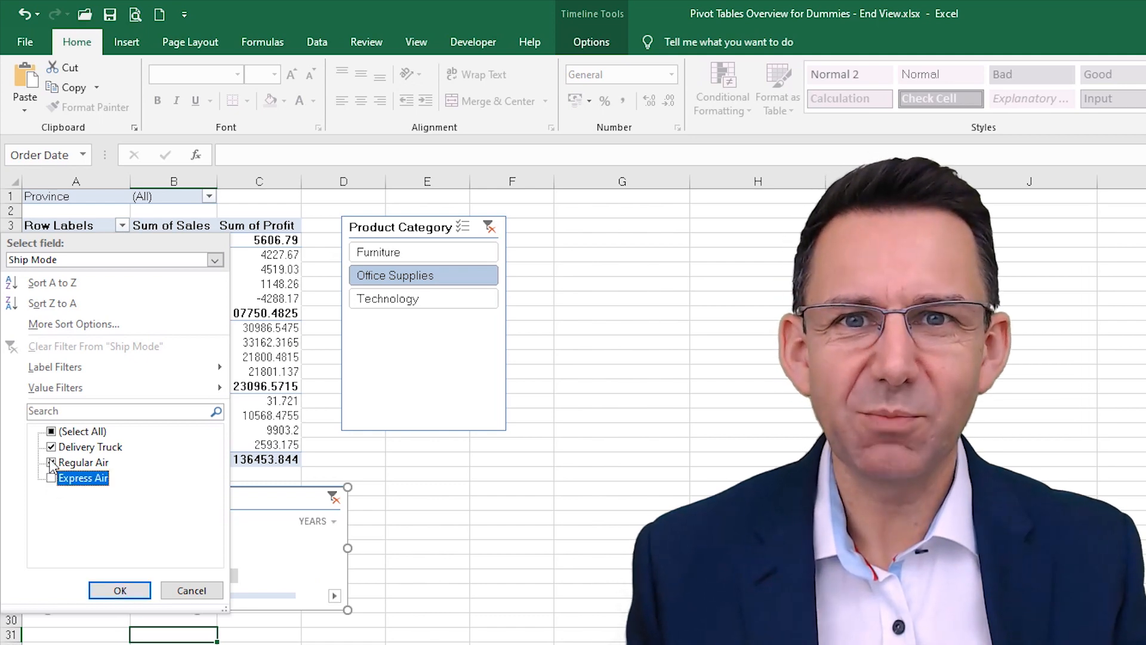
left_click(119, 590)
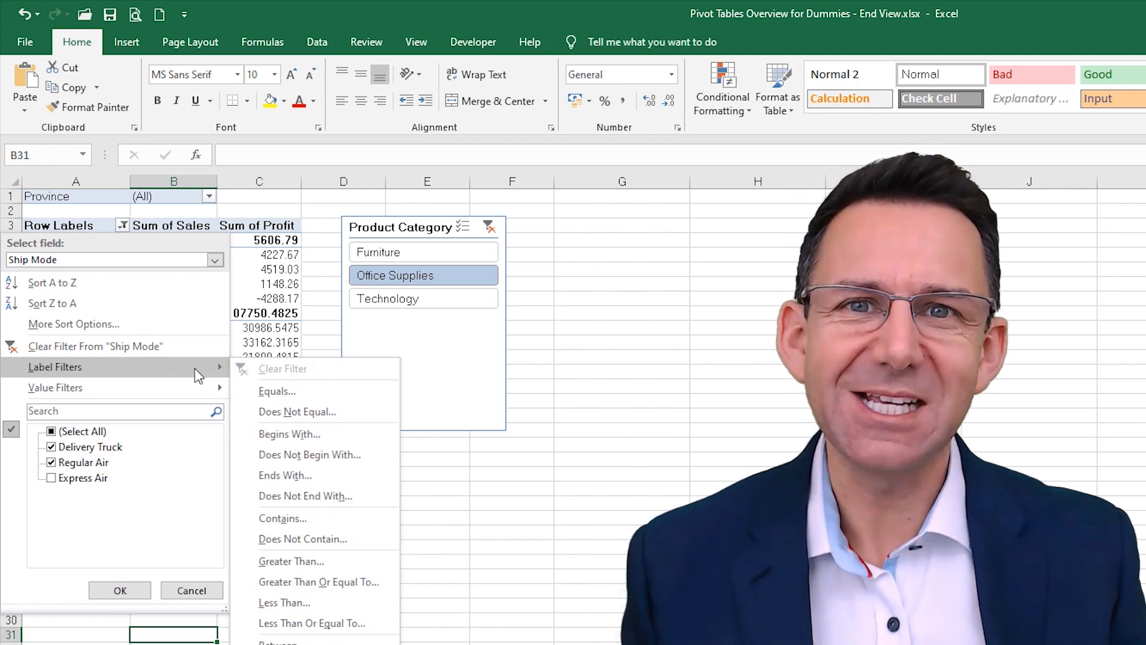
mouse_move(358, 538)
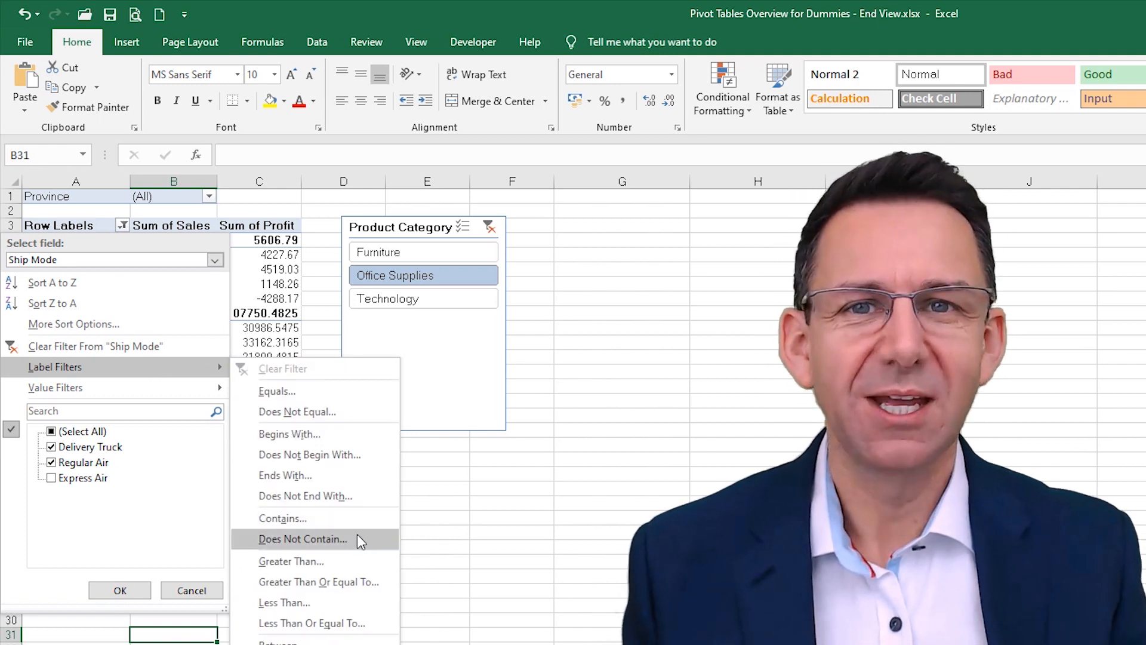
left_click(302, 538)
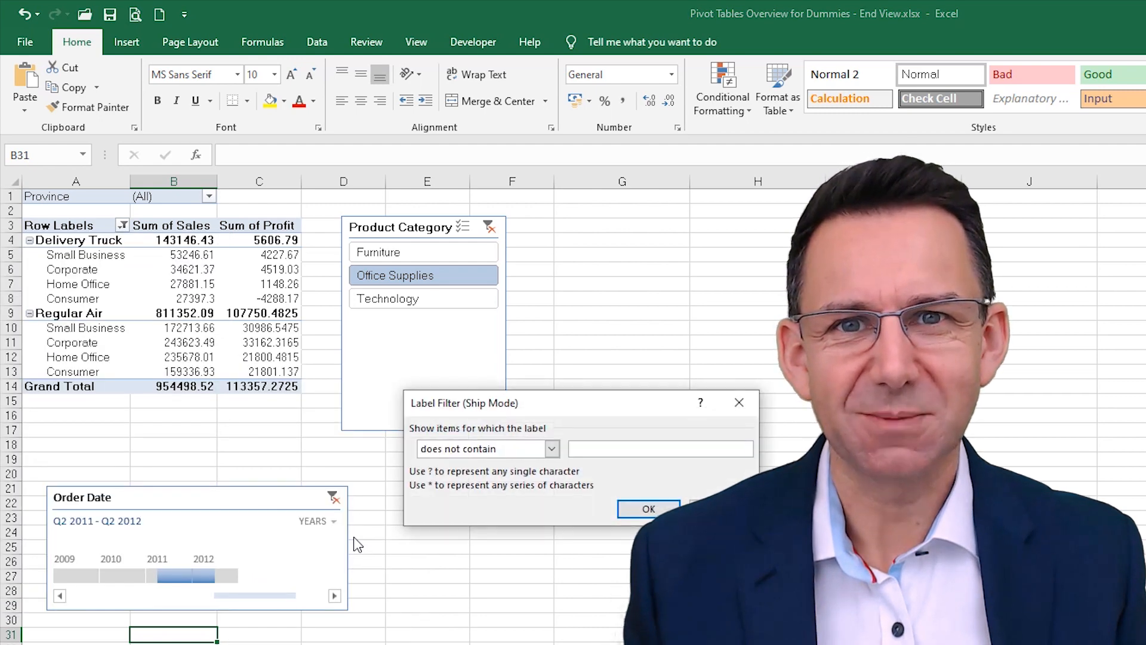
mouse_move(365, 534)
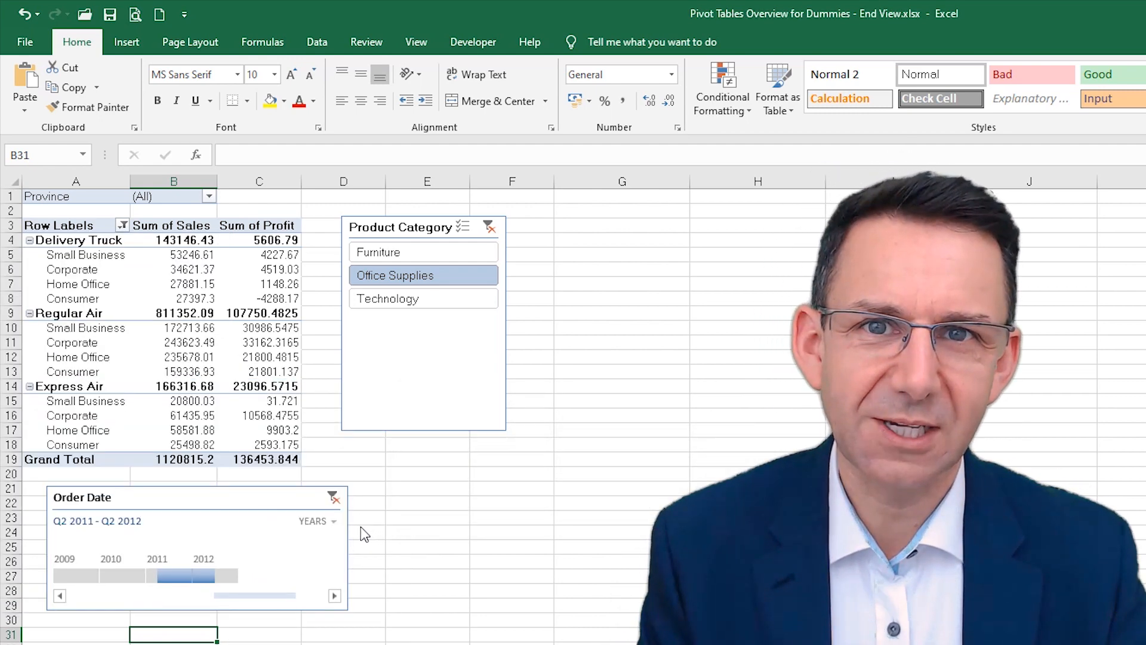
mouse_move(173, 437)
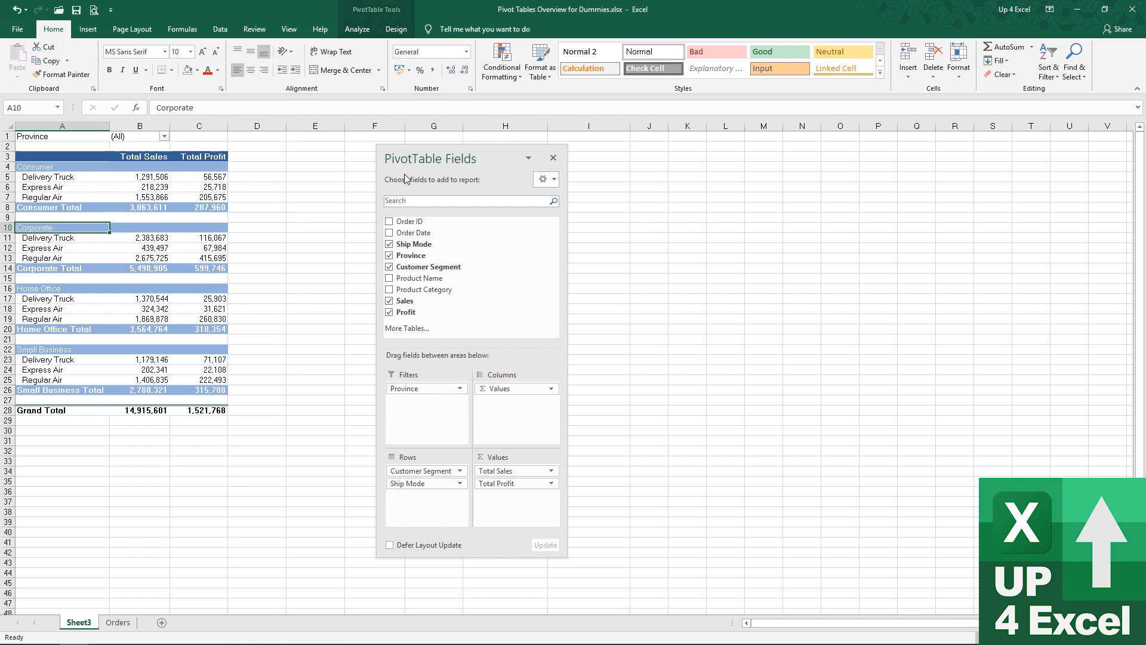
mouse_move(414, 323)
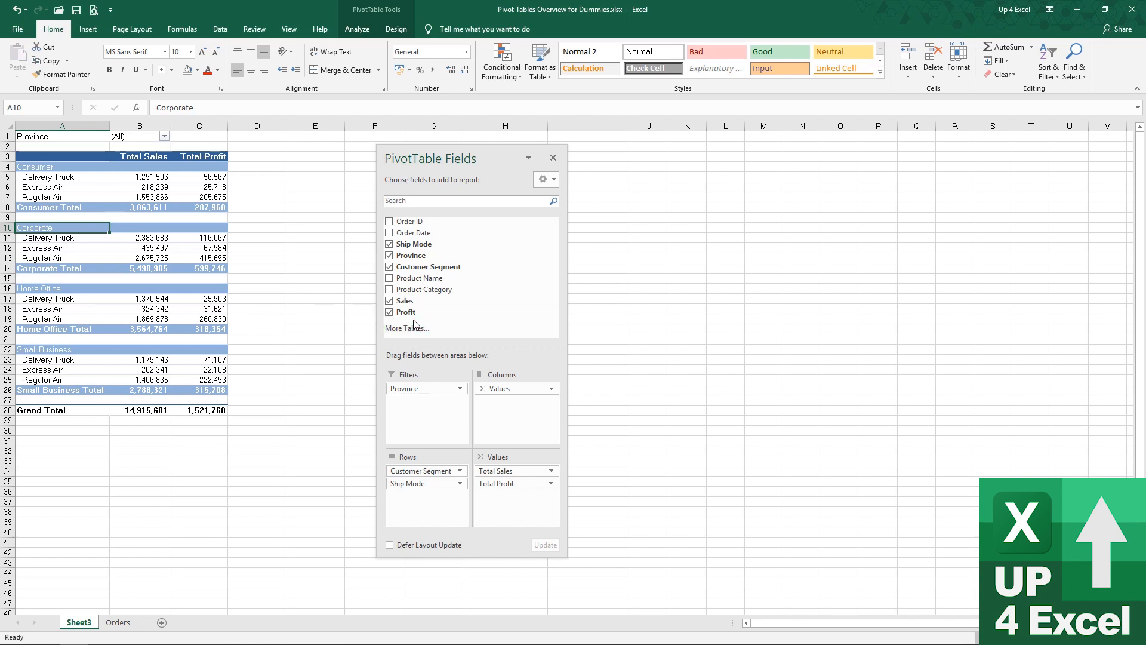
mouse_move(413, 243)
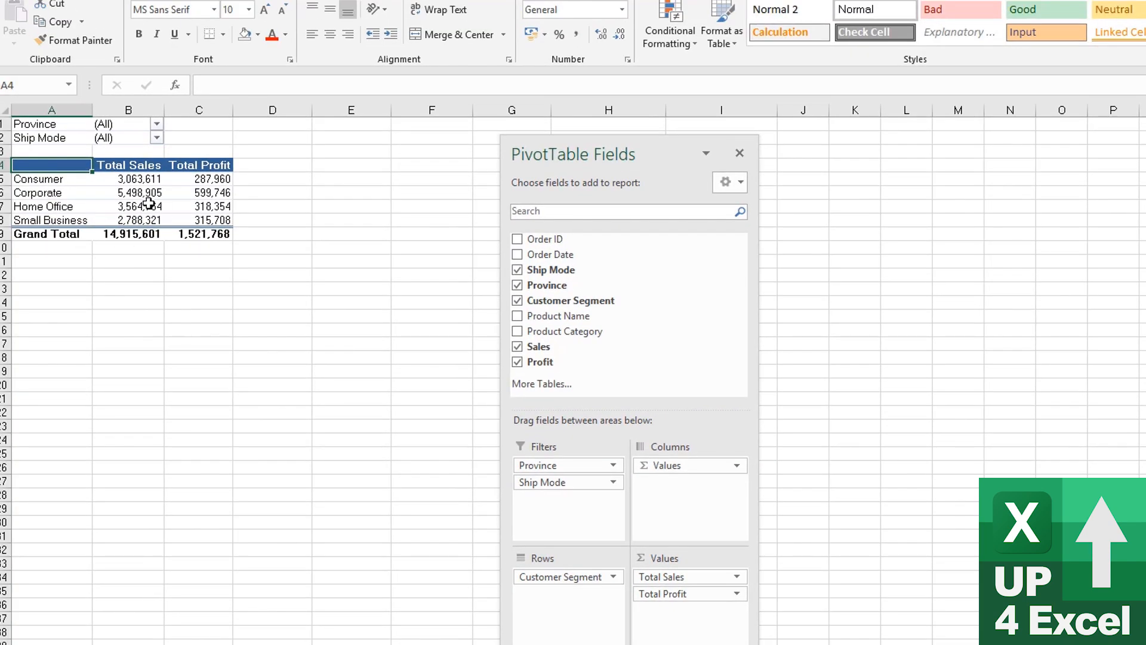
mouse_move(588, 450)
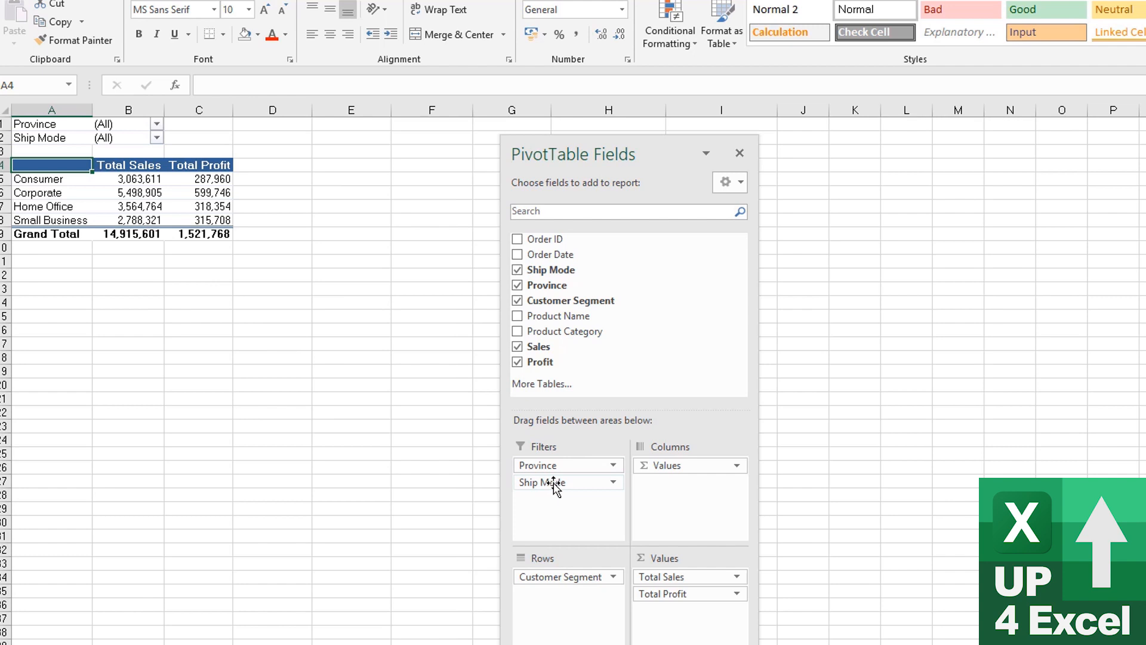
Undo moving Ship Mode into Filters so it returns to the Rows area.
key("ctrl+z")
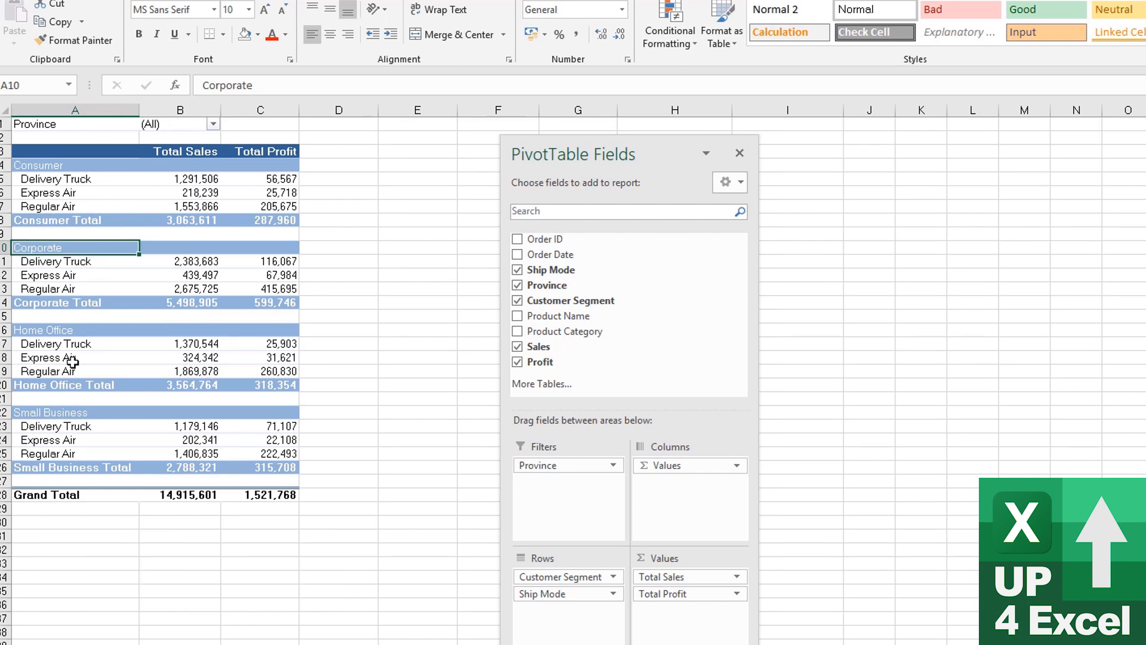
mouse_move(83, 161)
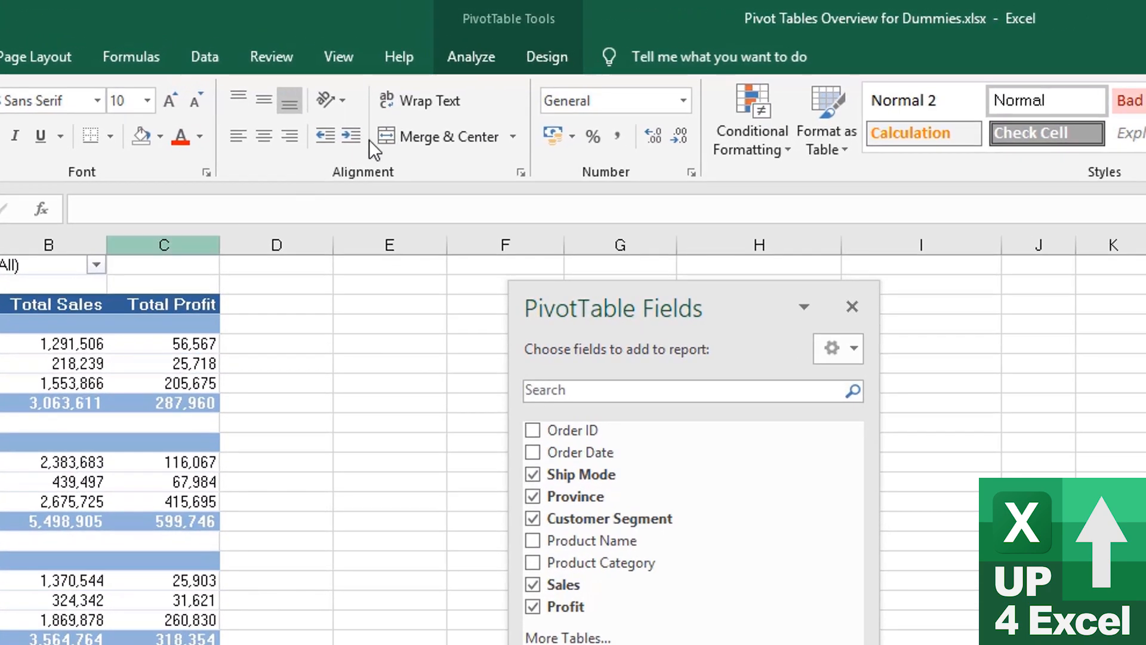
Show the PivotTable Analyze tools and review the Customer Segment filter list without changing it.
left_click(471, 56)
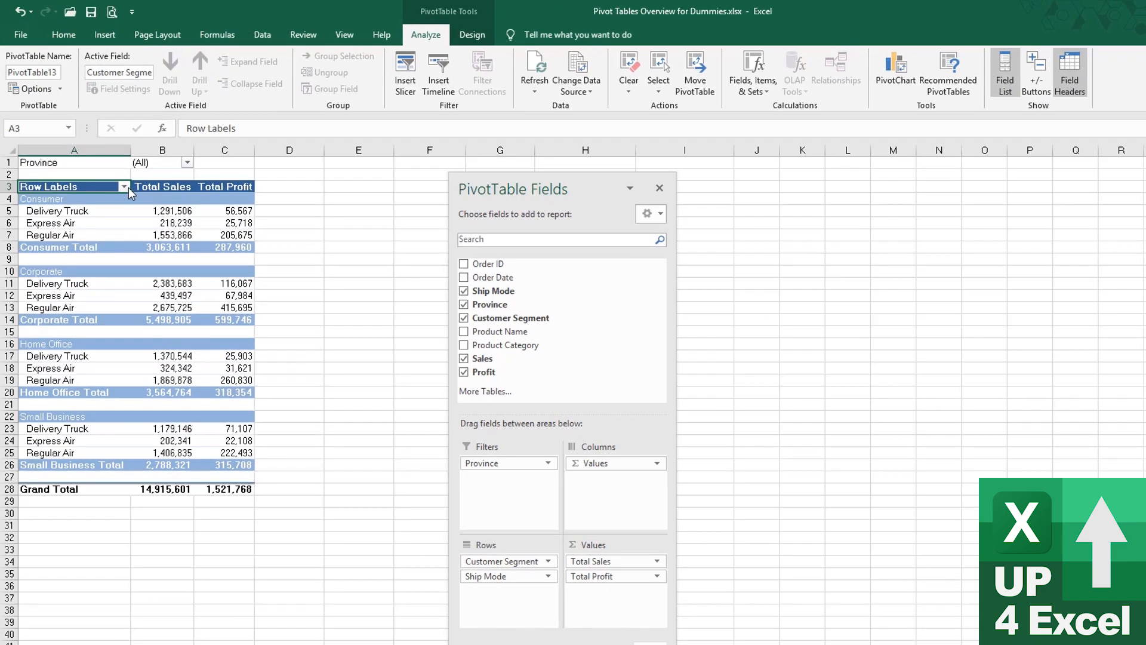
left_click(123, 186)
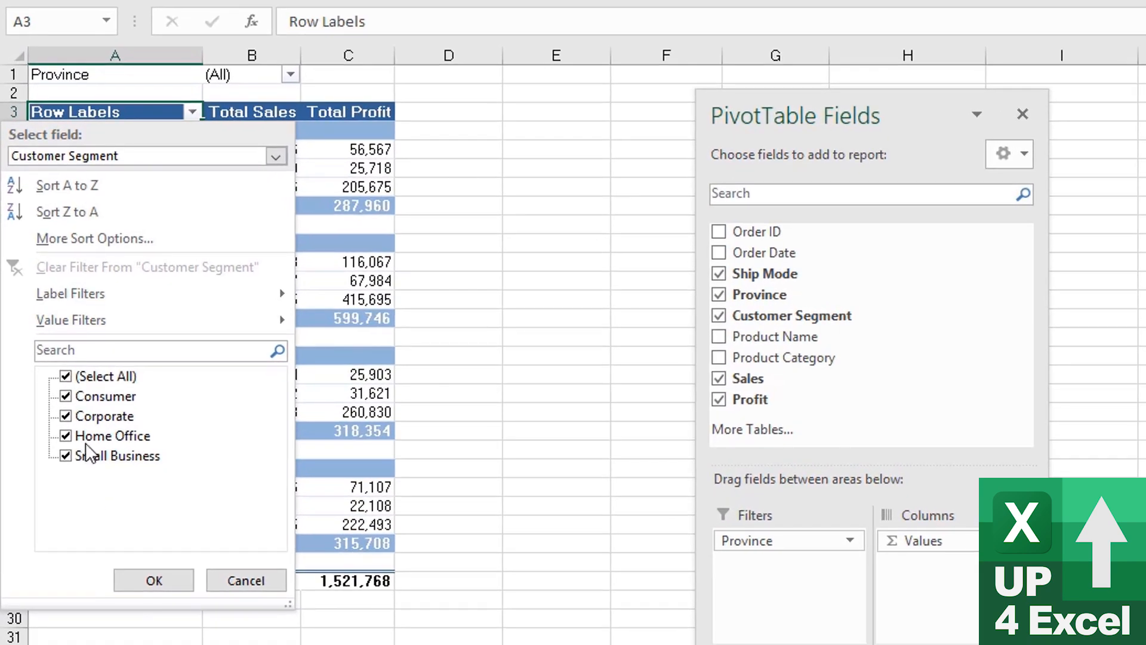
left_click(153, 580)
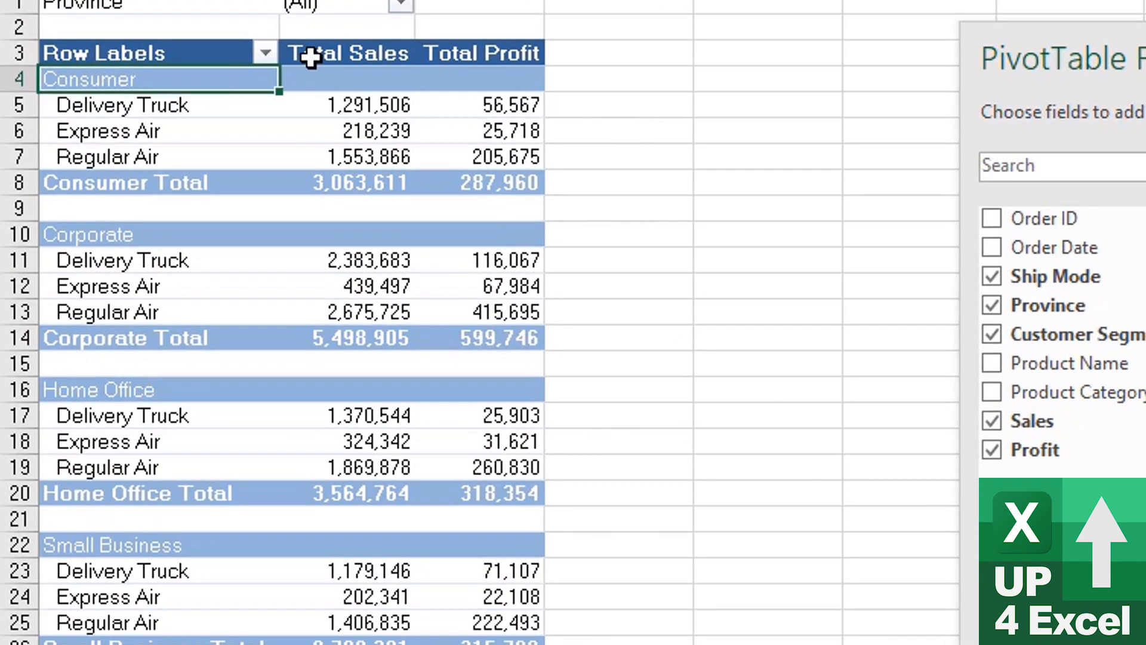
left_click(264, 52)
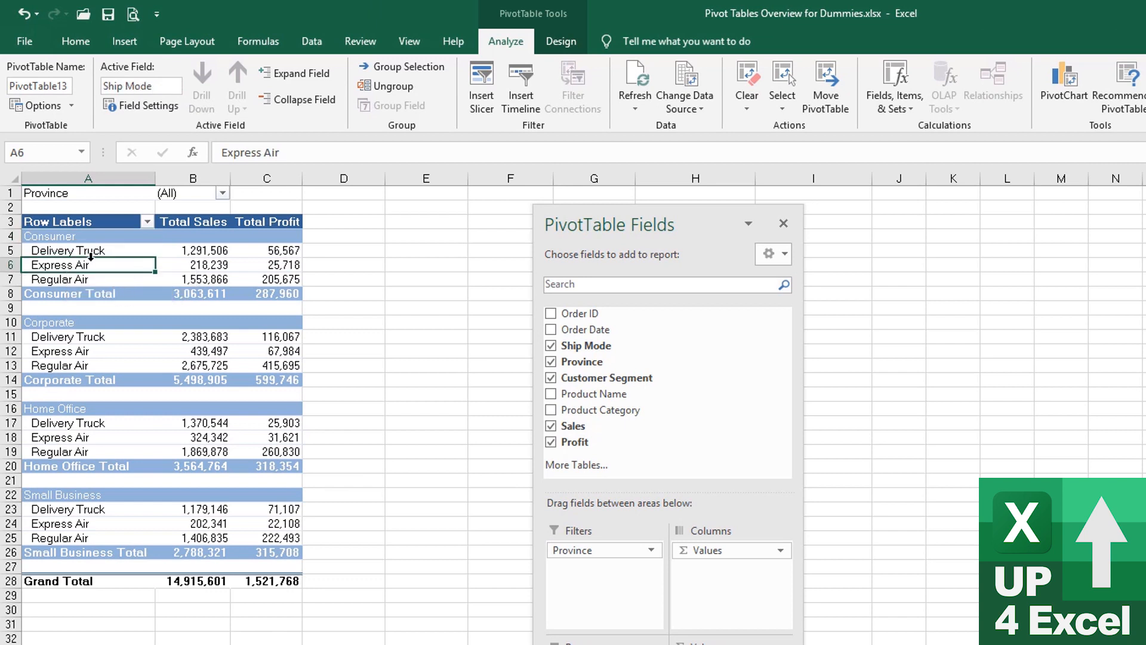
Filter Delivery Truck out of Ship Mode, leaving Express Air and Regular Air under each segment.
left_click(147, 222)
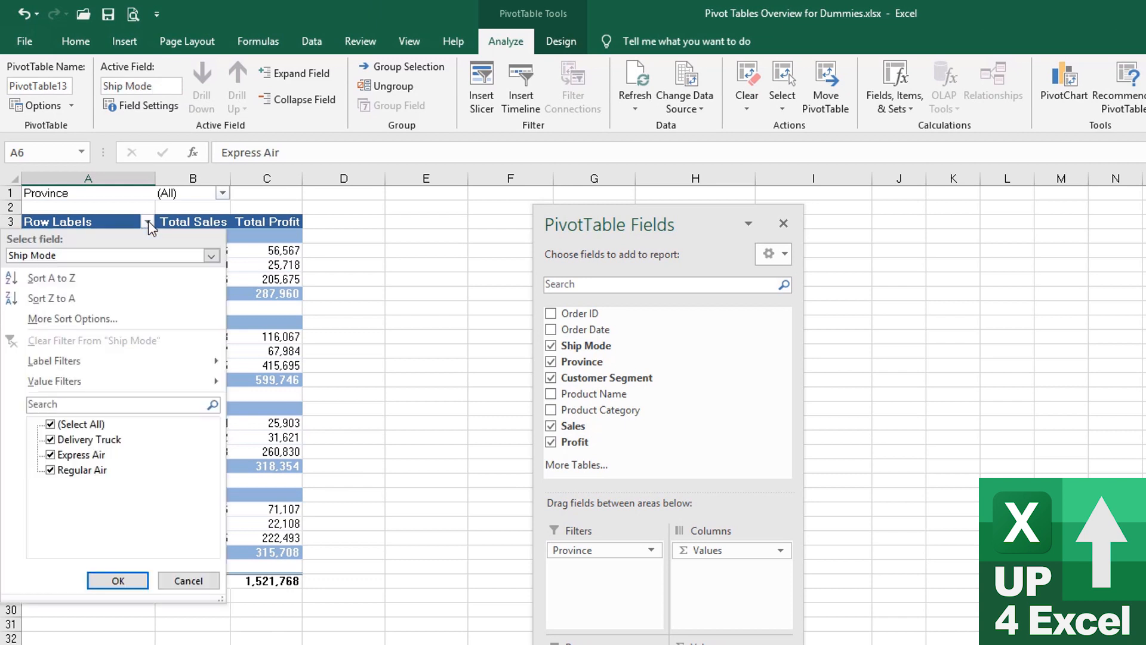
mouse_move(108, 475)
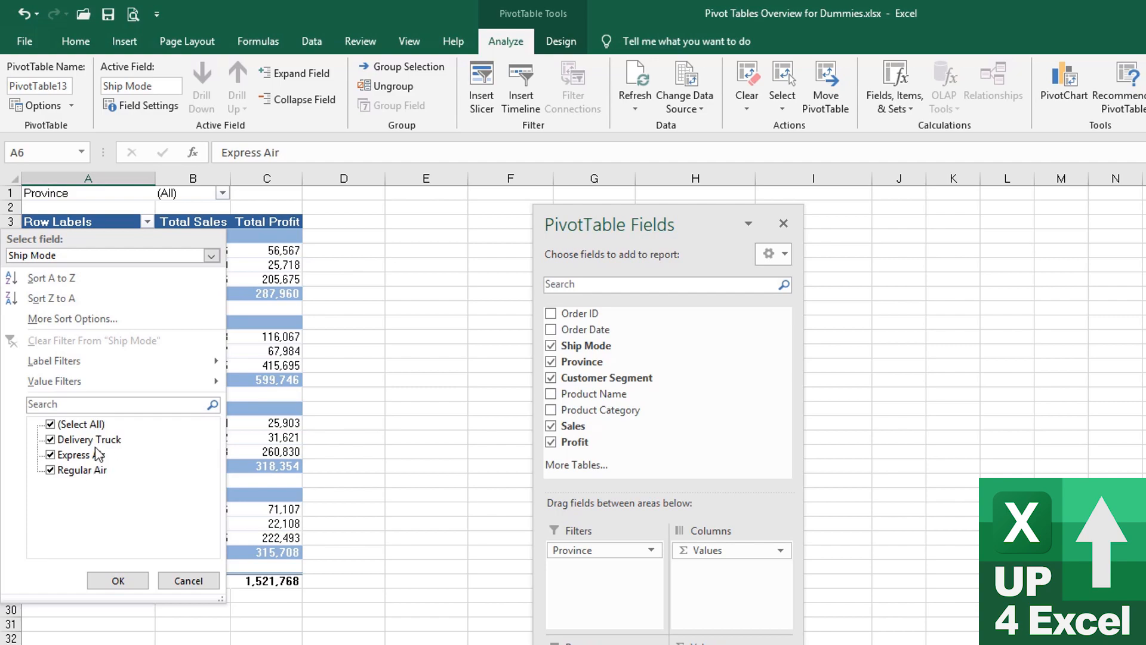
left_click(117, 581)
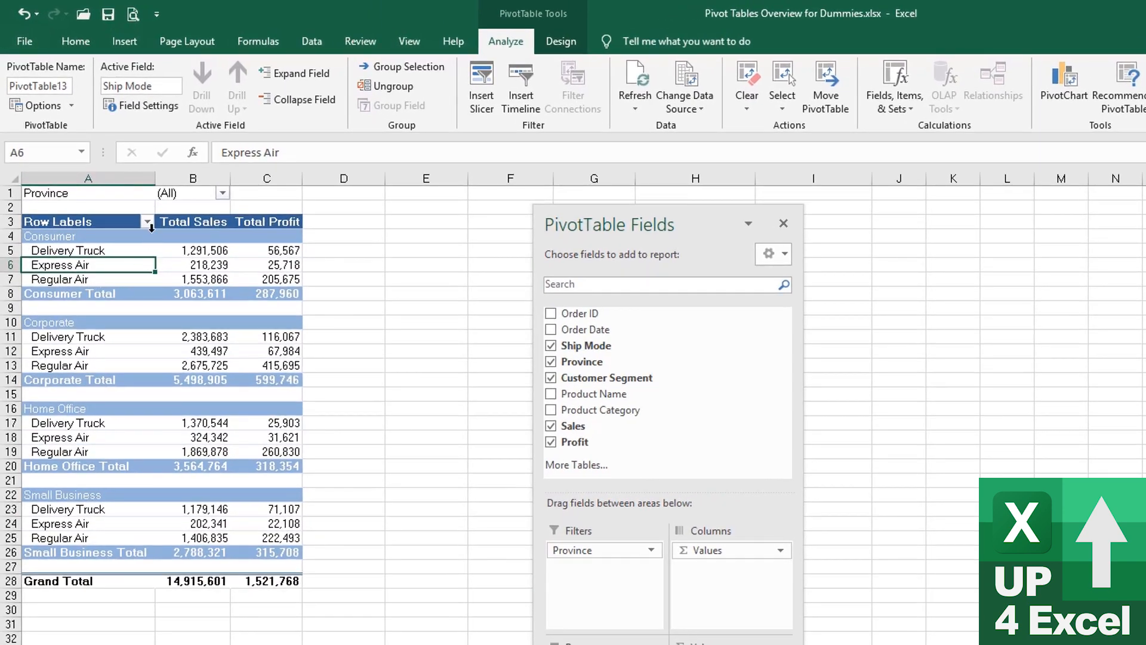
left_click(147, 222)
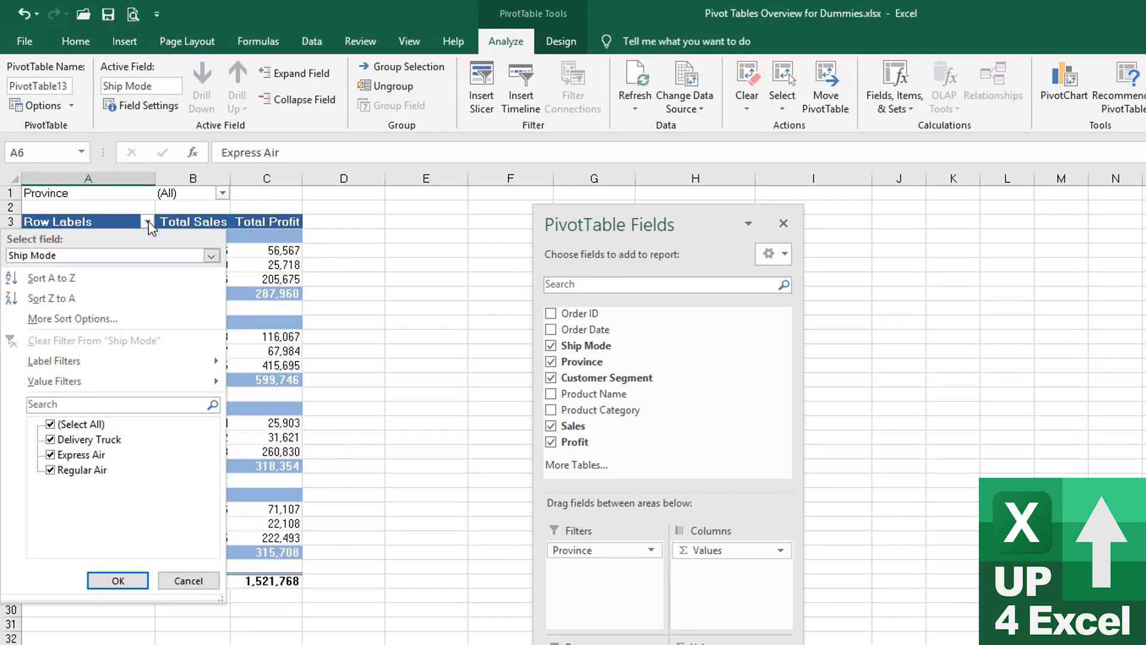
left_click(50, 439)
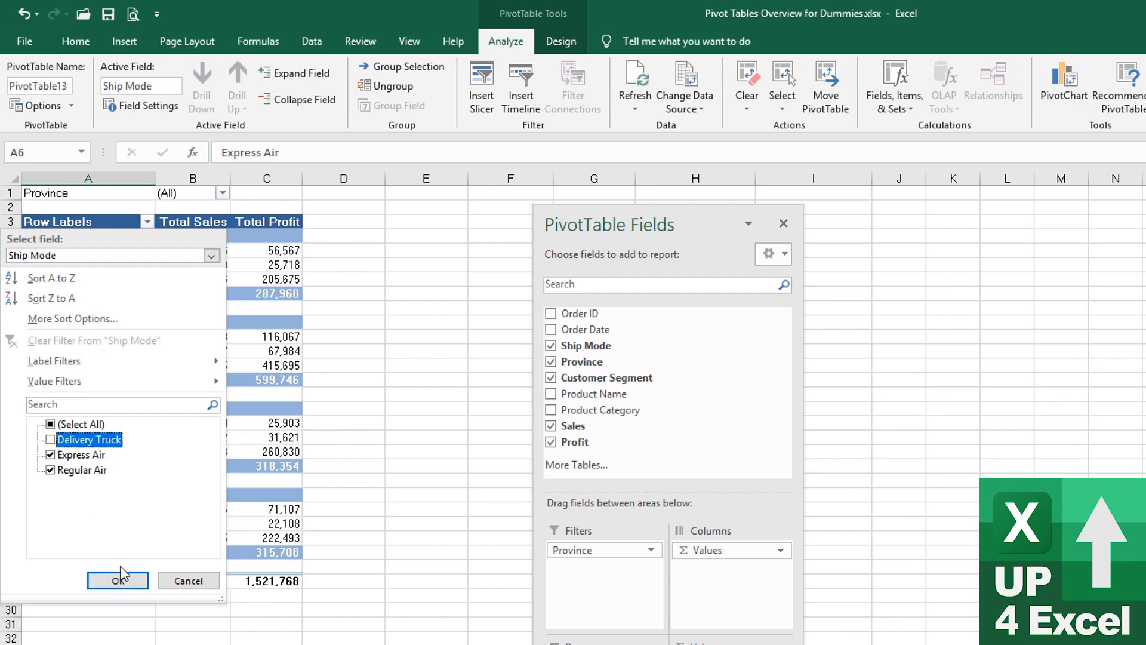
left_click(117, 580)
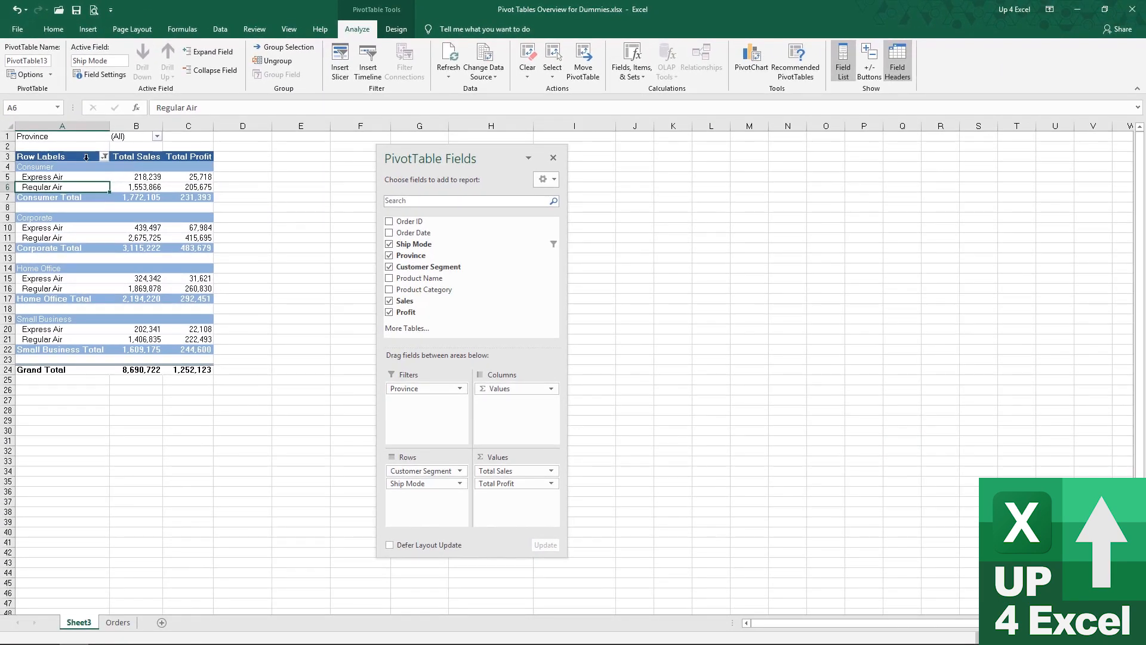
mouse_move(197, 287)
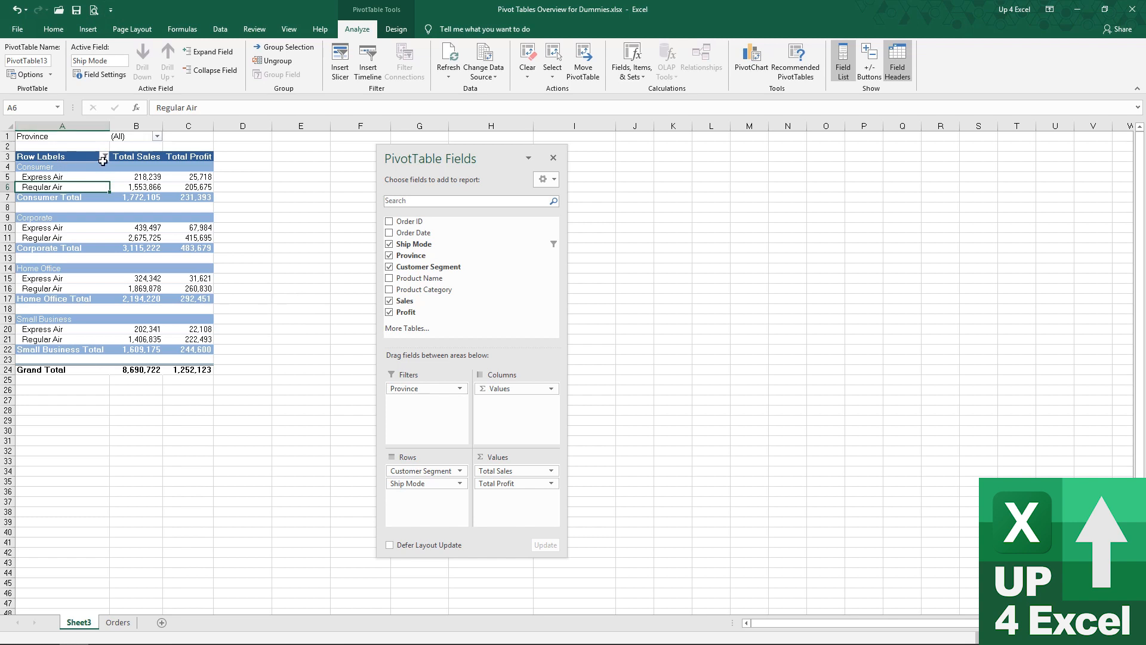
mouse_move(103, 156)
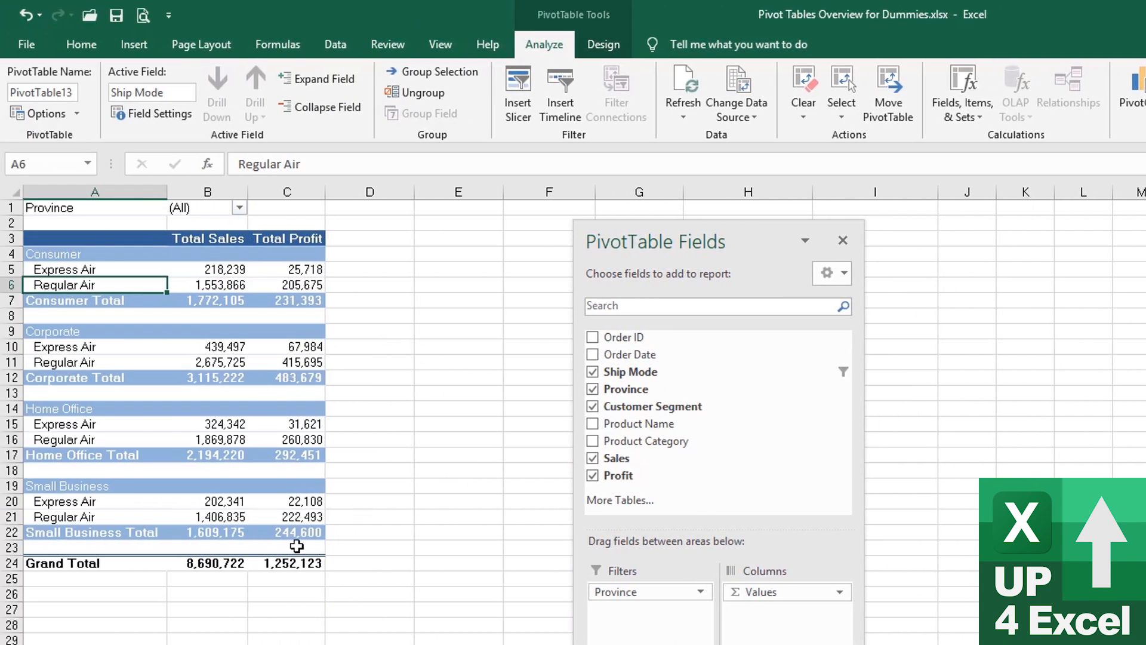
mouse_move(69, 258)
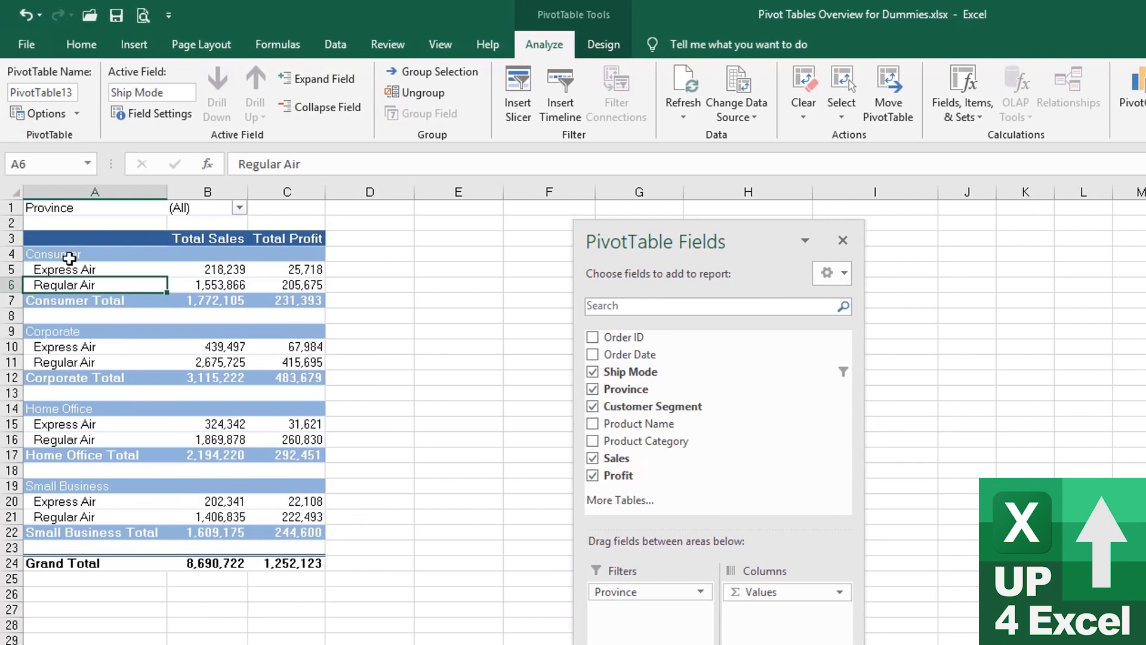
mouse_move(195, 393)
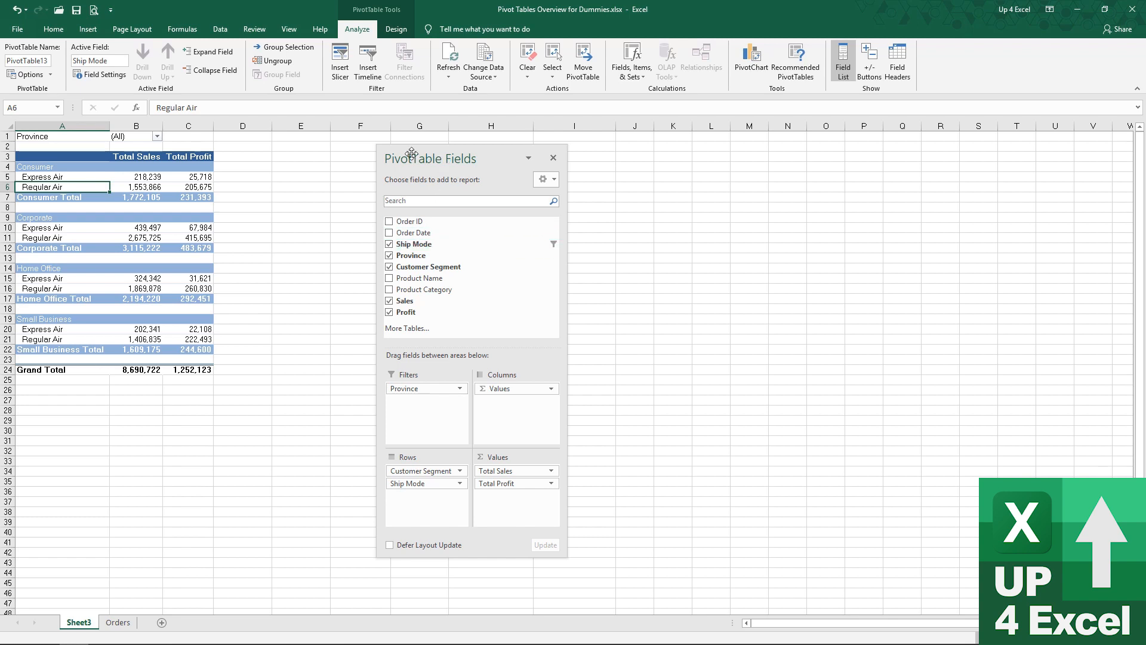
mouse_move(165, 234)
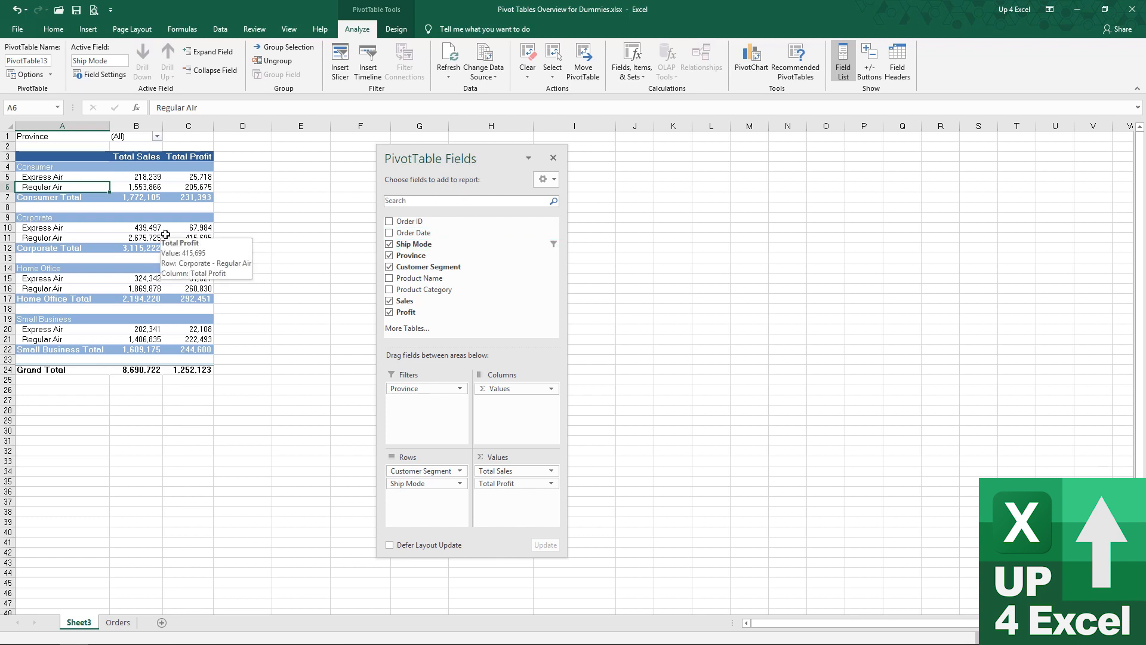
mouse_move(187, 234)
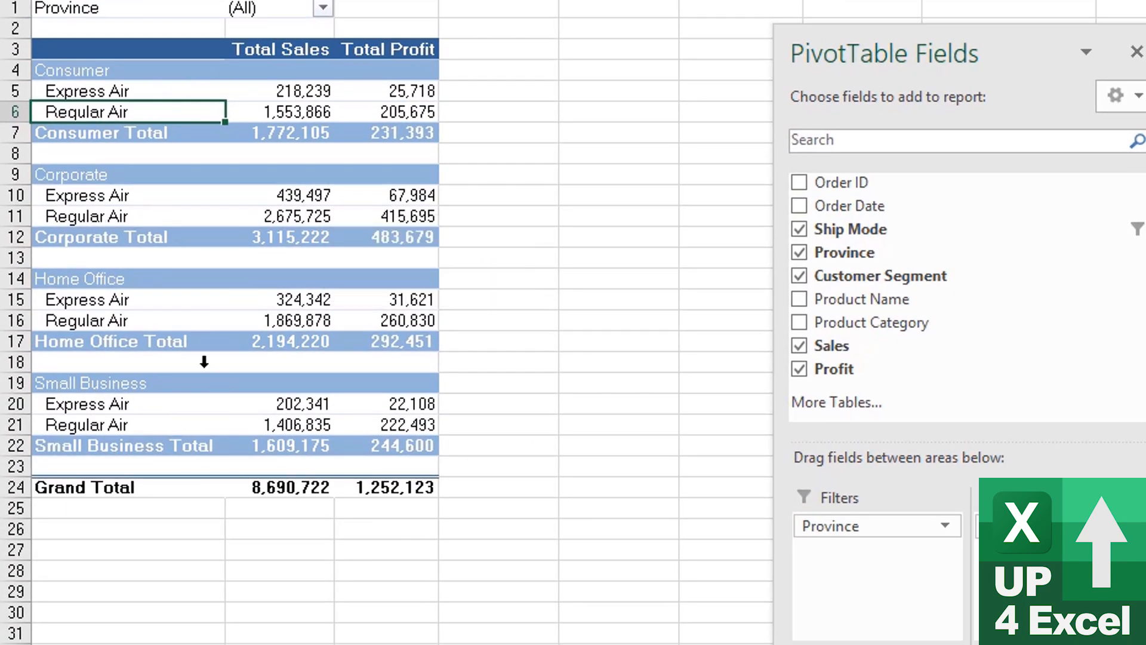
mouse_move(115, 369)
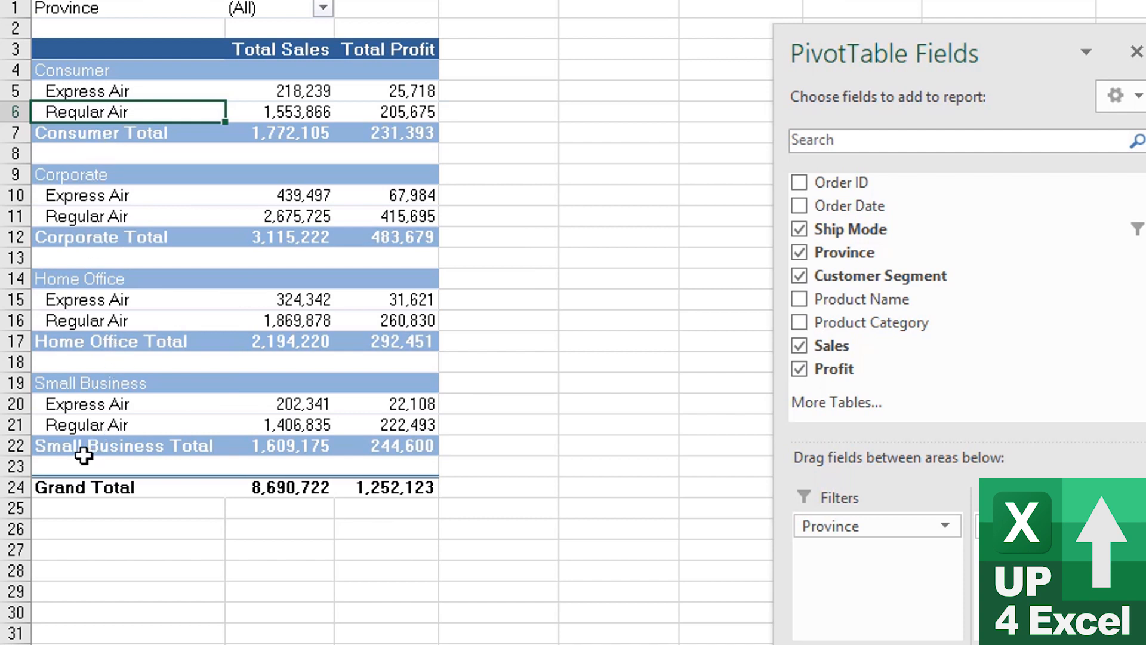
mouse_move(78, 128)
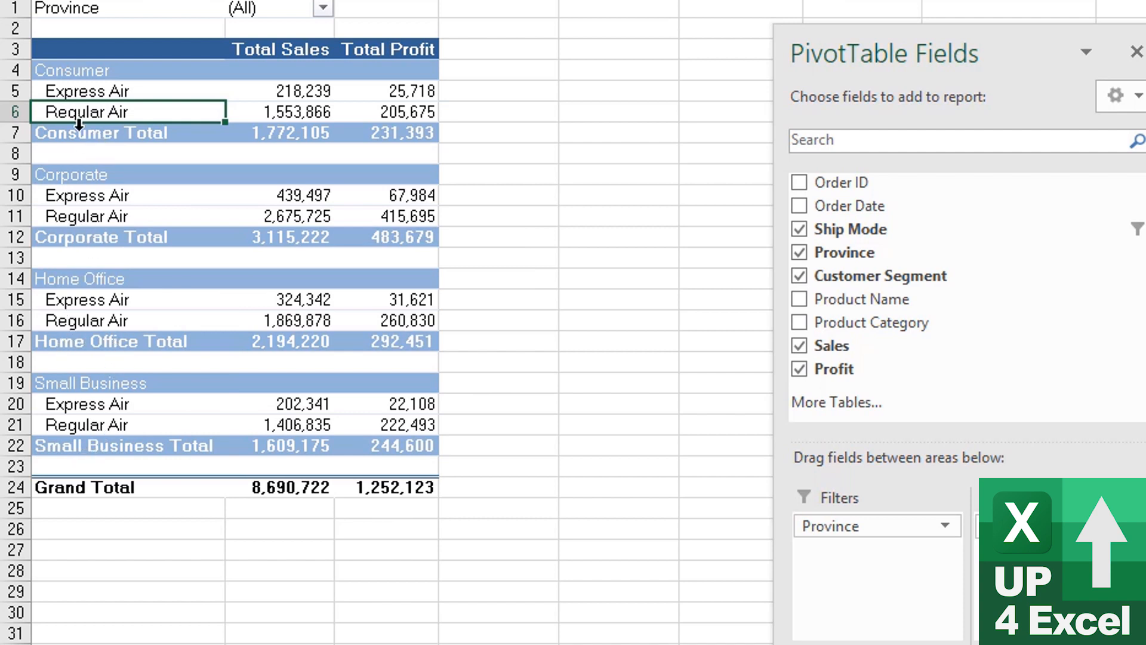
mouse_move(80, 219)
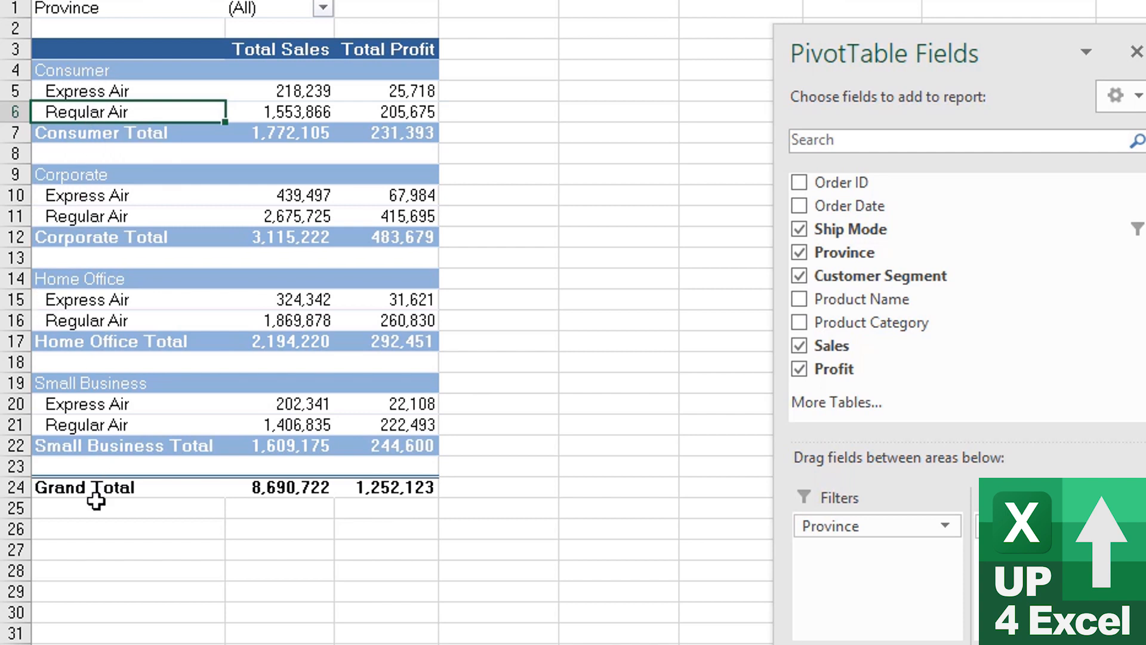
mouse_move(253, 398)
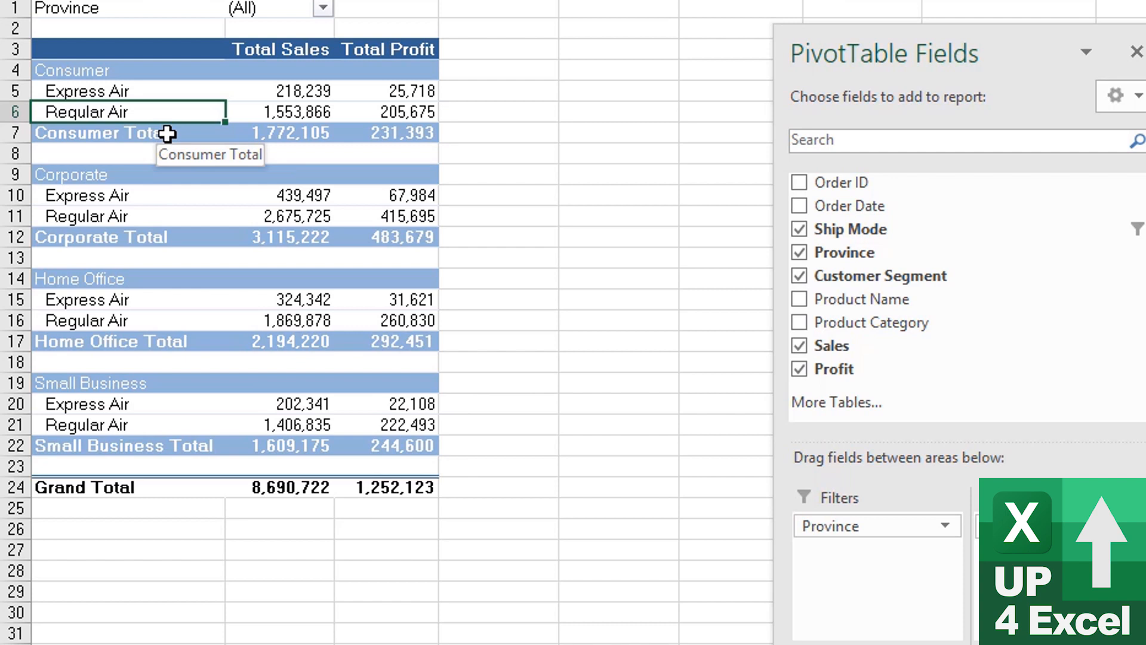
mouse_move(237, 164)
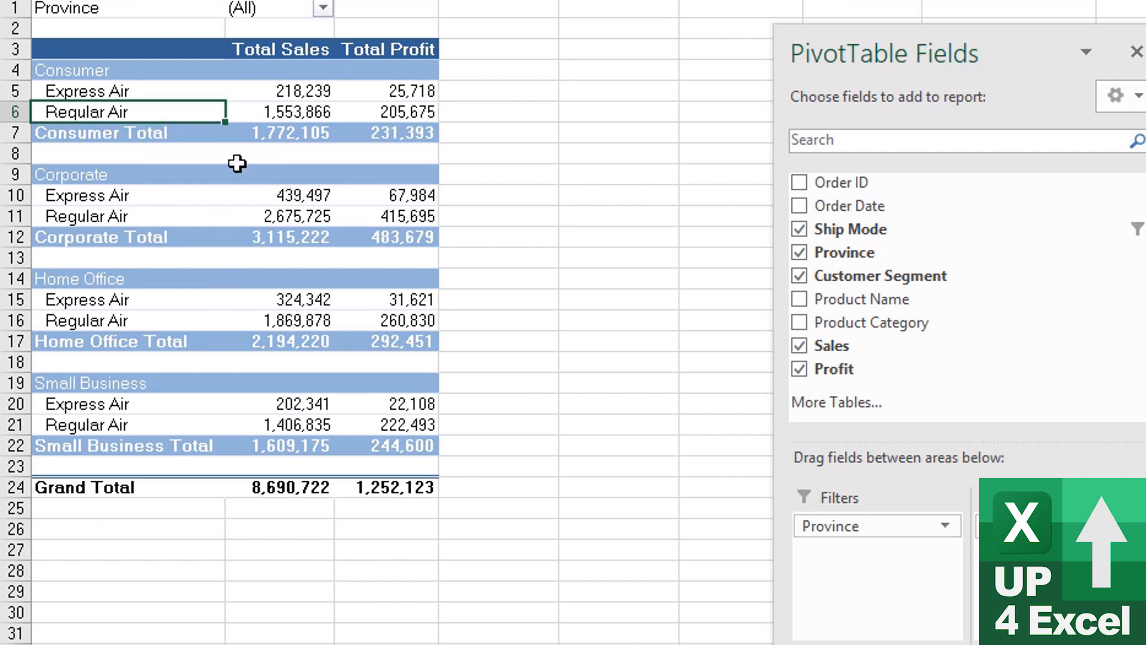
mouse_move(124, 111)
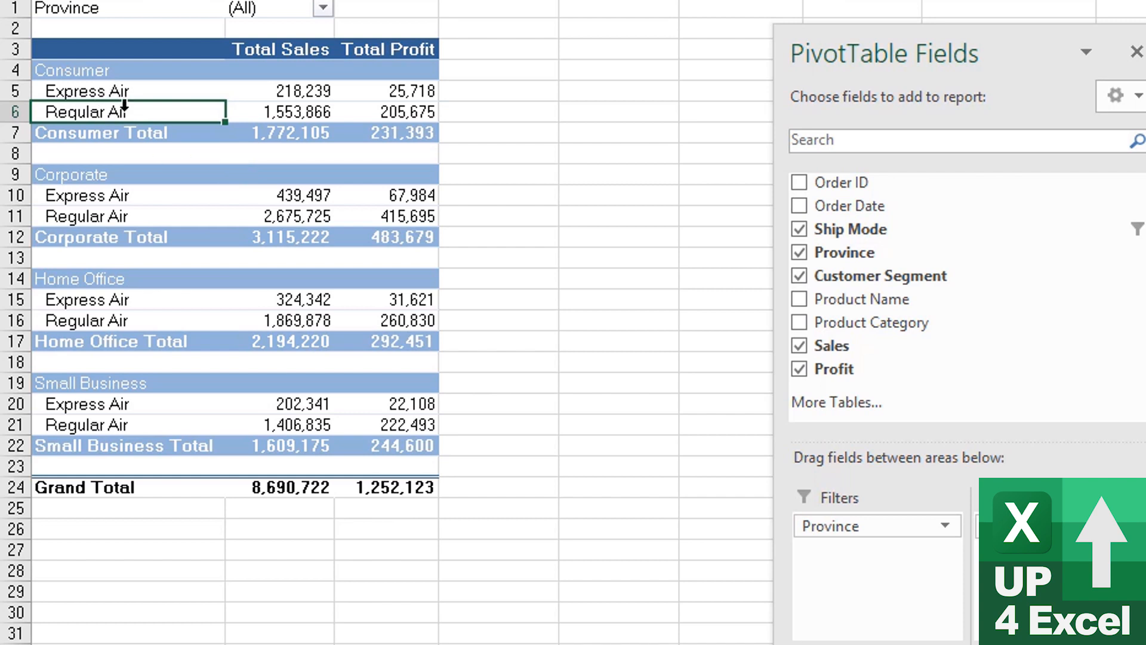
mouse_move(110, 92)
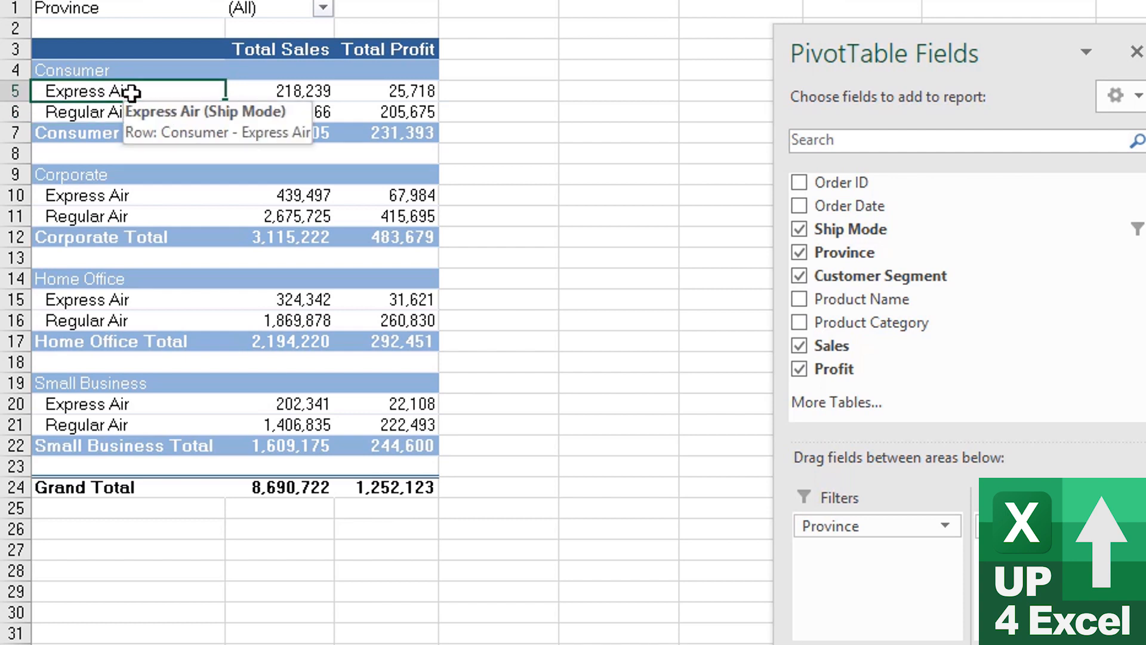
Sort ship modes Z to A so Regular Air lists above Express Air.
right_click(87, 91)
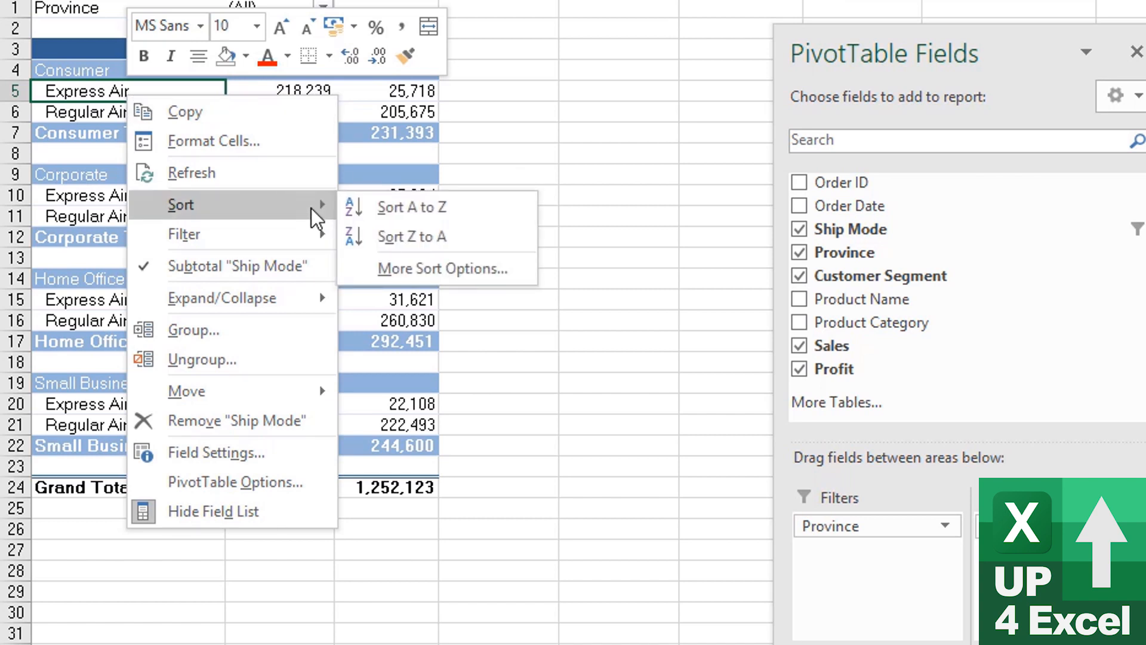
left_click(412, 237)
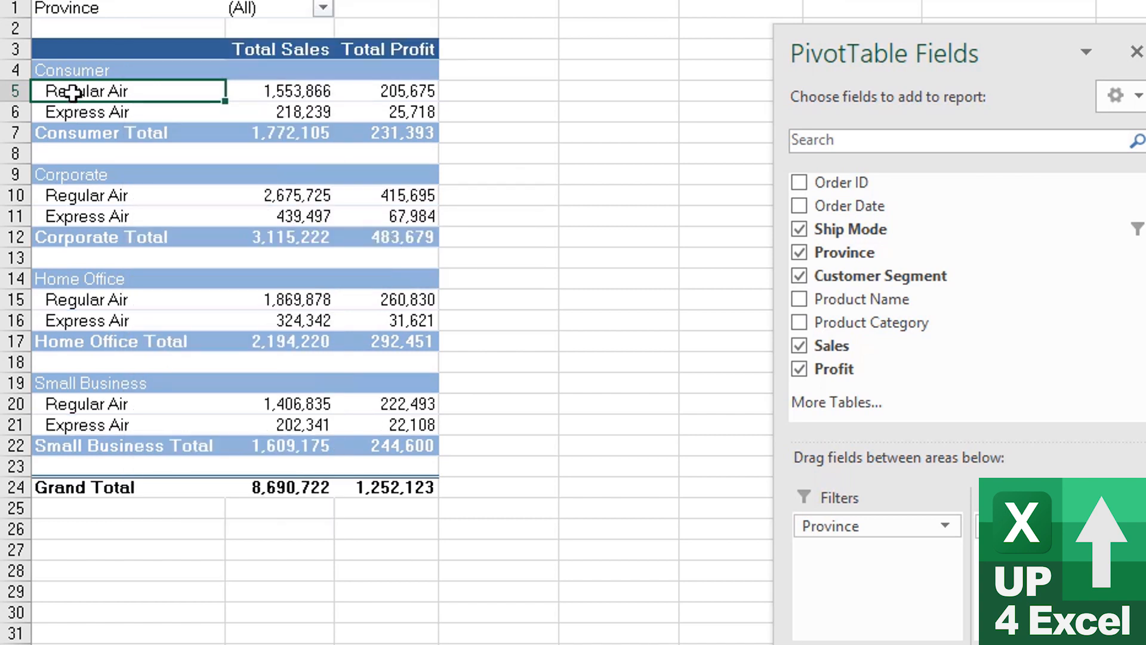
mouse_move(138, 181)
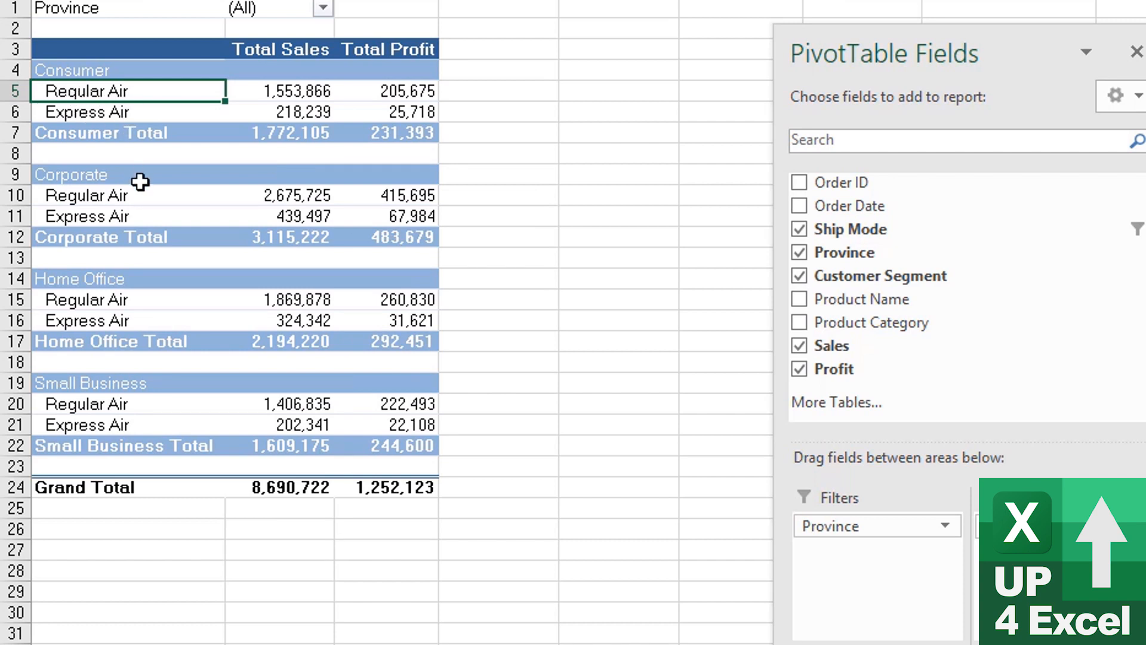
mouse_move(79, 319)
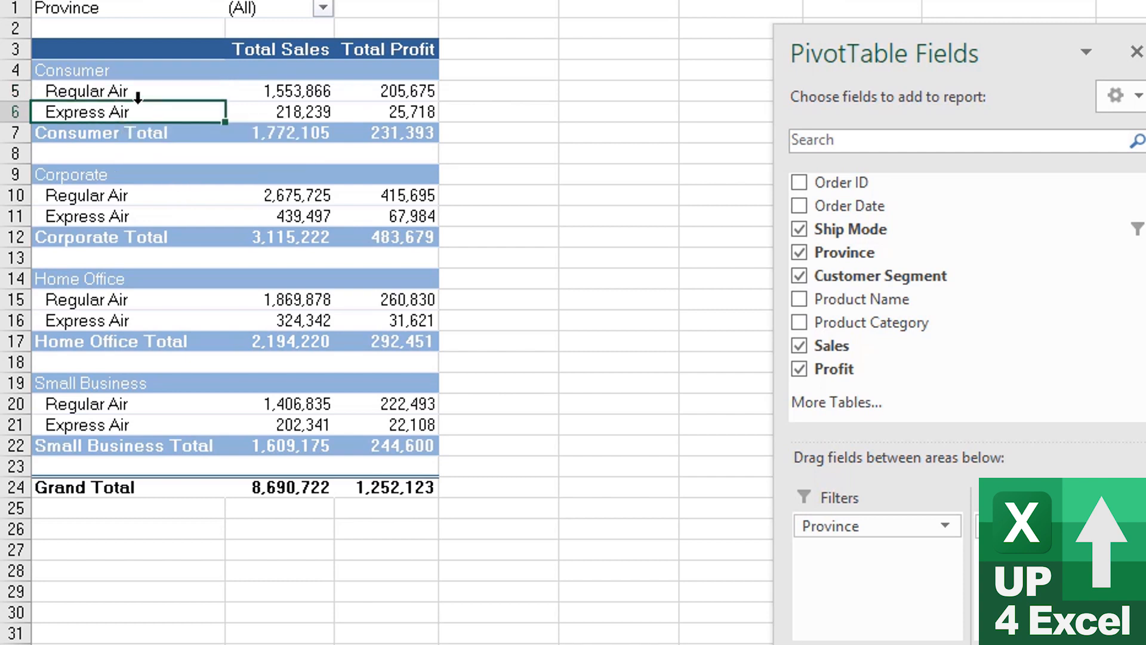
mouse_move(139, 113)
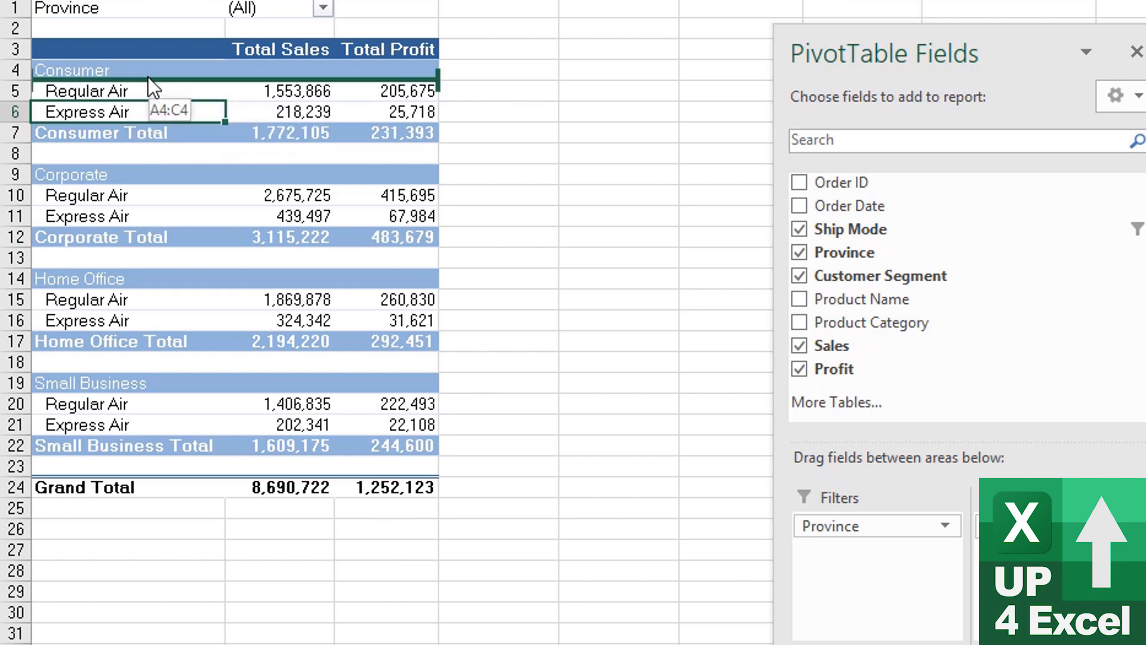
mouse_move(154, 88)
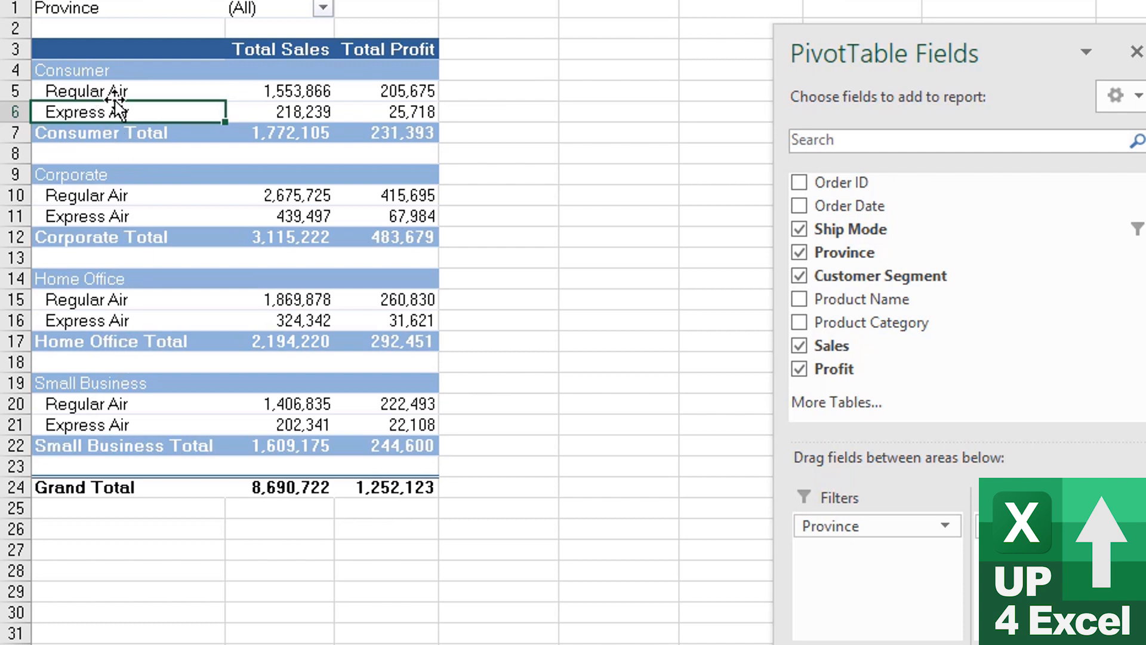
mouse_move(96, 194)
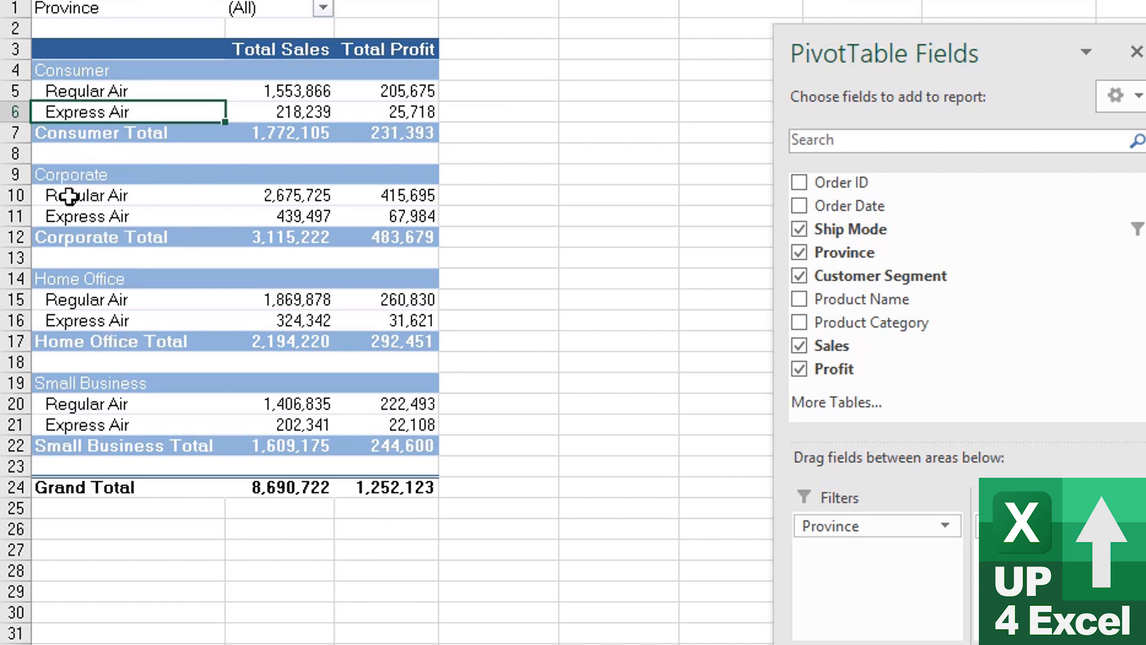
mouse_move(103, 195)
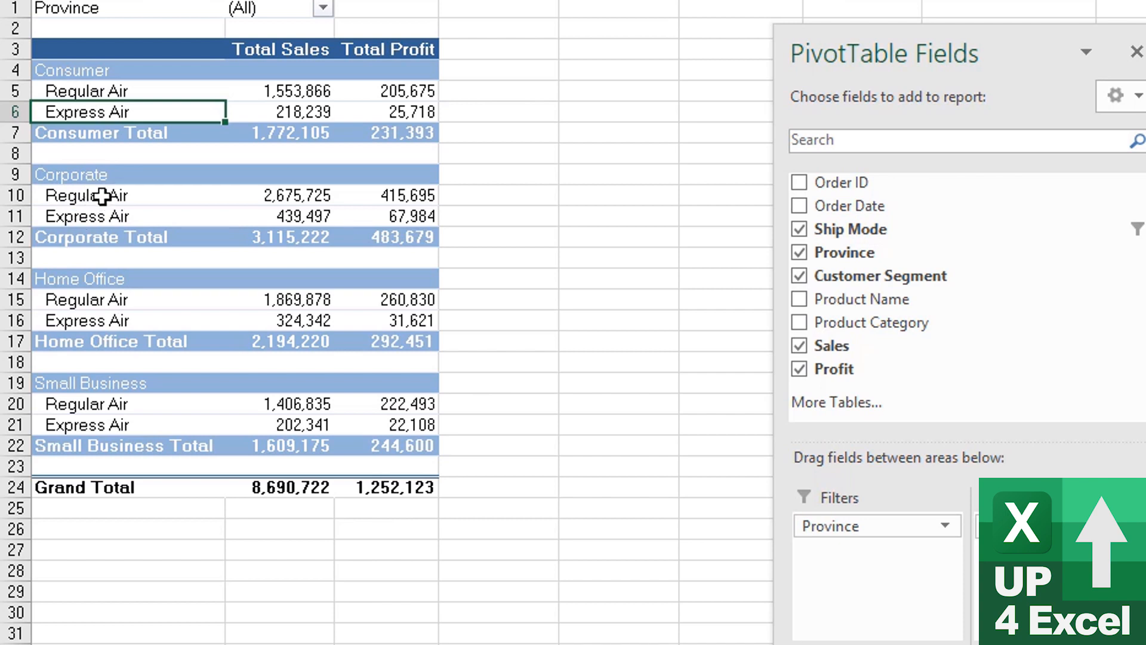
mouse_move(103, 223)
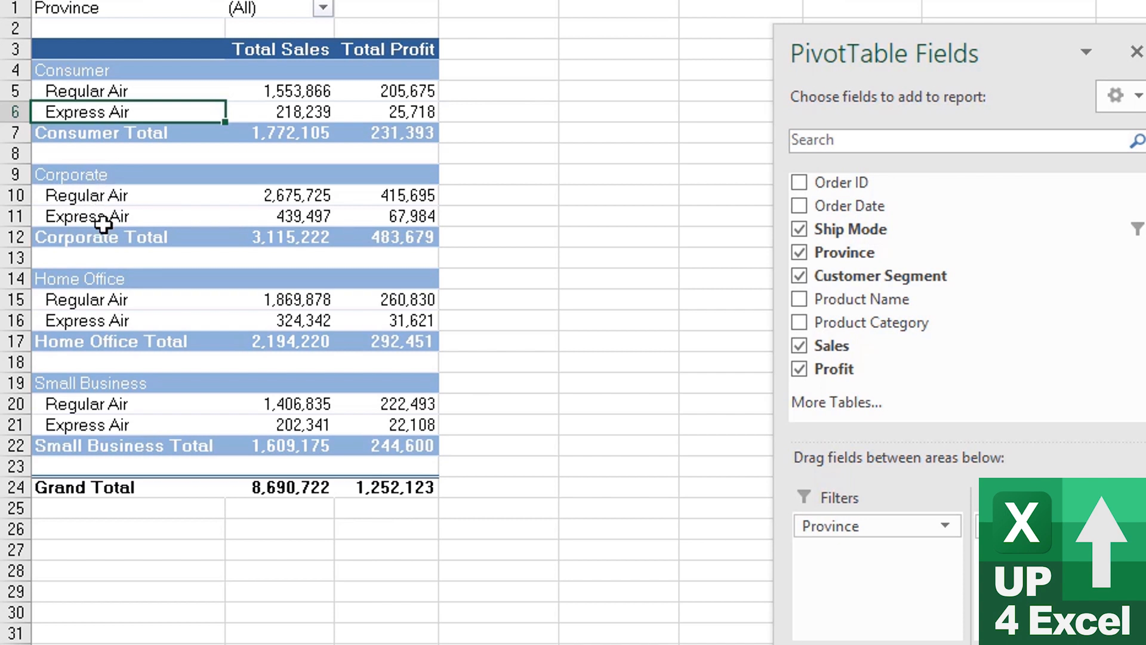
mouse_move(130, 453)
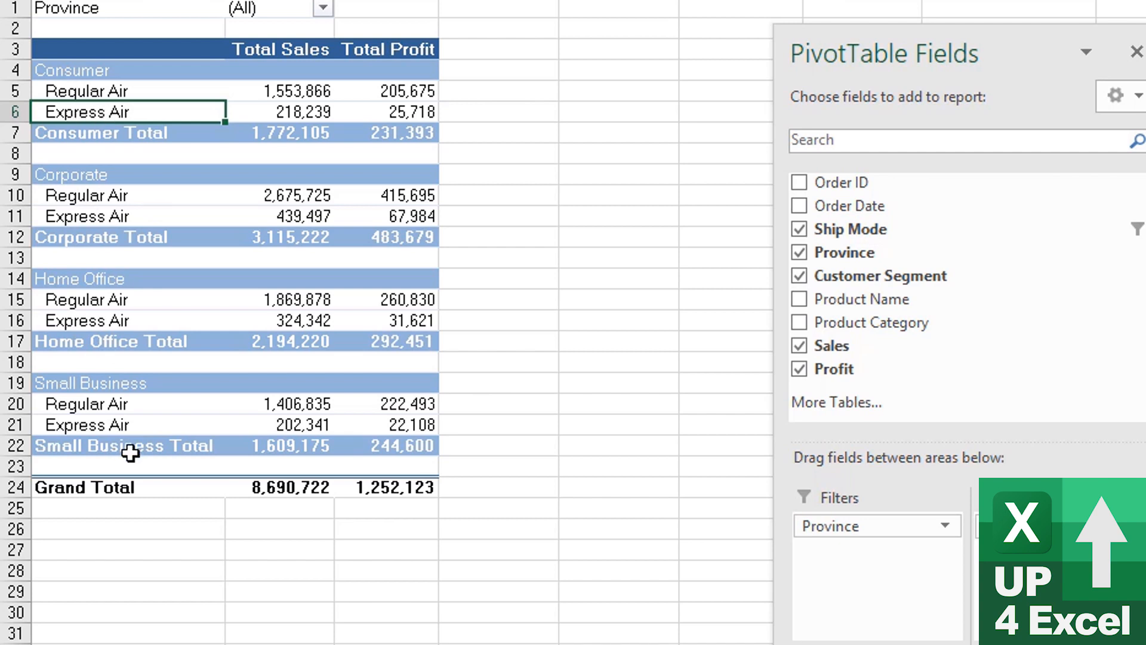
mouse_move(102, 405)
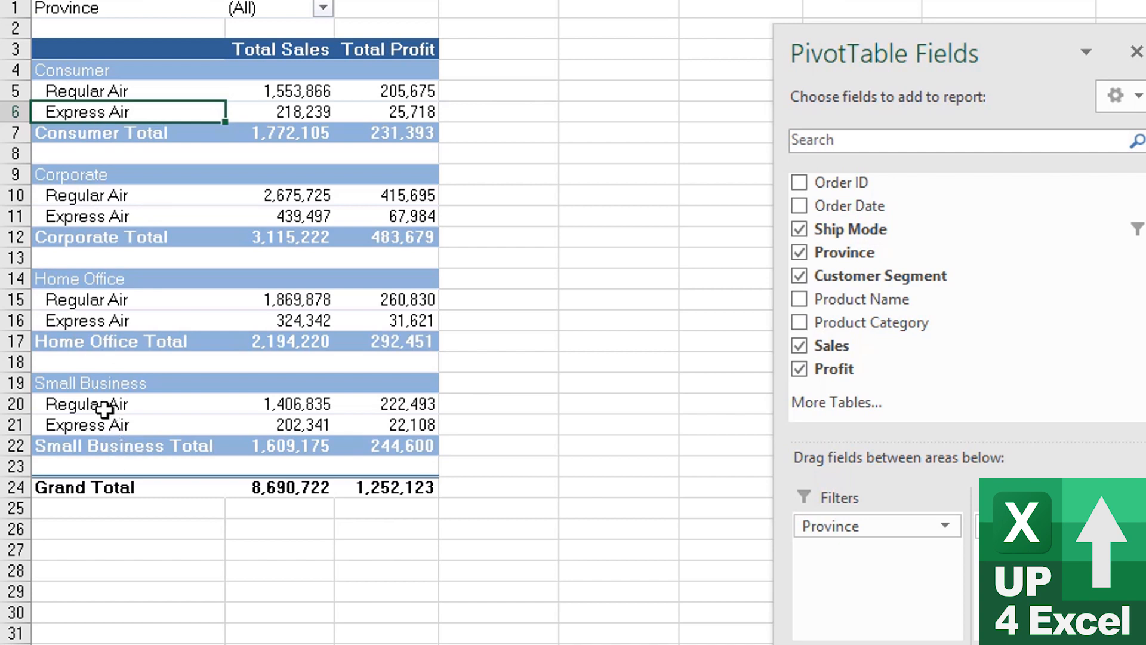
mouse_move(96, 169)
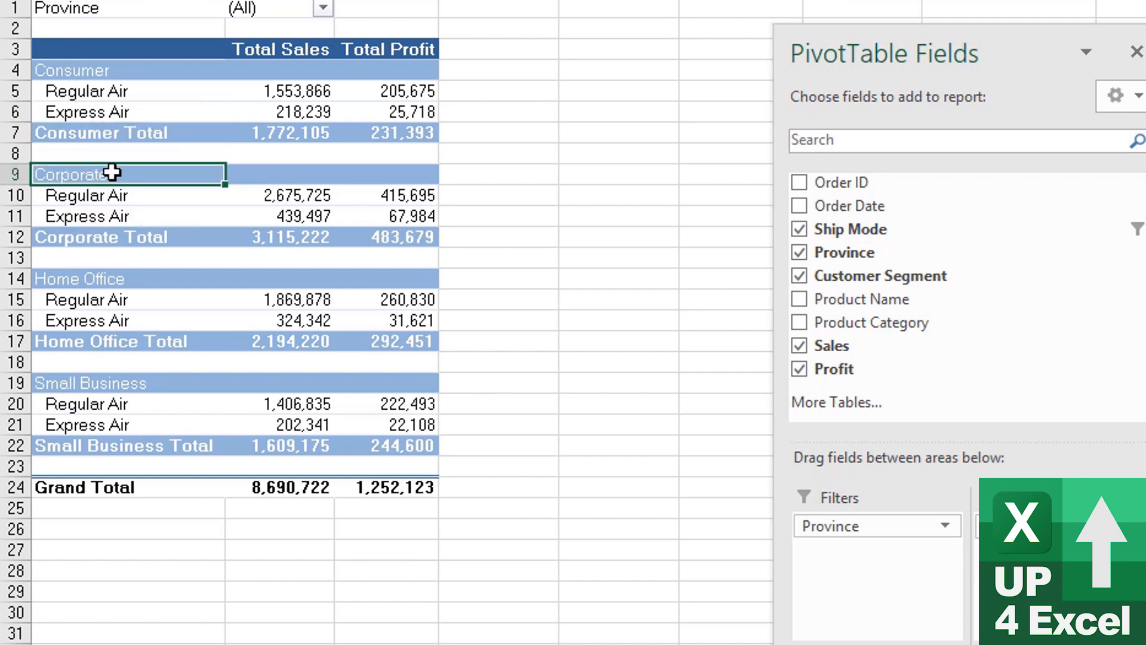
mouse_move(110, 190)
type("Home Office")
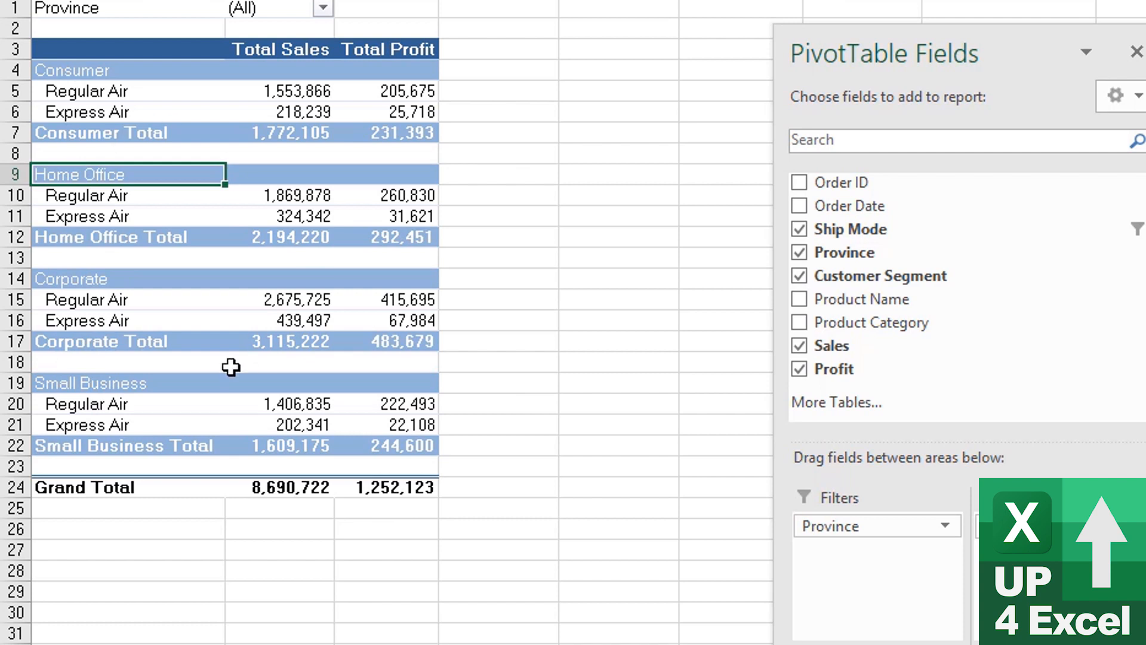
mouse_move(95, 174)
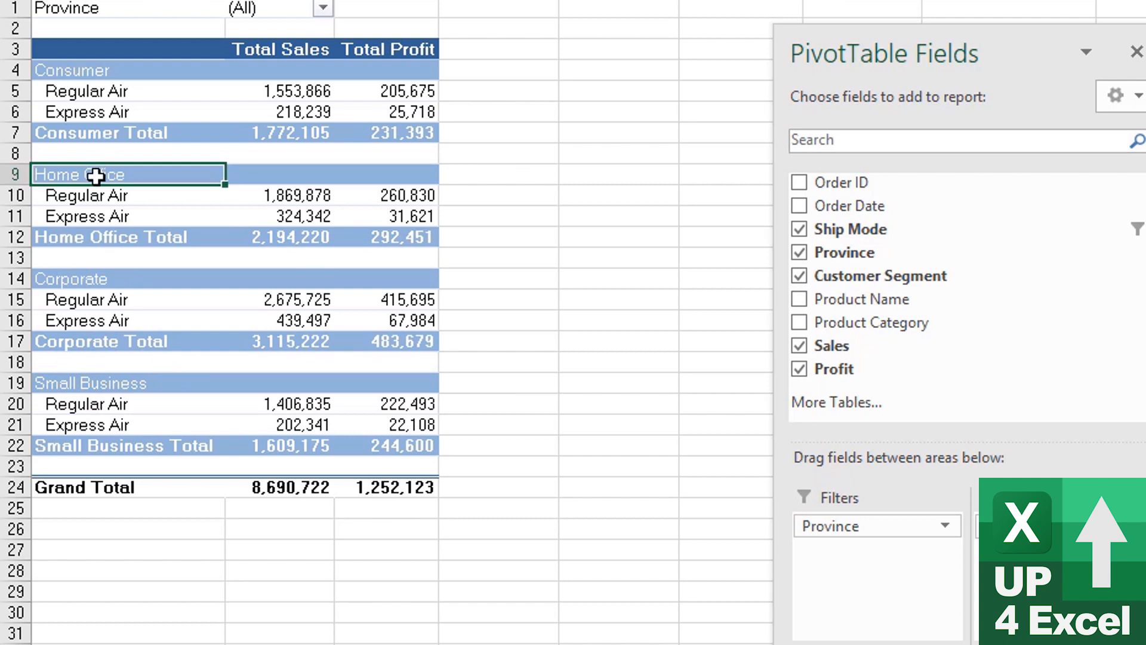
mouse_move(121, 301)
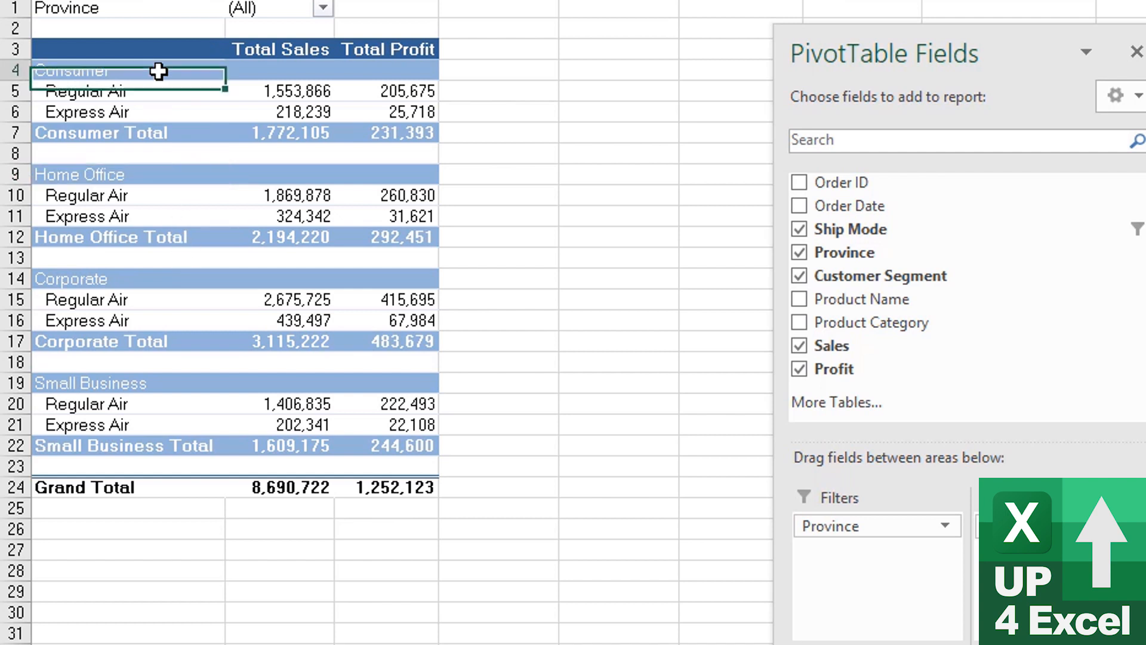
mouse_move(138, 320)
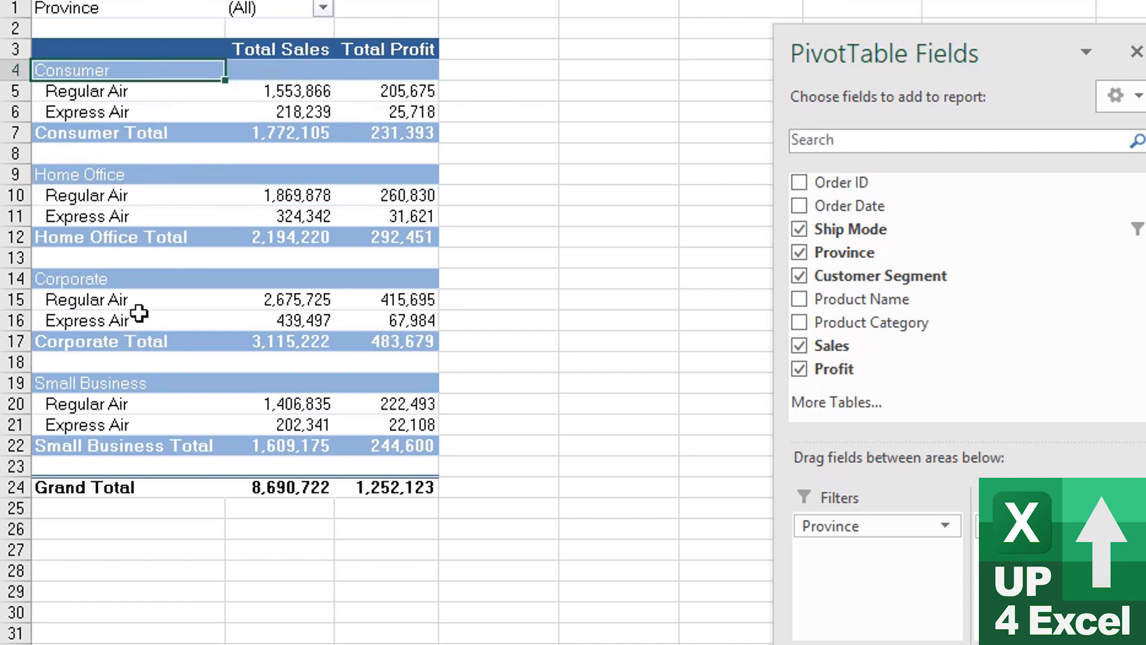
mouse_move(122, 264)
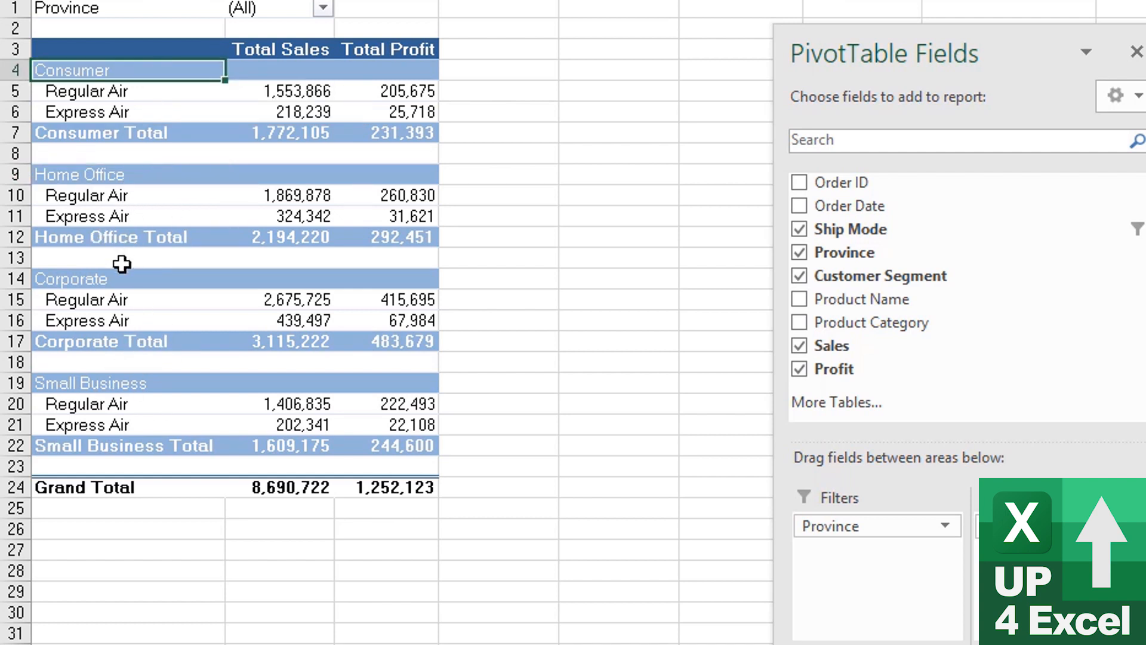
mouse_move(240, 195)
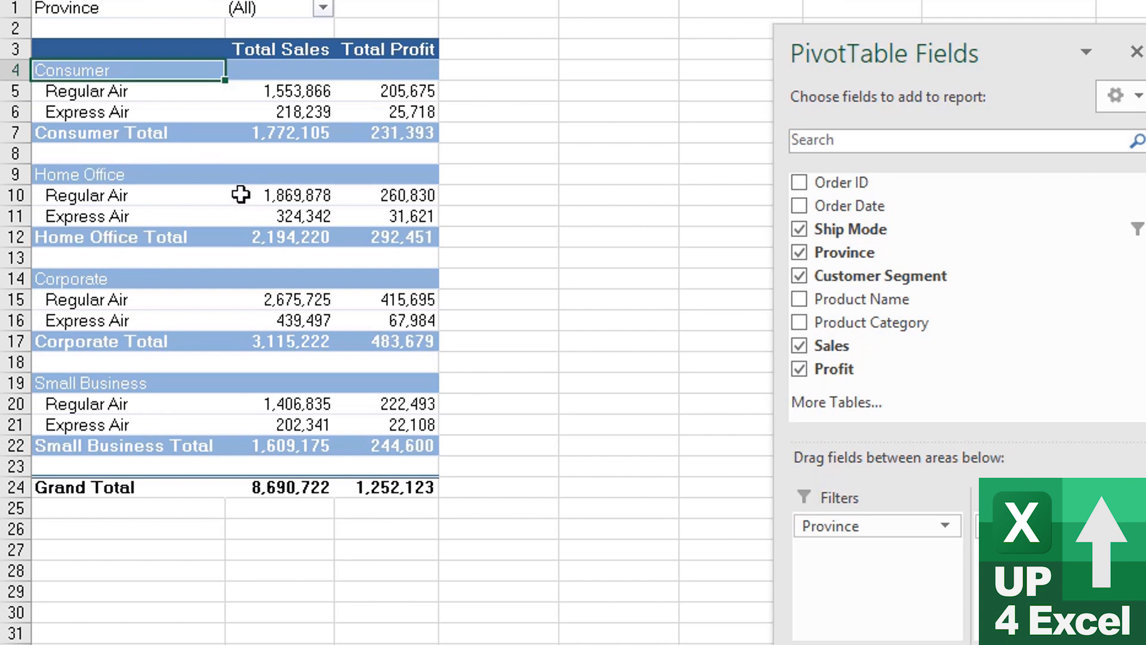
mouse_move(207, 71)
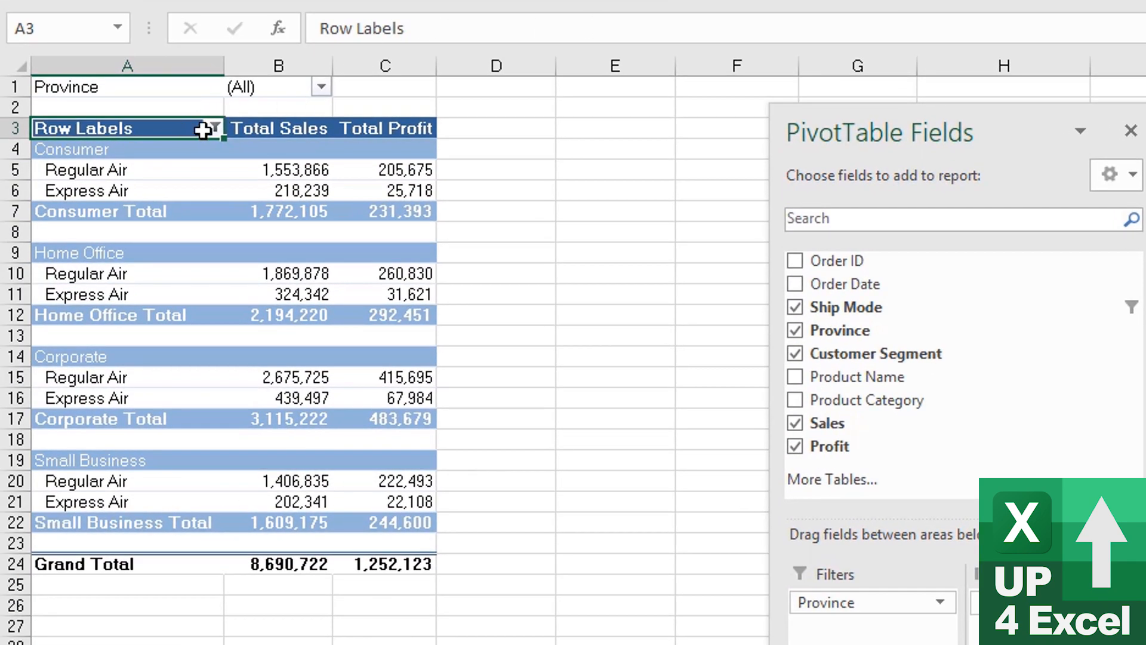
Filter out Home Office and Consumer, leaving Corporate and Small Business with 4,724,397 sales.
left_click(211, 129)
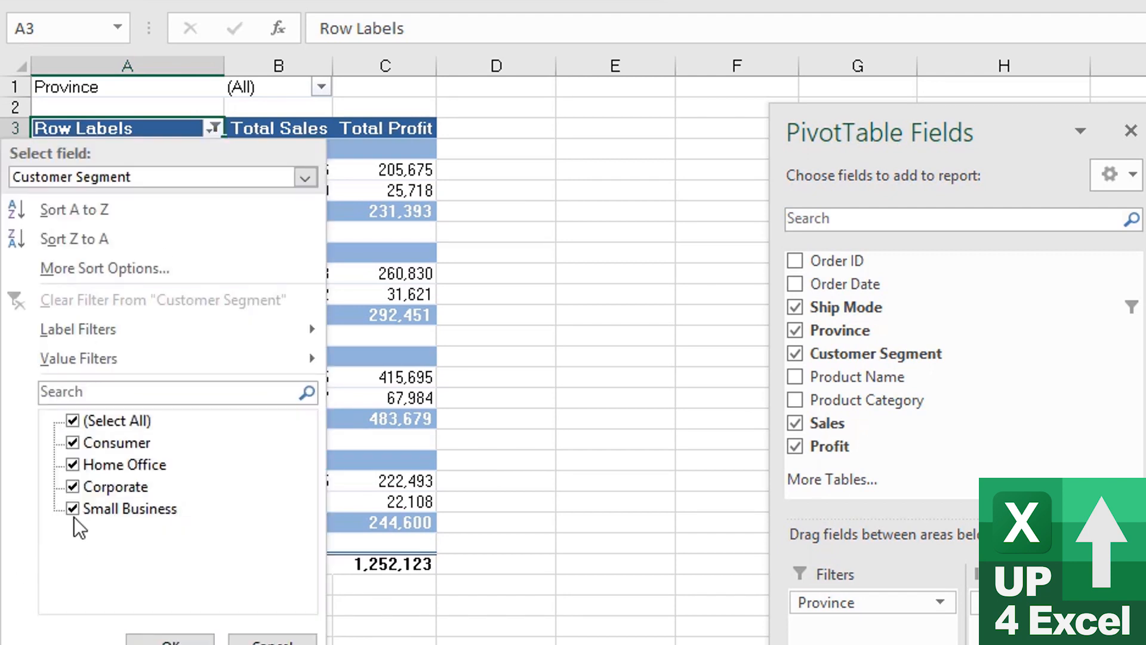
left_click(73, 464)
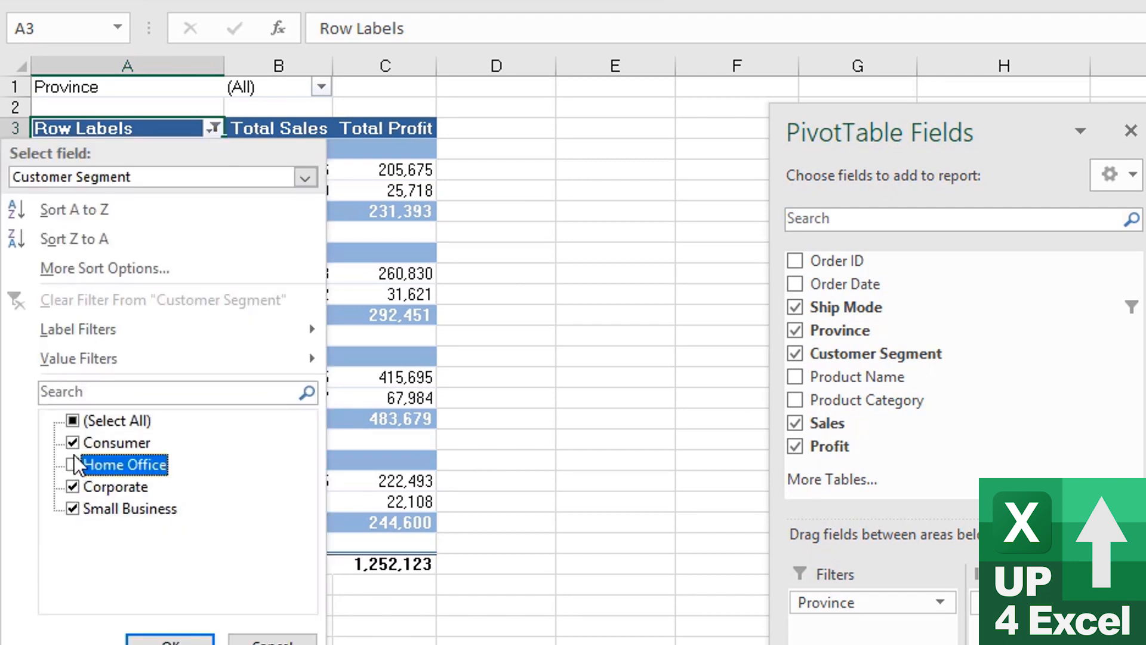
left_click(72, 442)
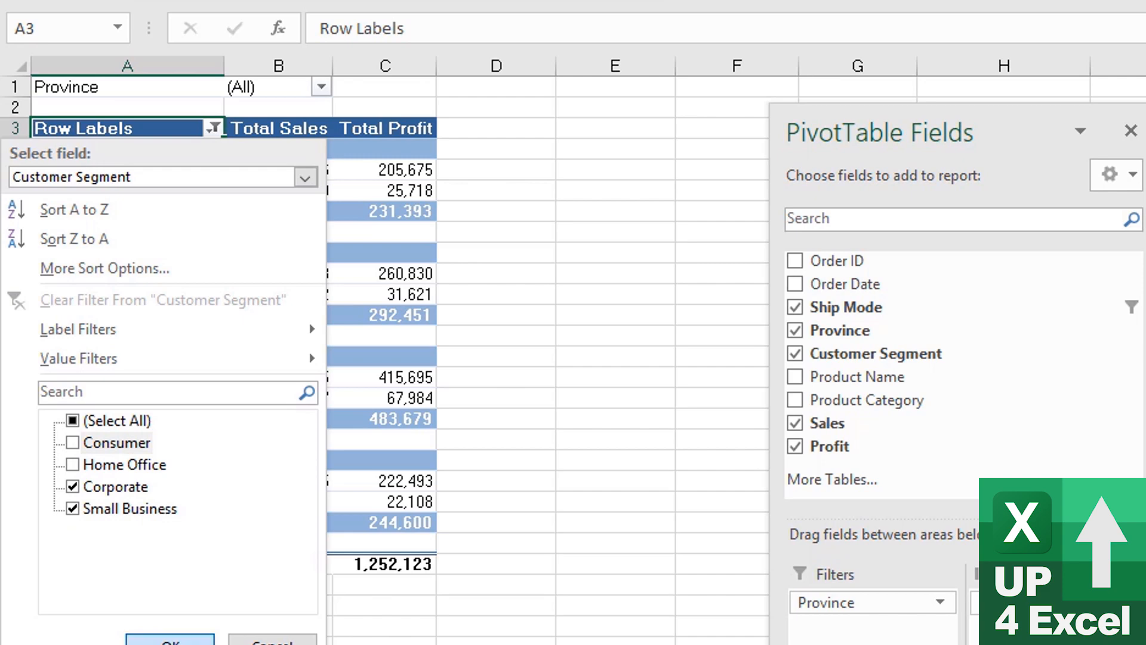
left_click(168, 642)
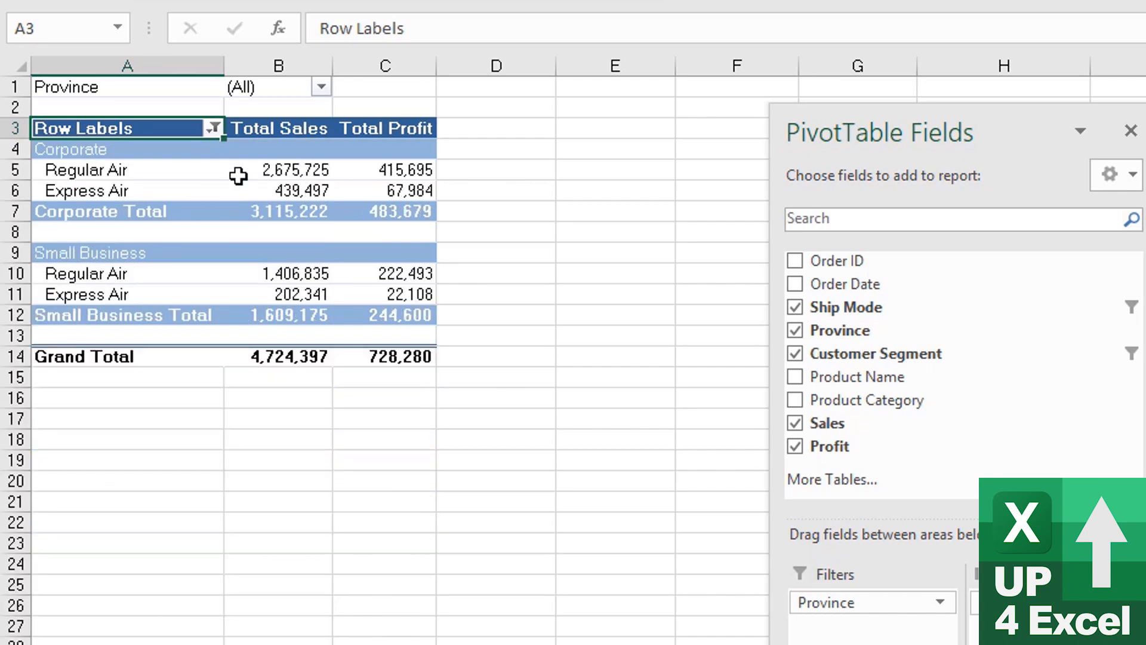
mouse_move(217, 258)
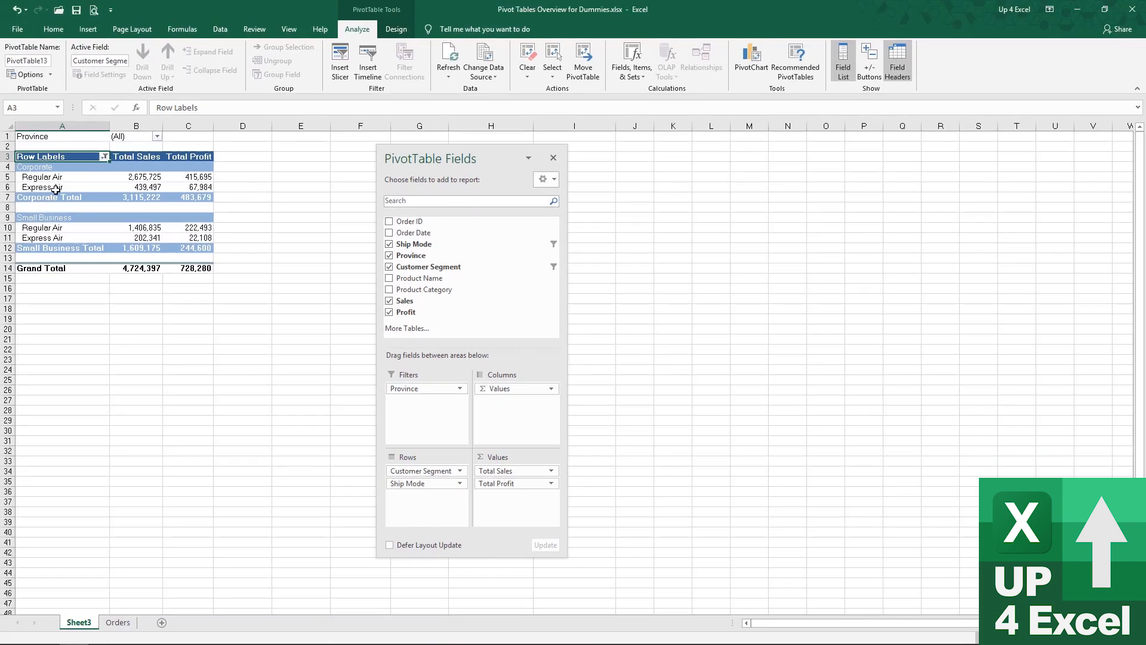
mouse_move(47, 221)
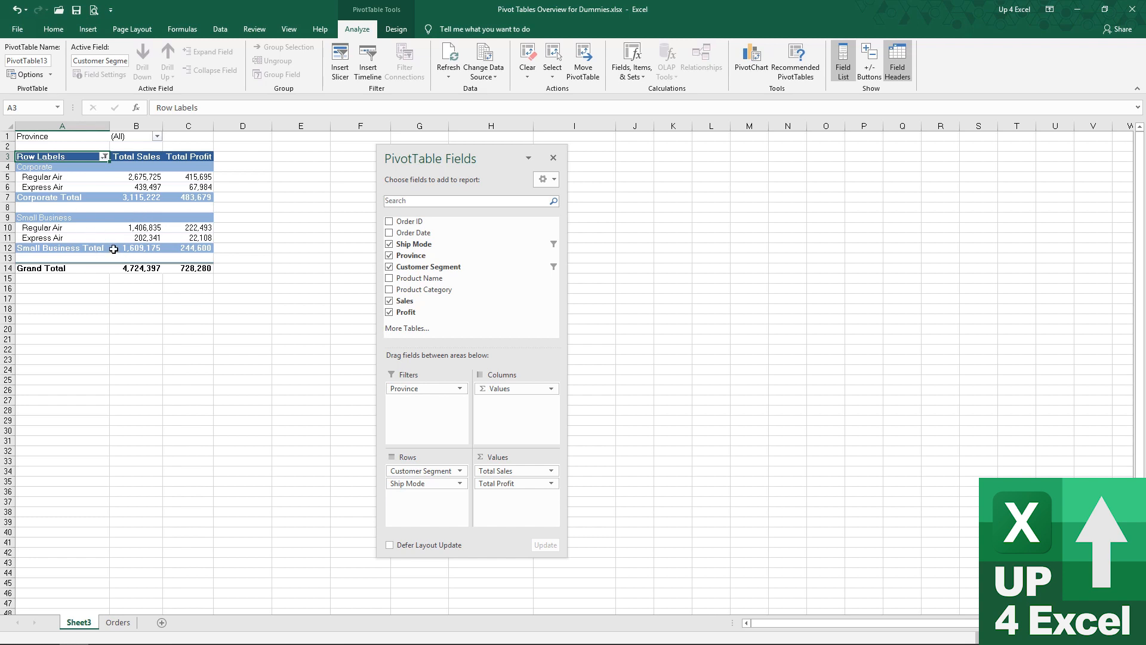
mouse_move(136, 247)
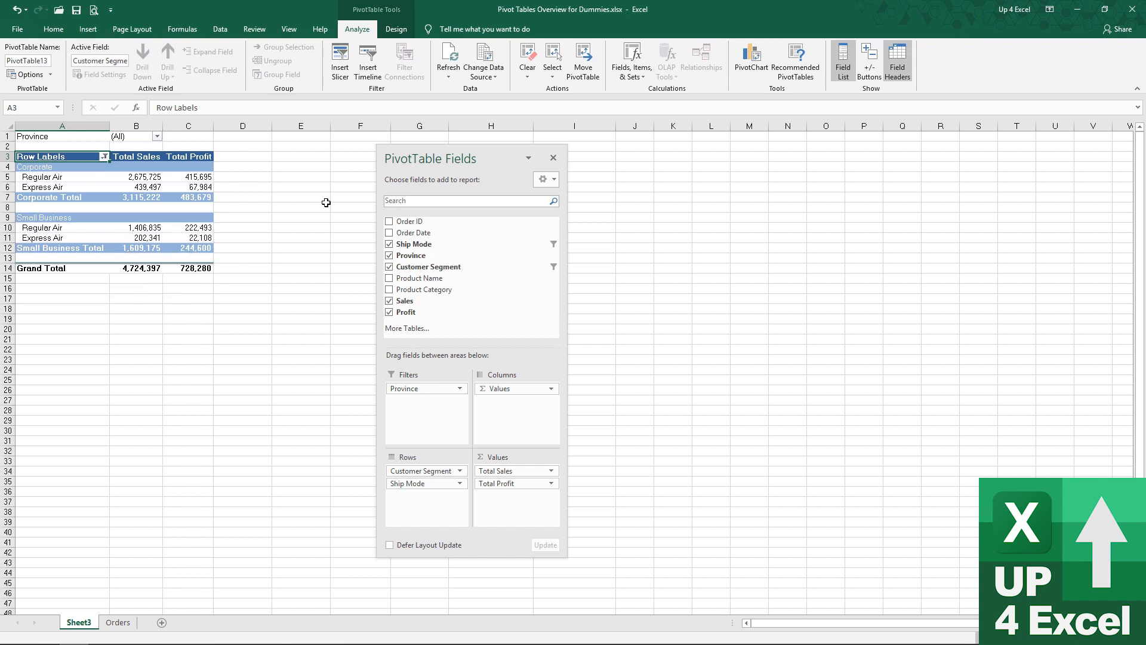
Select all customer segments again so all four show in the pivot.
left_click(104, 156)
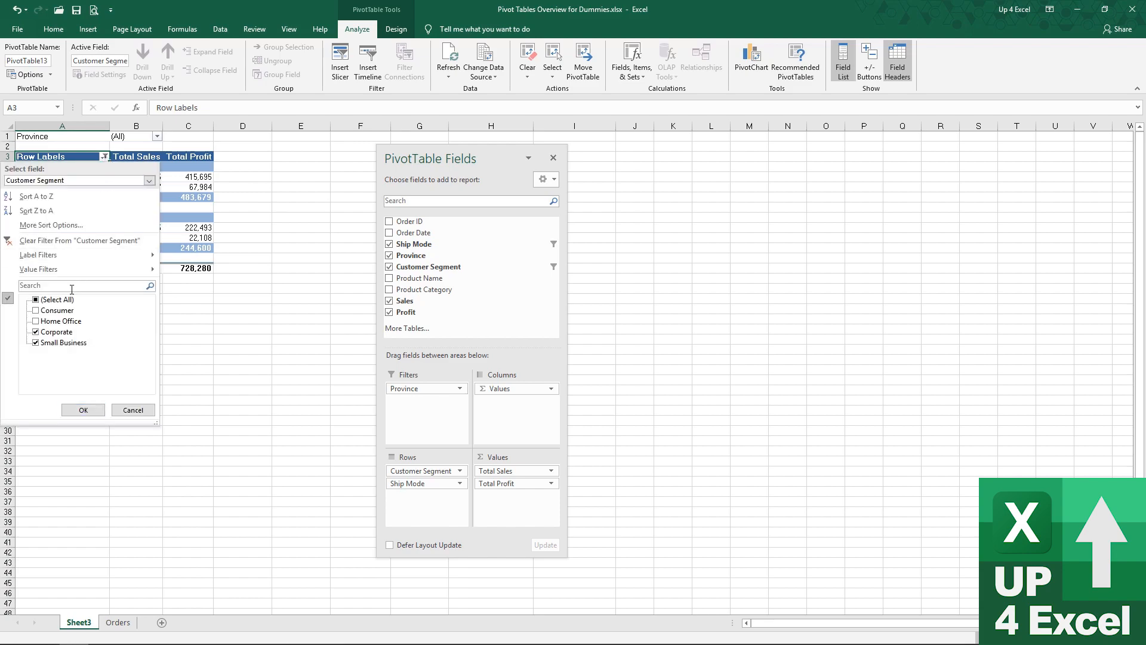
left_click(35, 298)
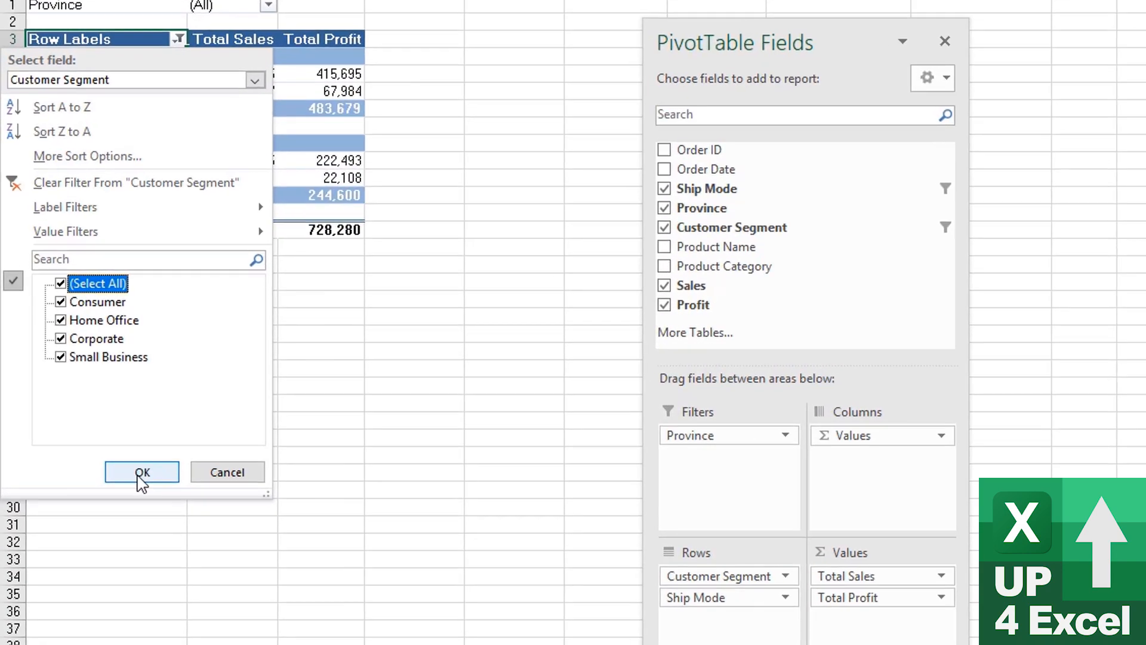
left_click(141, 472)
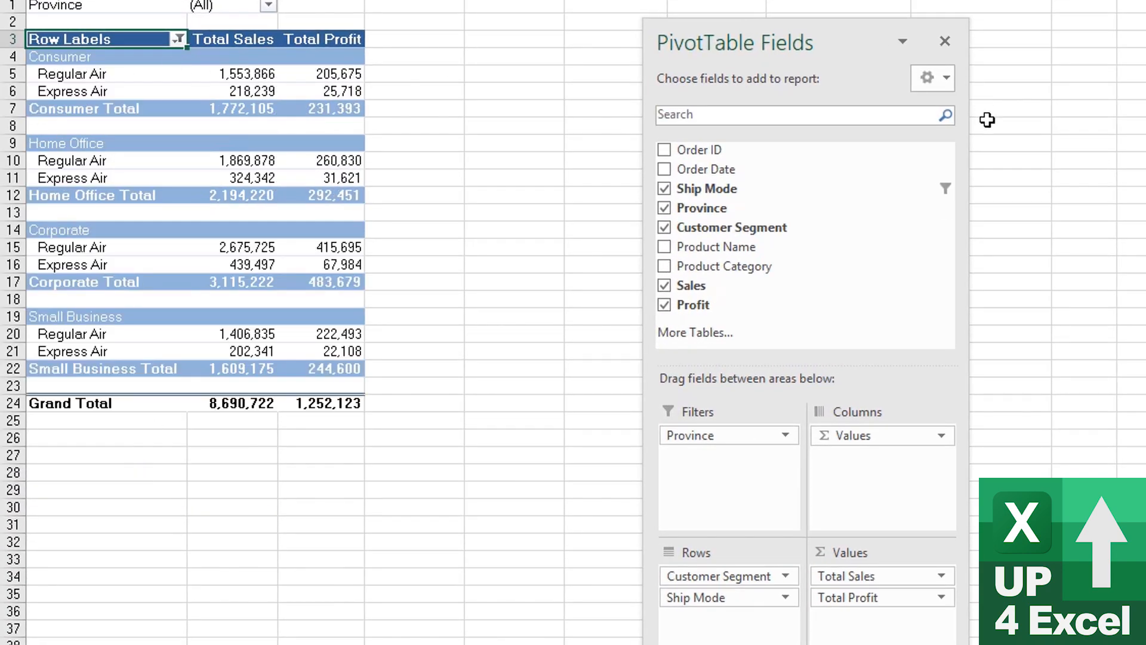
Clear the Ship Mode filter so all ship modes return, totaling 14,915,601.
left_click(179, 39)
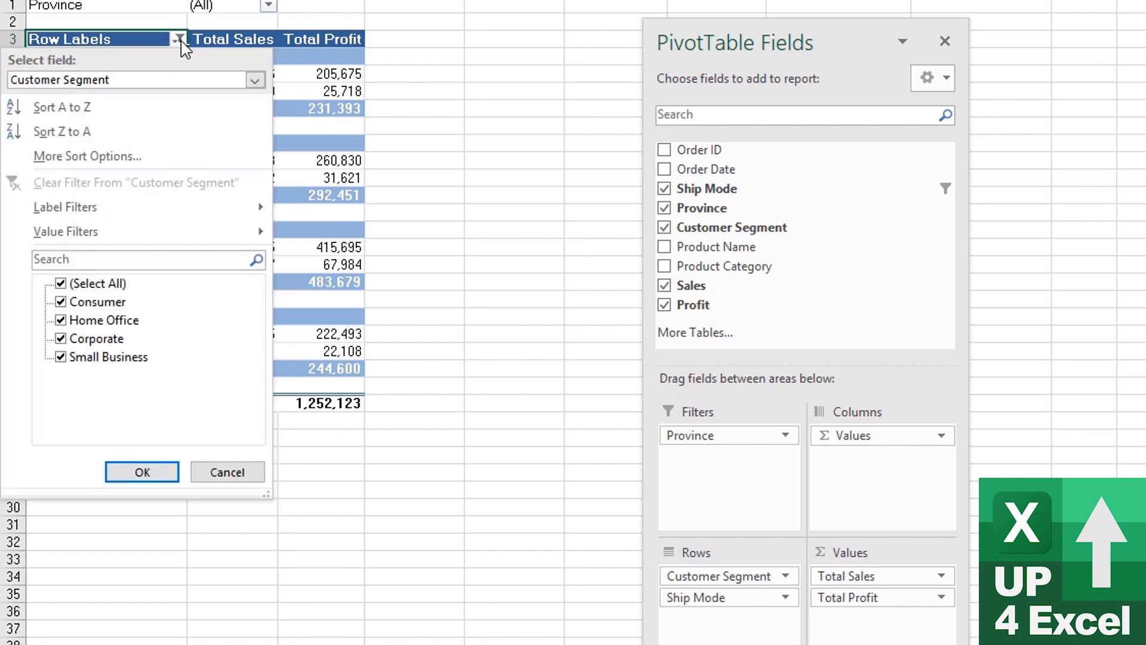
left_click(141, 471)
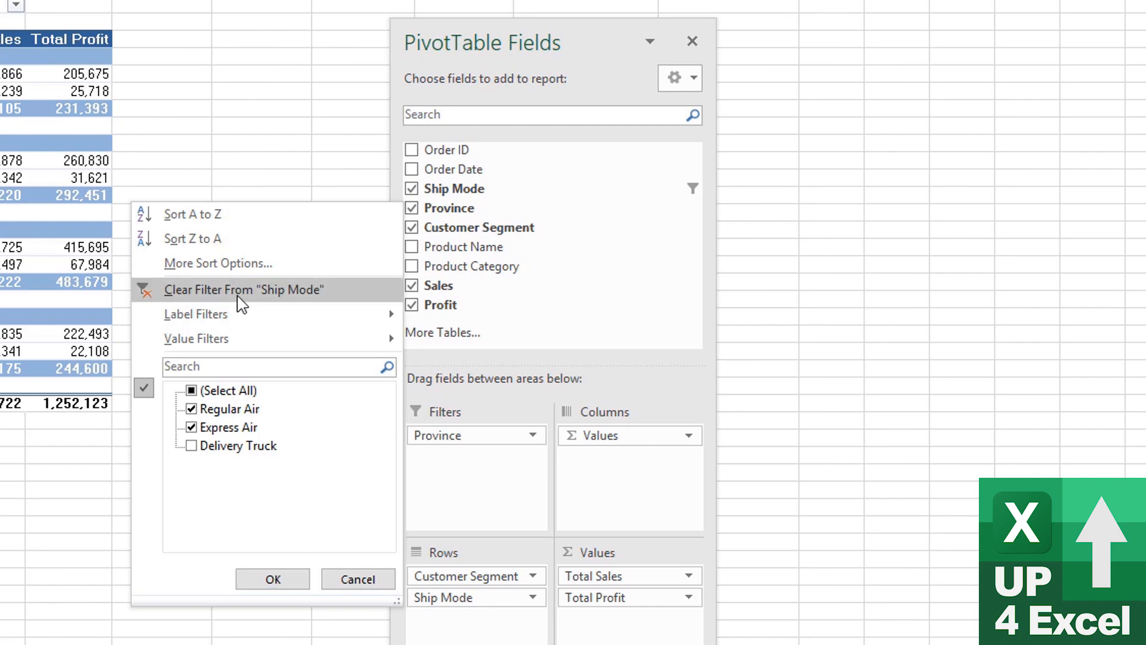
left_click(243, 289)
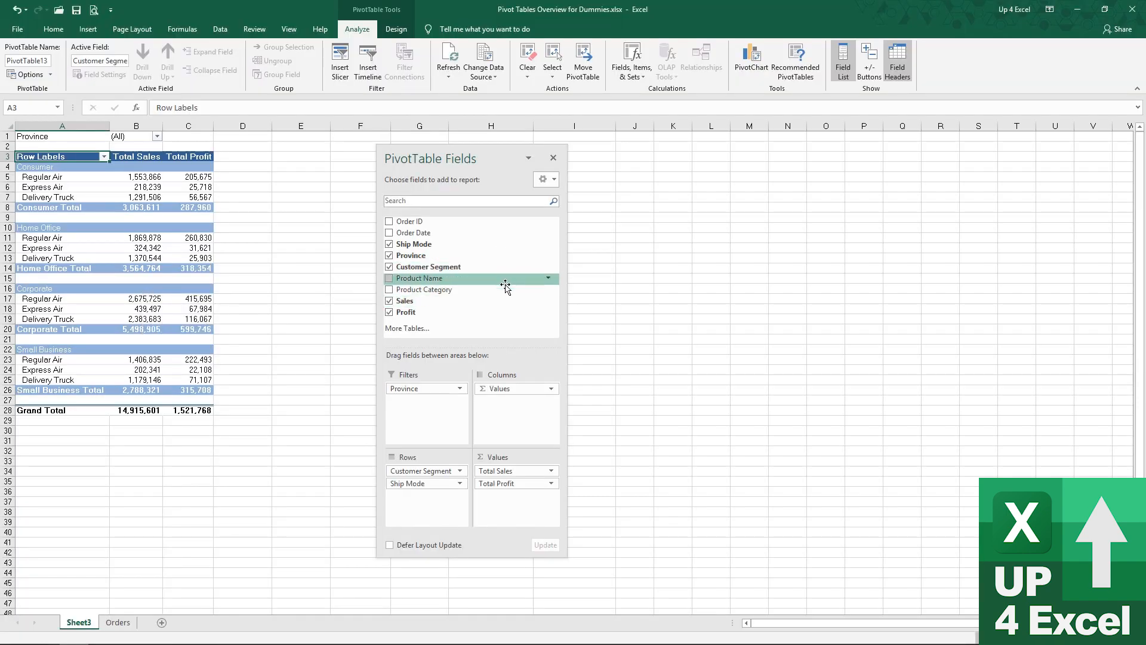
mouse_move(429, 499)
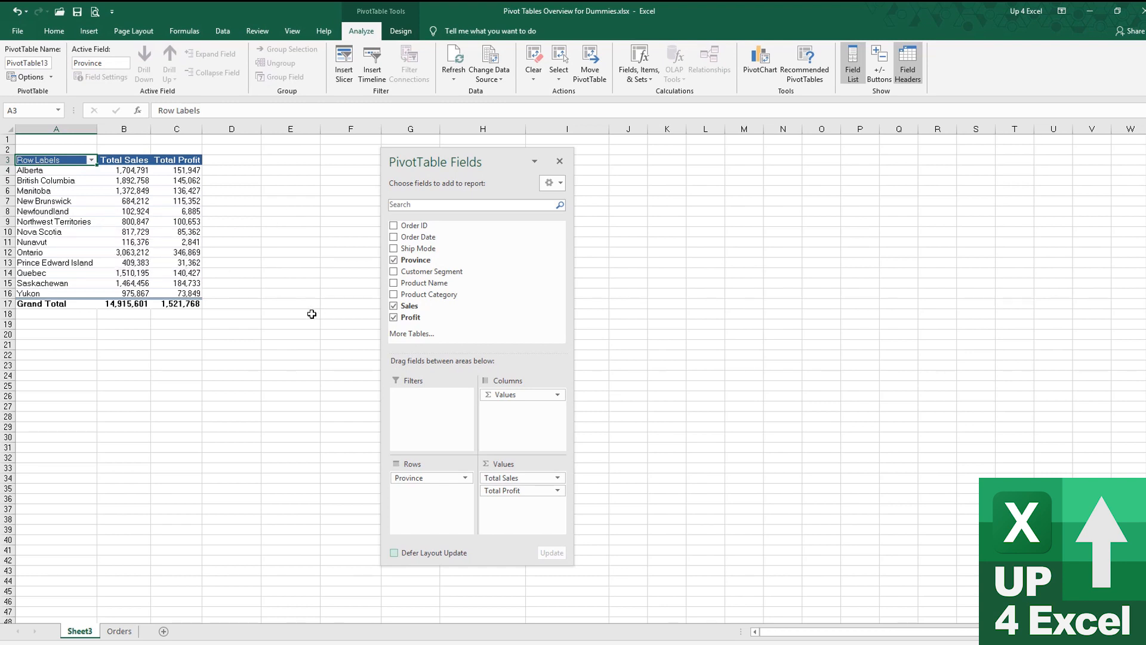
mouse_move(325, 329)
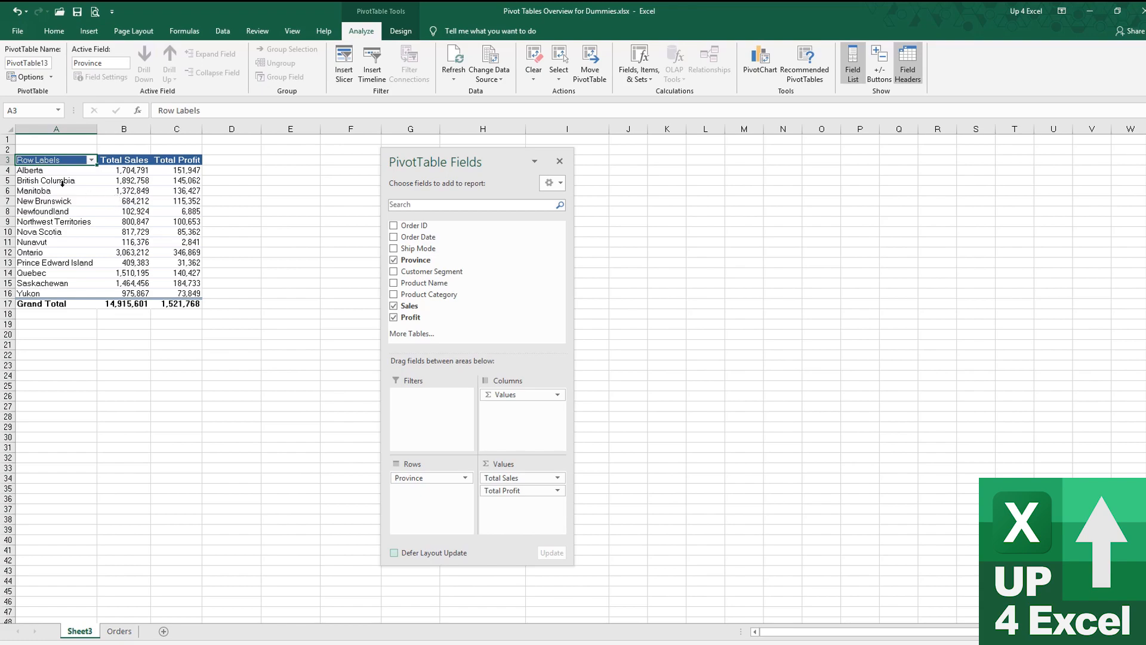
Apply a Bottom 2 Items by Total Profit filter on Province, leaving Newfoundland and Nunavut.
right_click(45, 180)
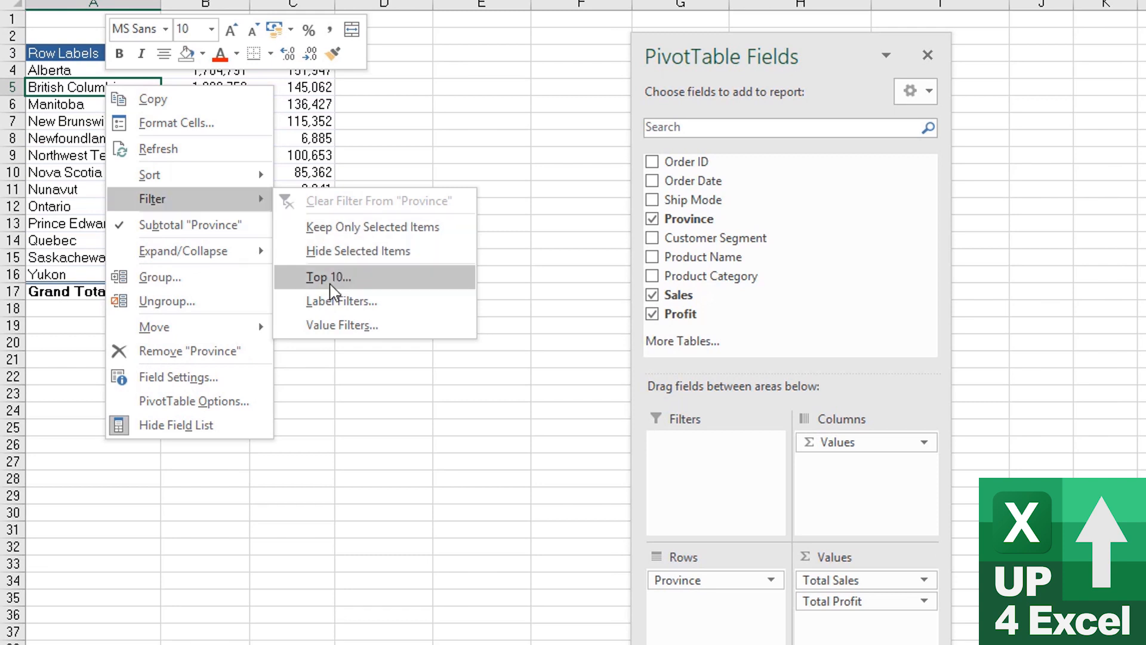
mouse_move(358, 294)
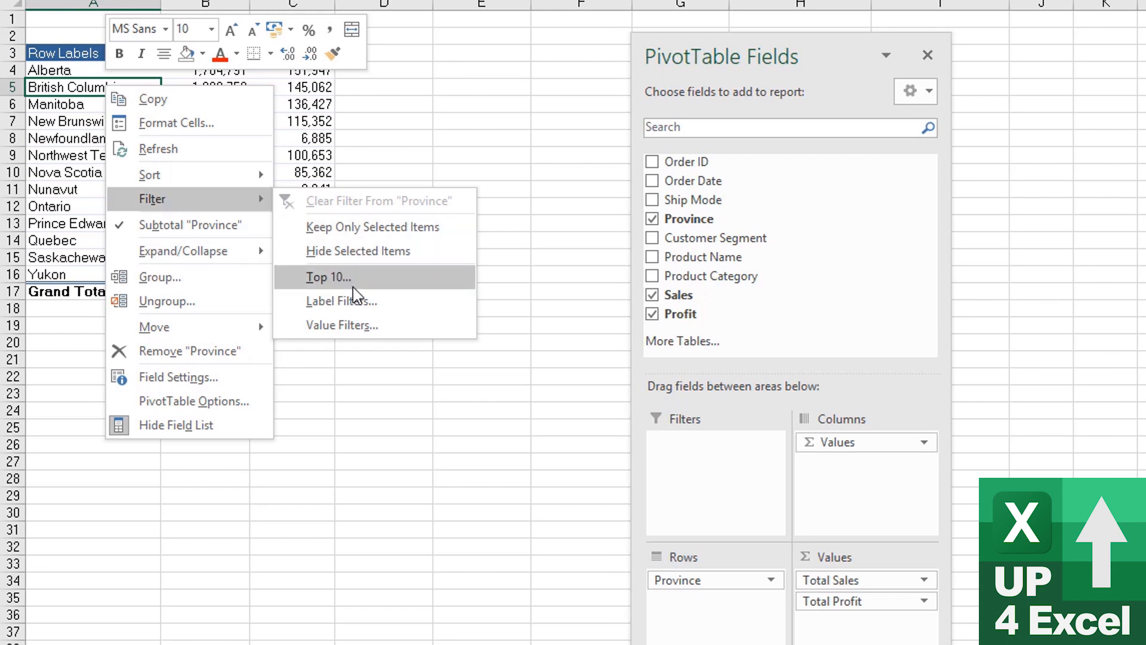
mouse_move(375, 294)
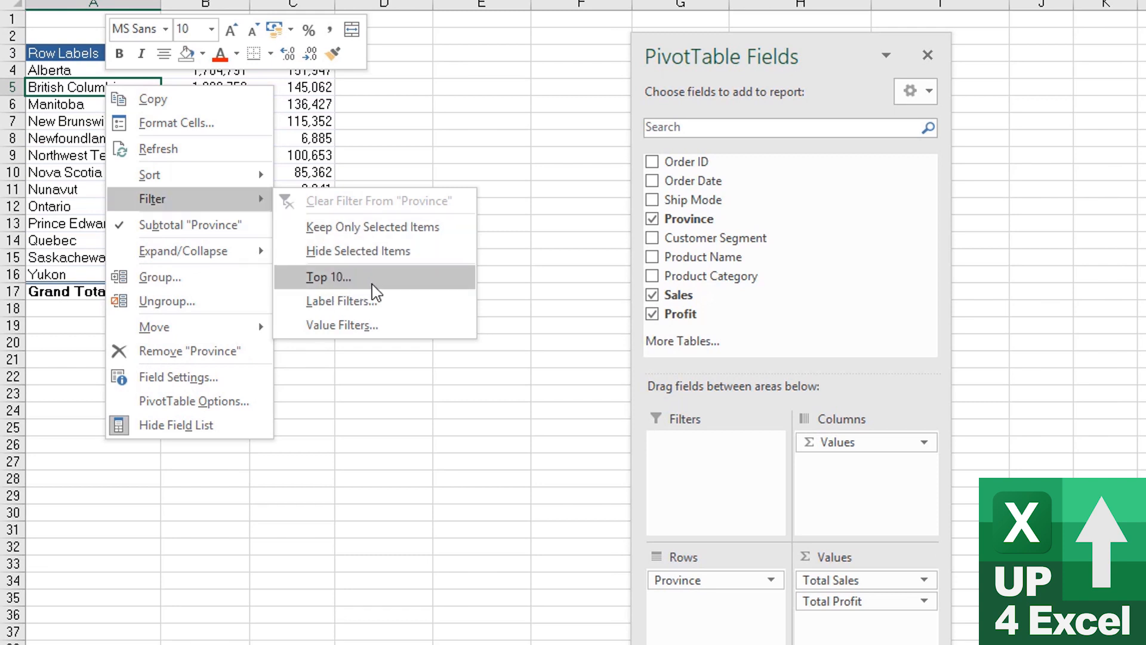
left_click(328, 277)
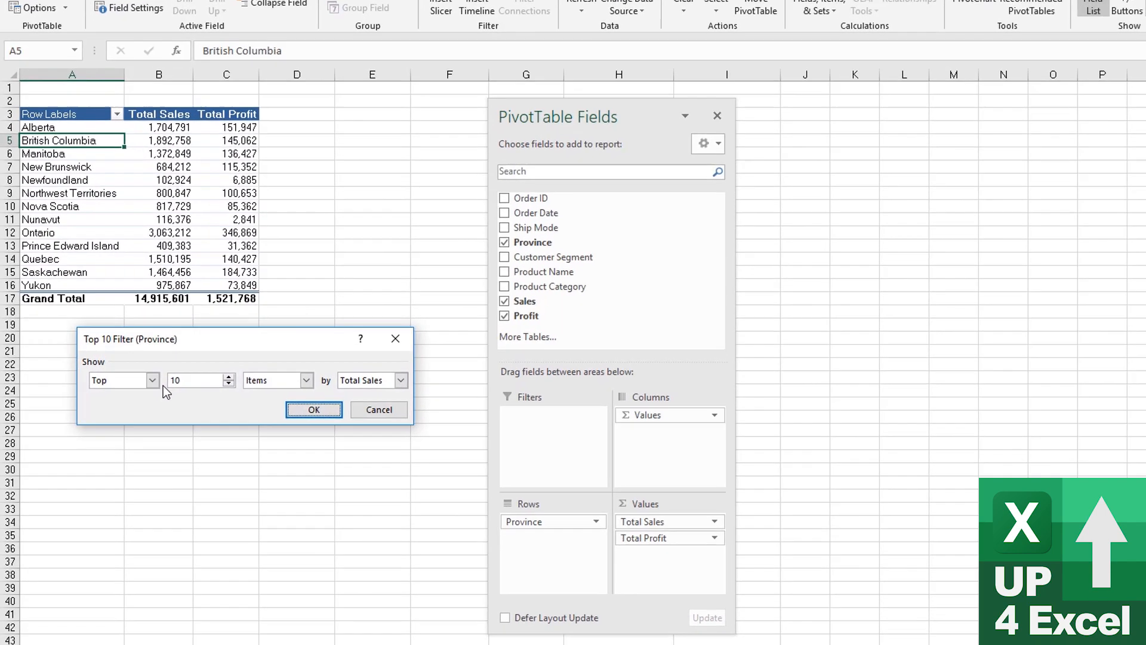
left_click(148, 380)
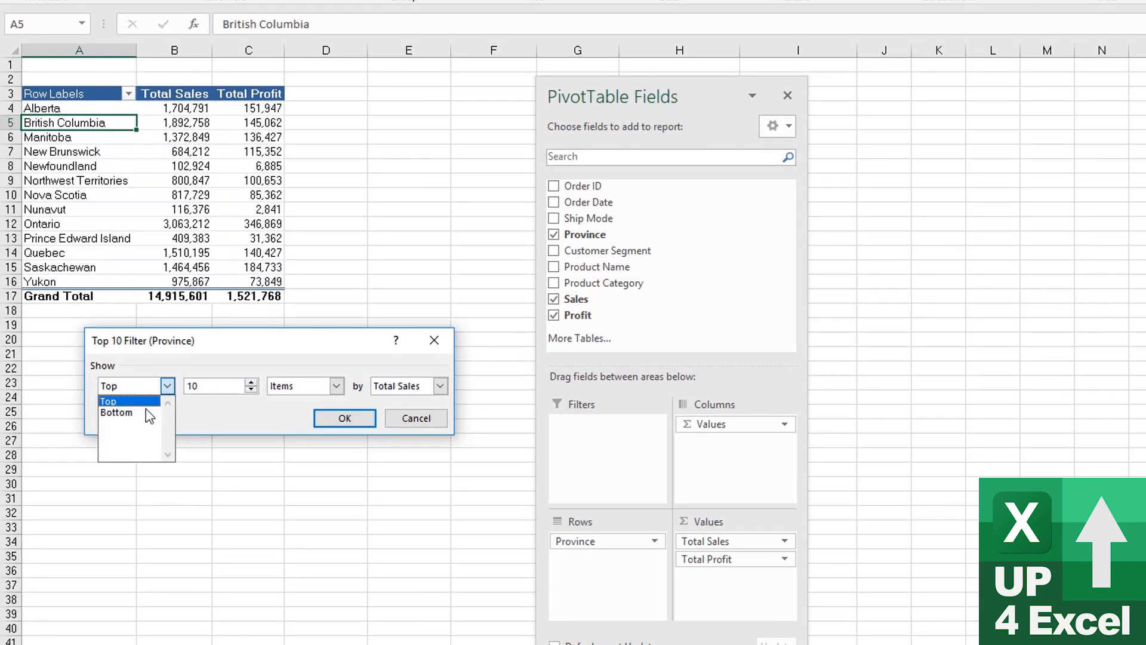
left_click(116, 412)
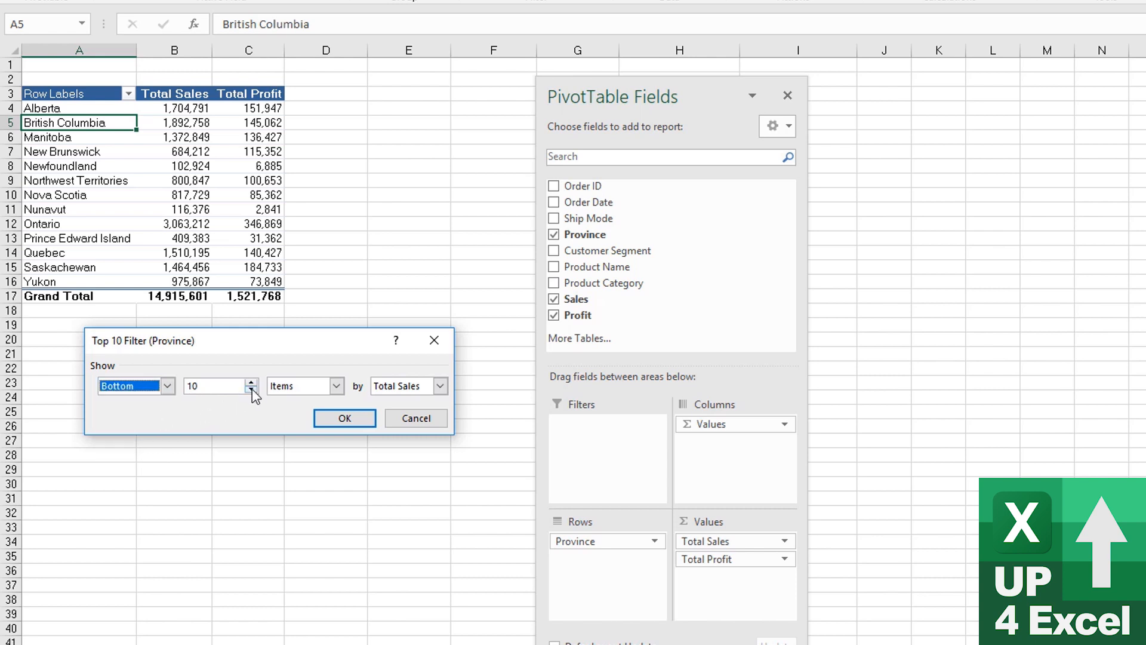
left_click(252, 382)
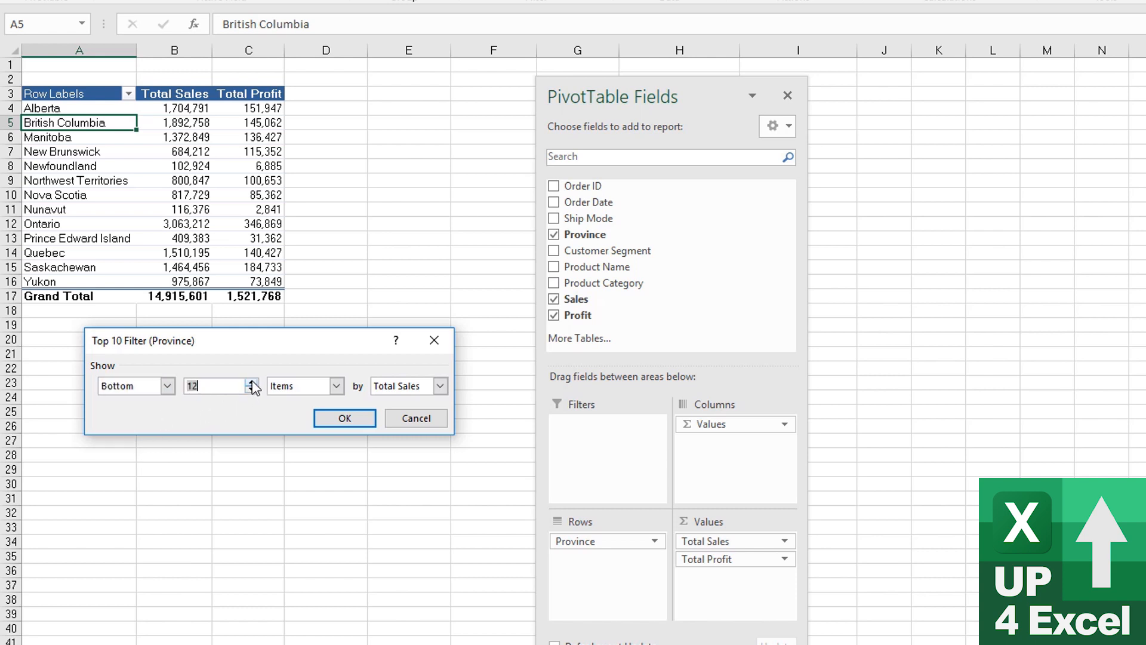
mouse_move(201, 378)
type("2")
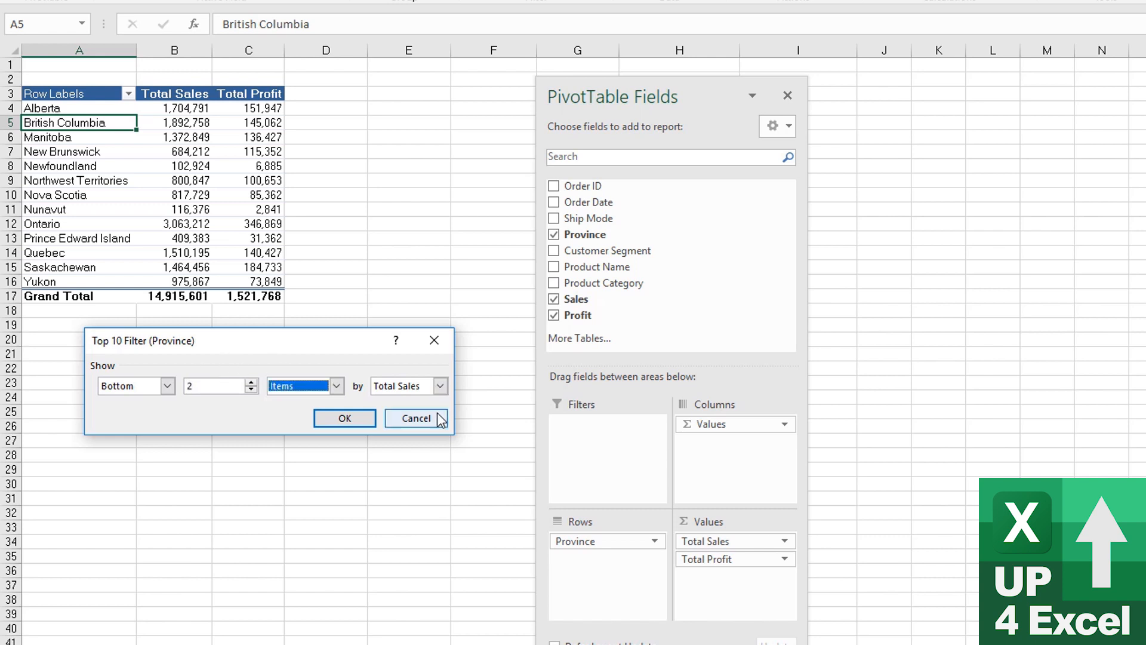
left_click(406, 385)
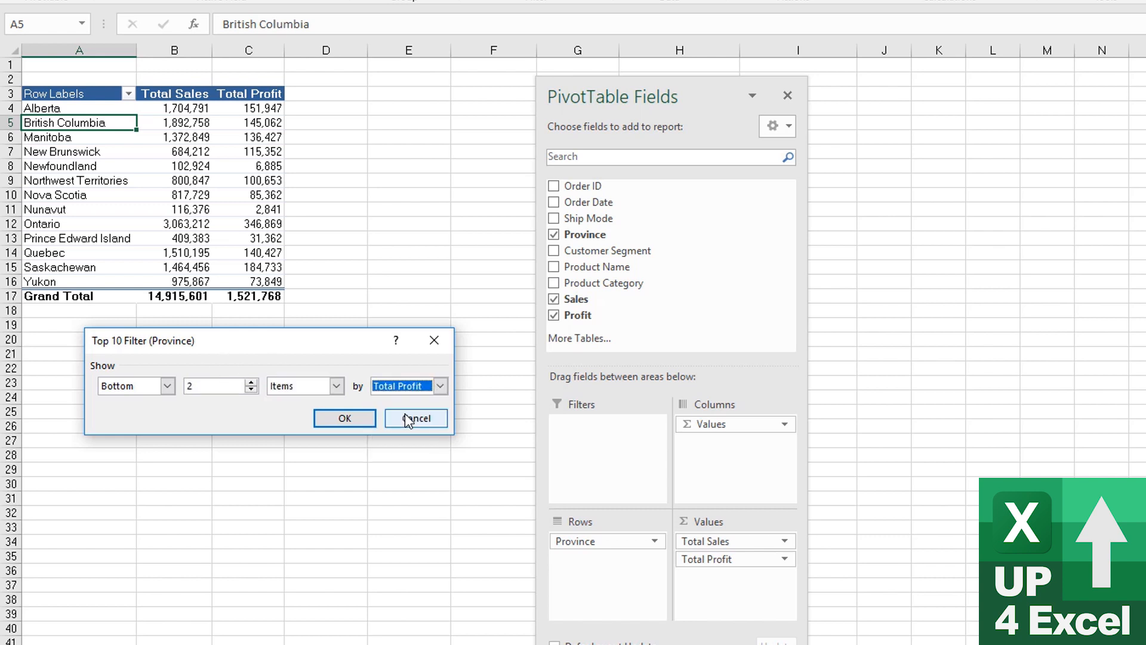
mouse_move(150, 232)
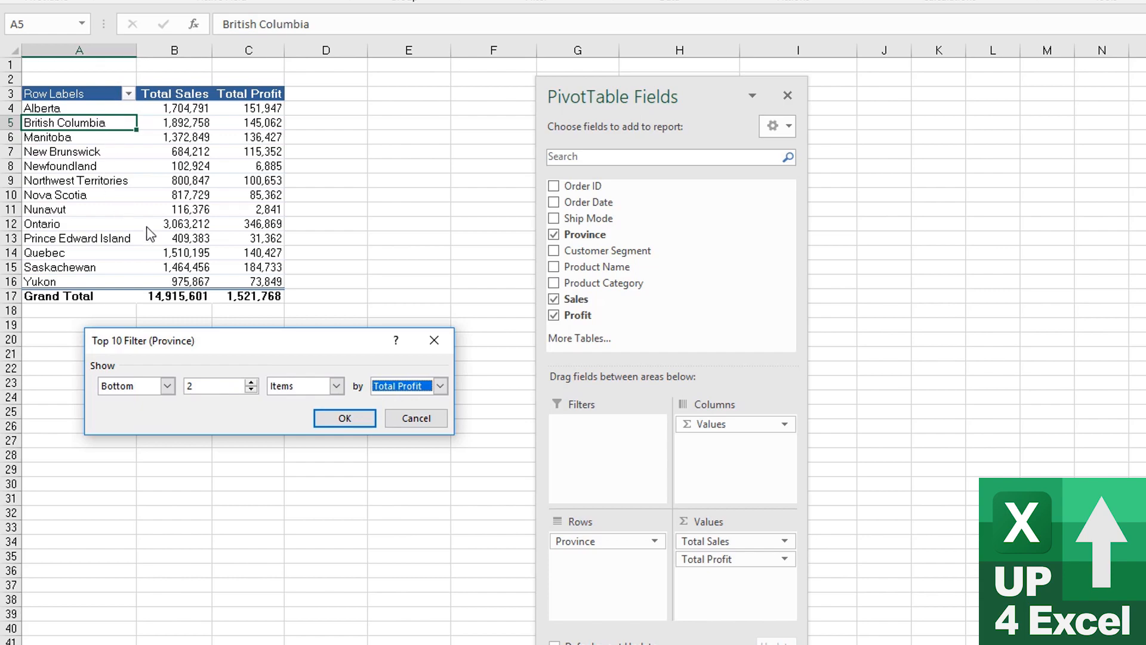
left_click(344, 418)
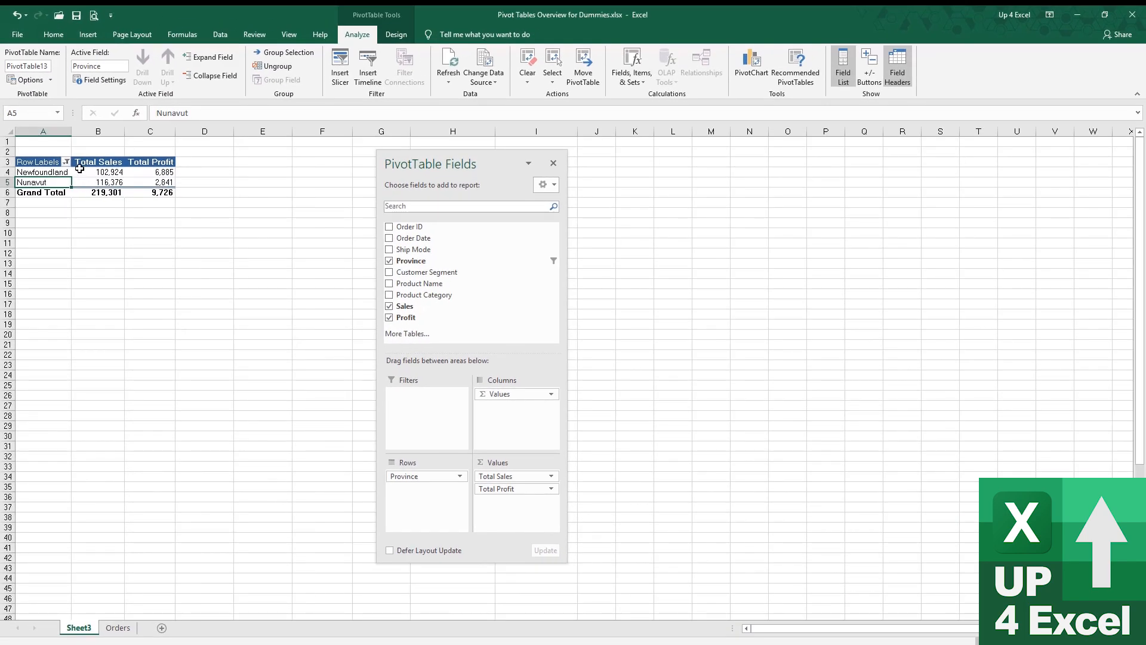
Reopen the Province filter options to clear the bottom-2 value filter.
left_click(66, 162)
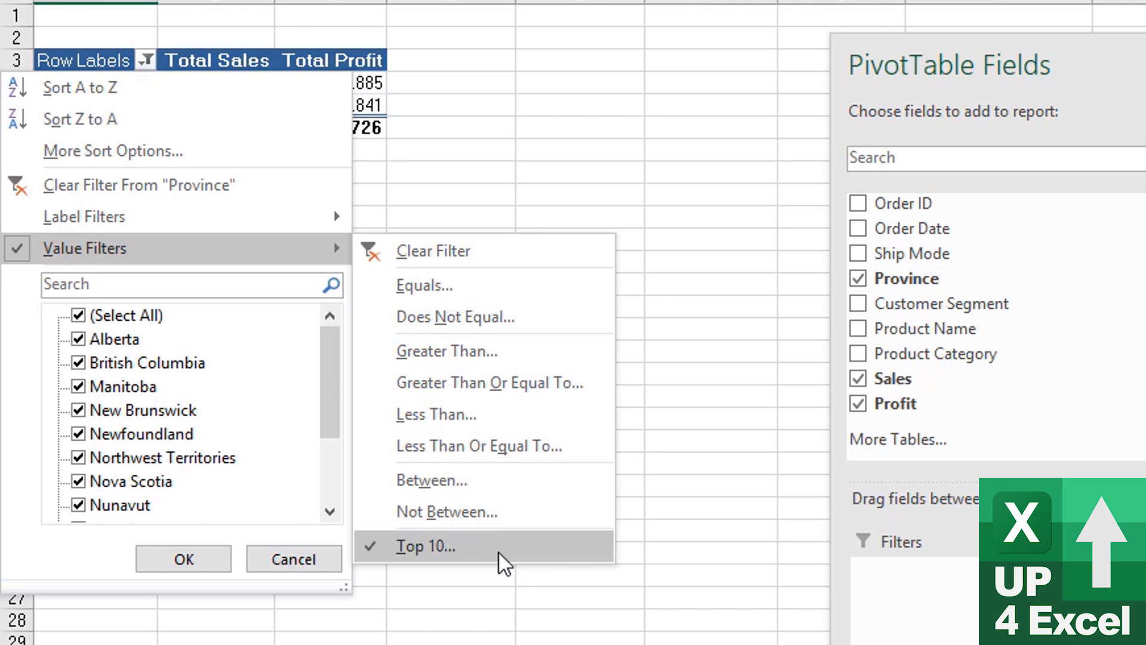
mouse_move(438, 563)
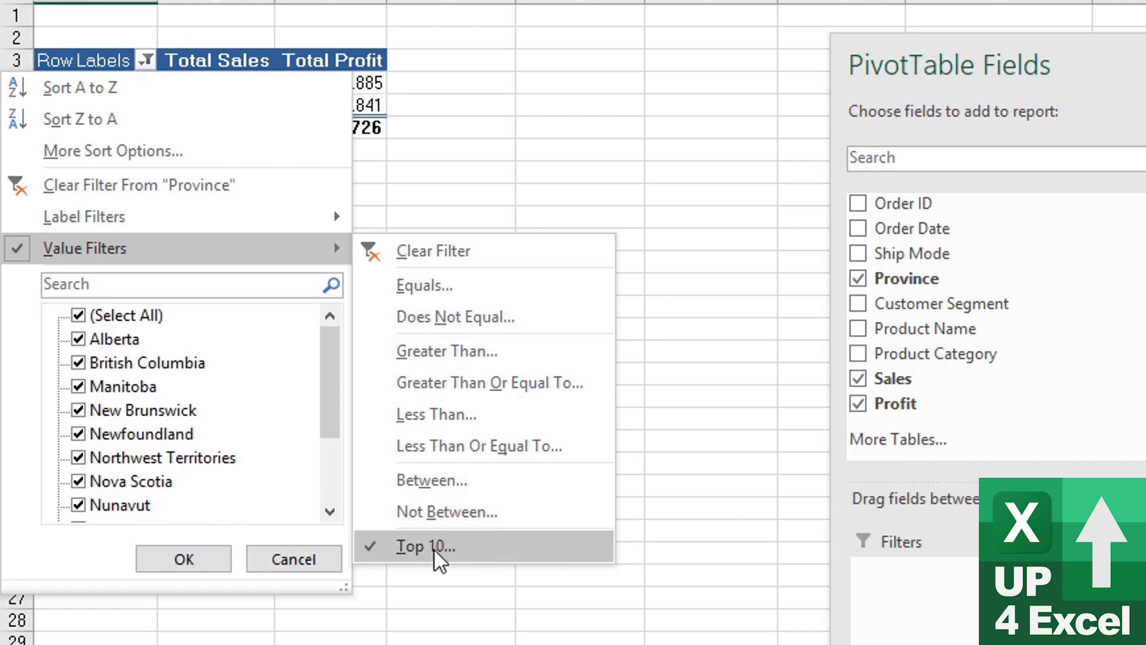
mouse_move(467, 521)
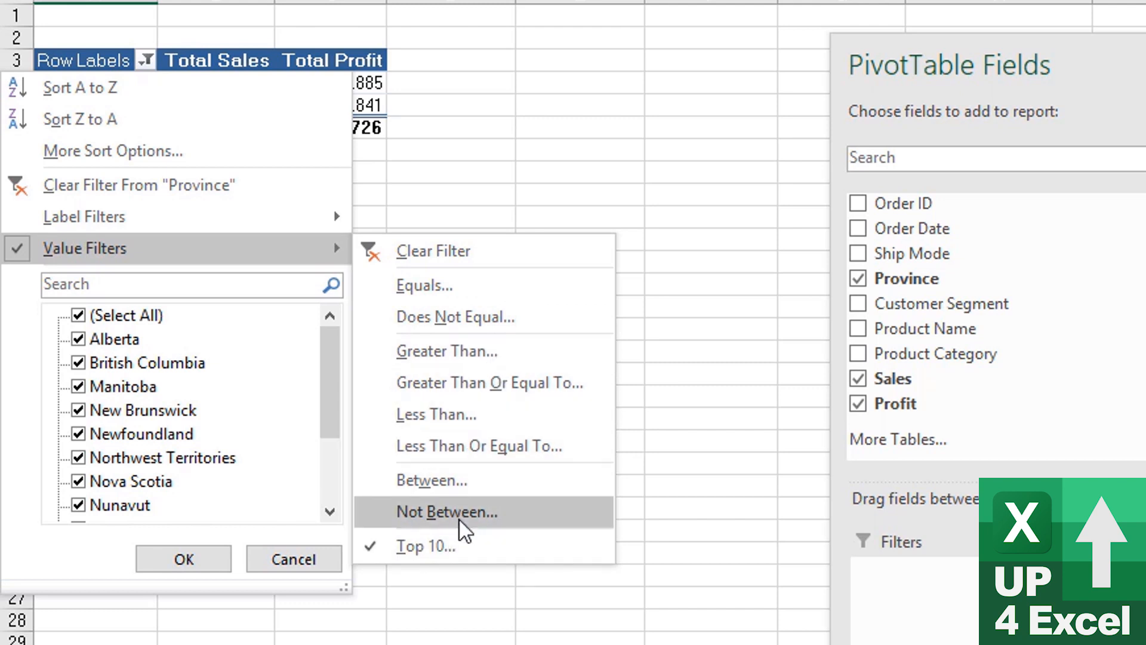
mouse_move(435, 485)
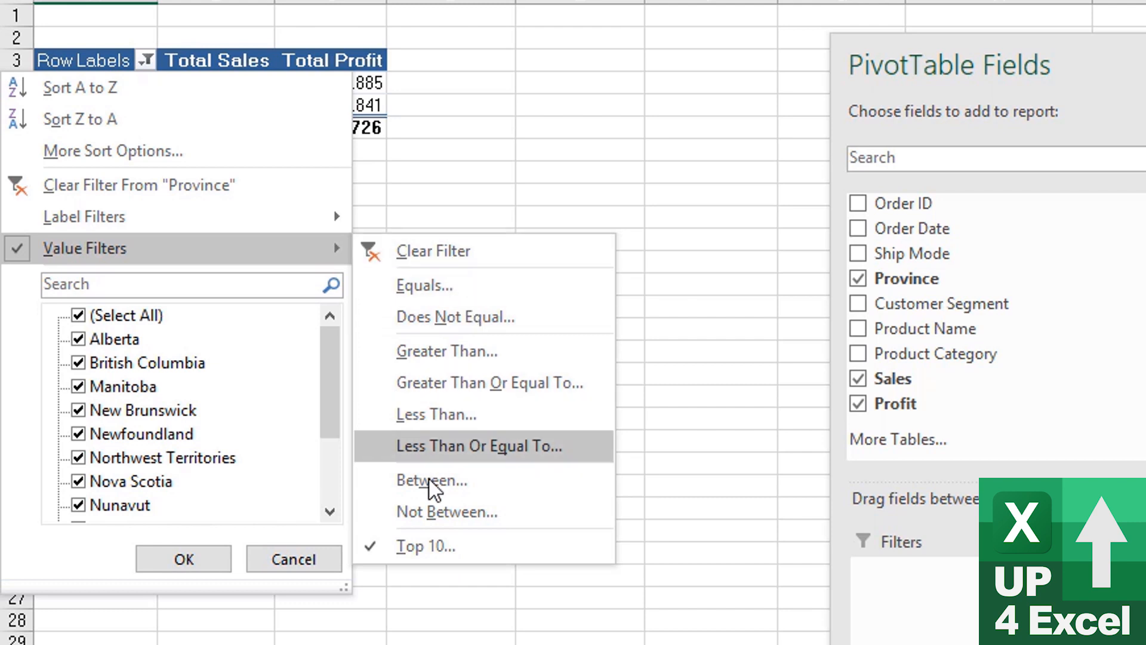
mouse_move(441, 548)
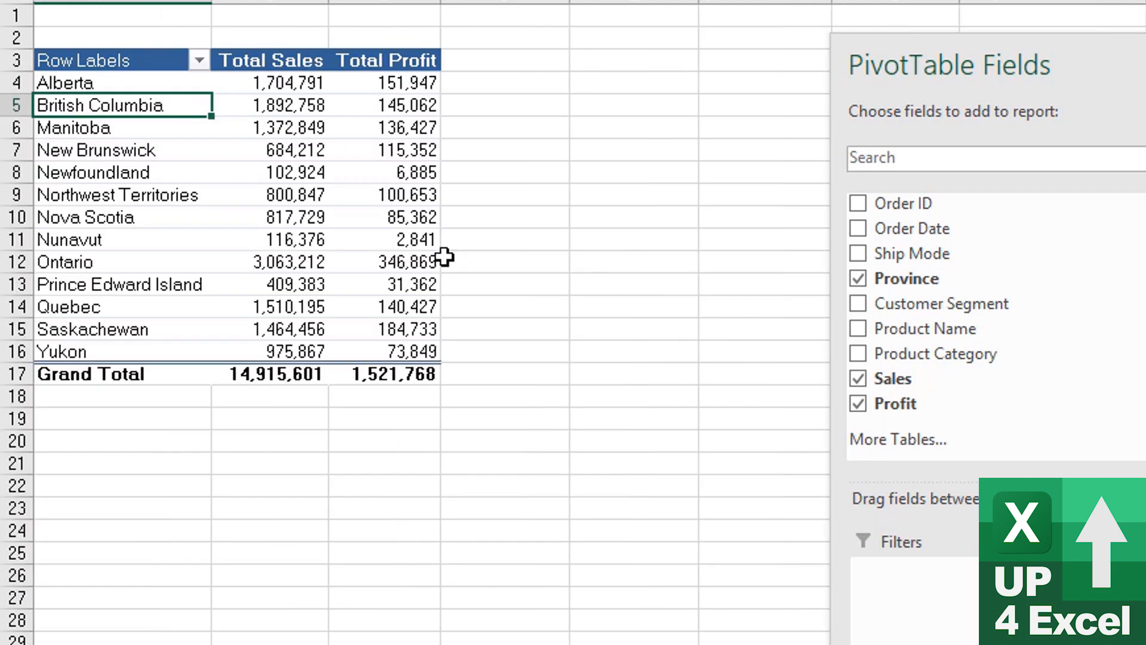
Filter the provinces to the Top 5 Items by Total Sales, leaving a 9,635,413 grand total.
right_click(123, 105)
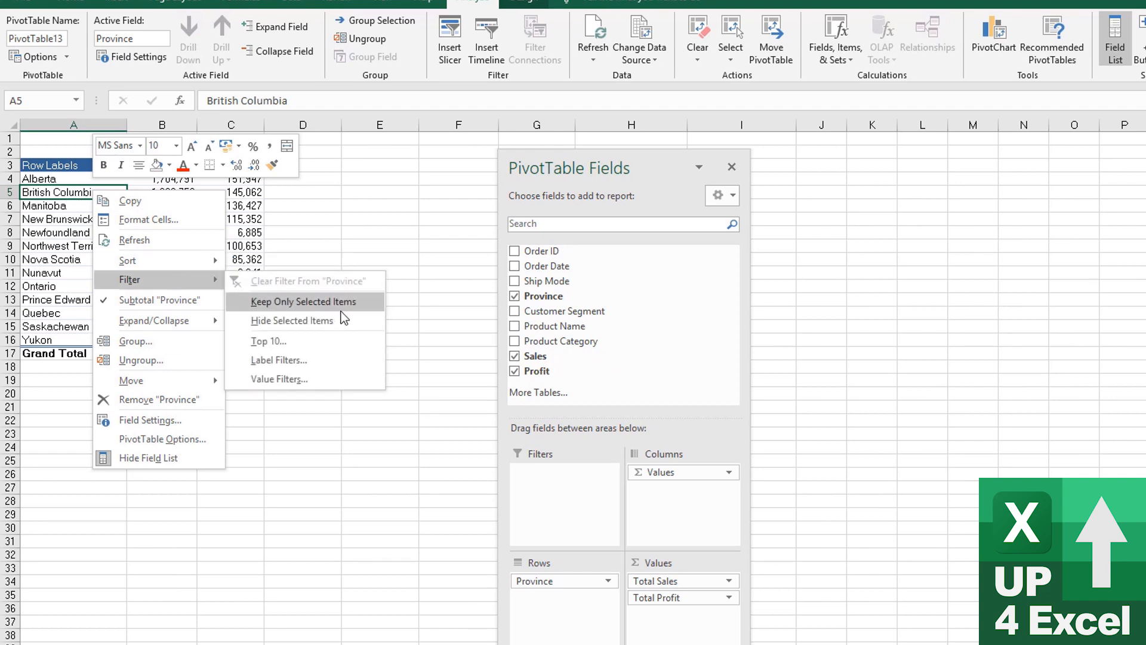
mouse_move(306, 342)
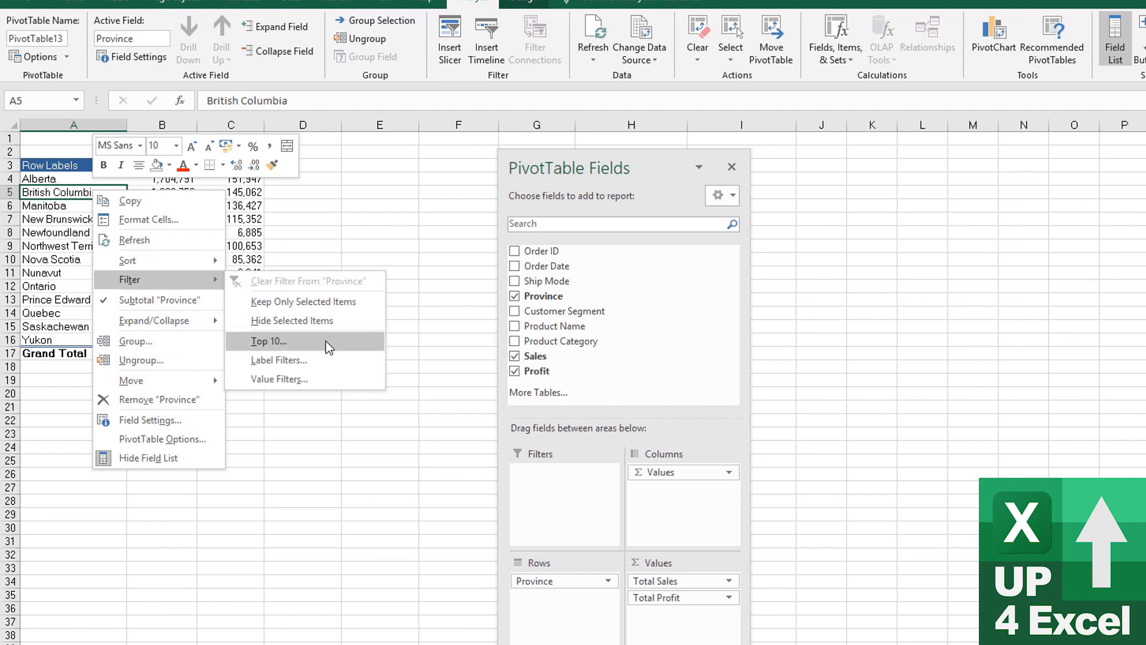
left_click(267, 341)
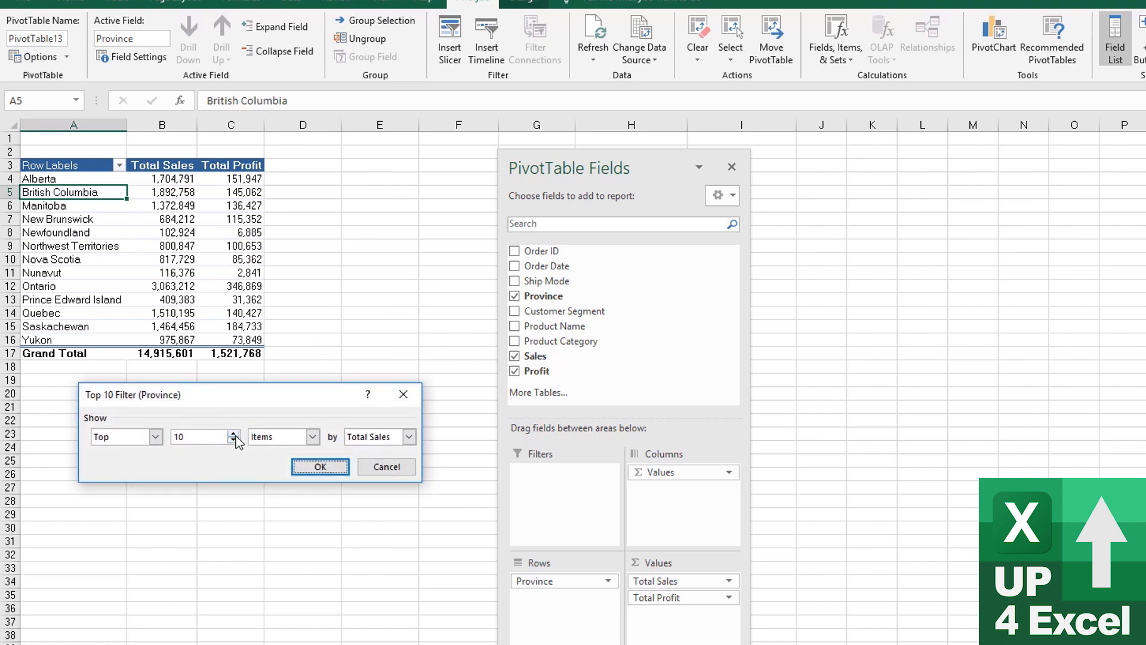
left_click(235, 440)
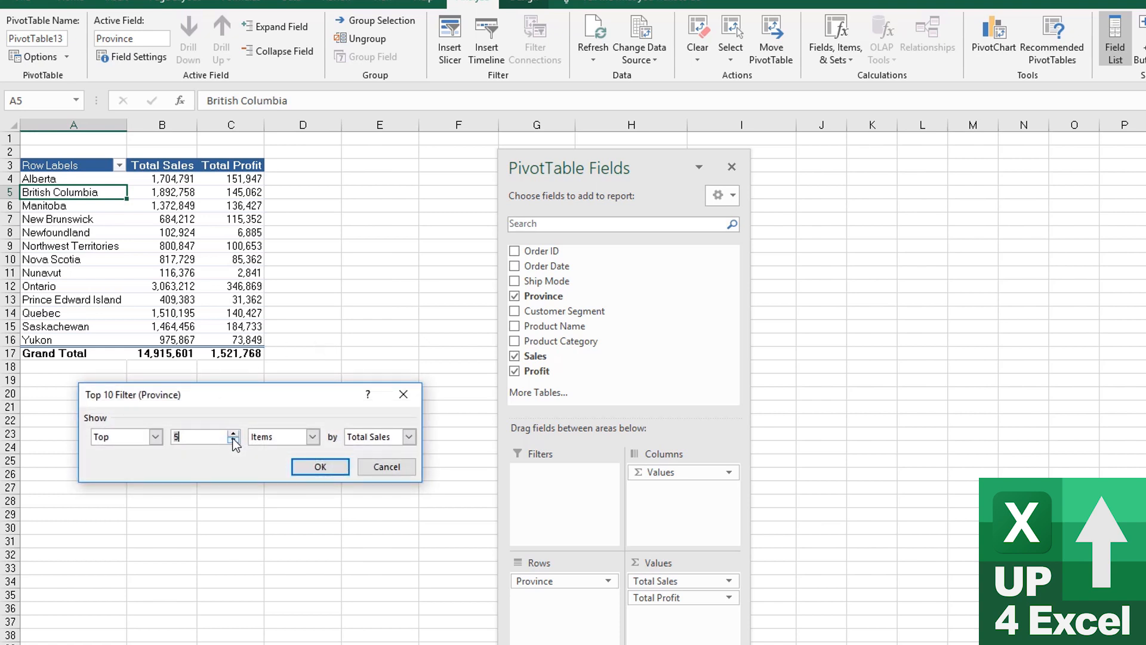
left_click(312, 437)
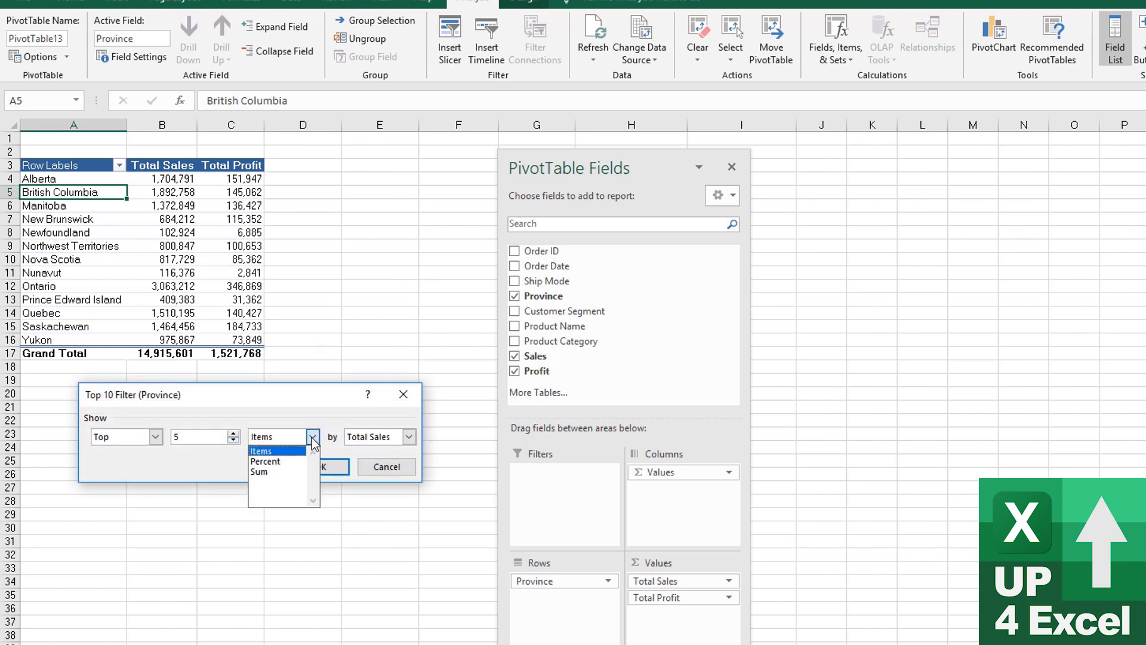
mouse_move(293, 461)
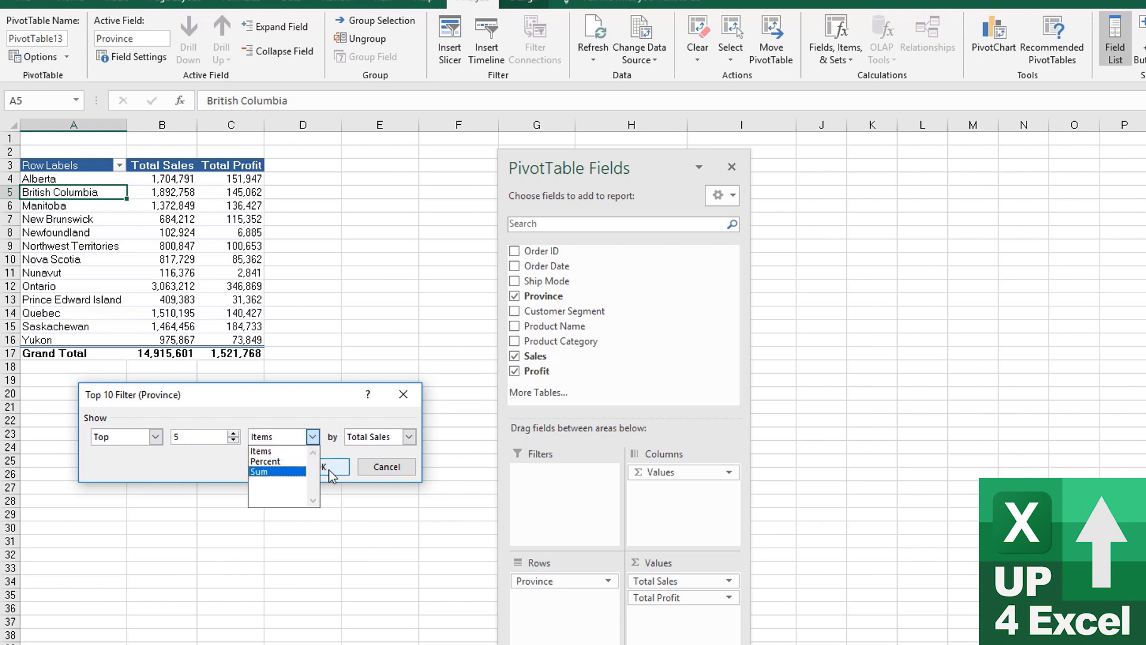
left_click(333, 467)
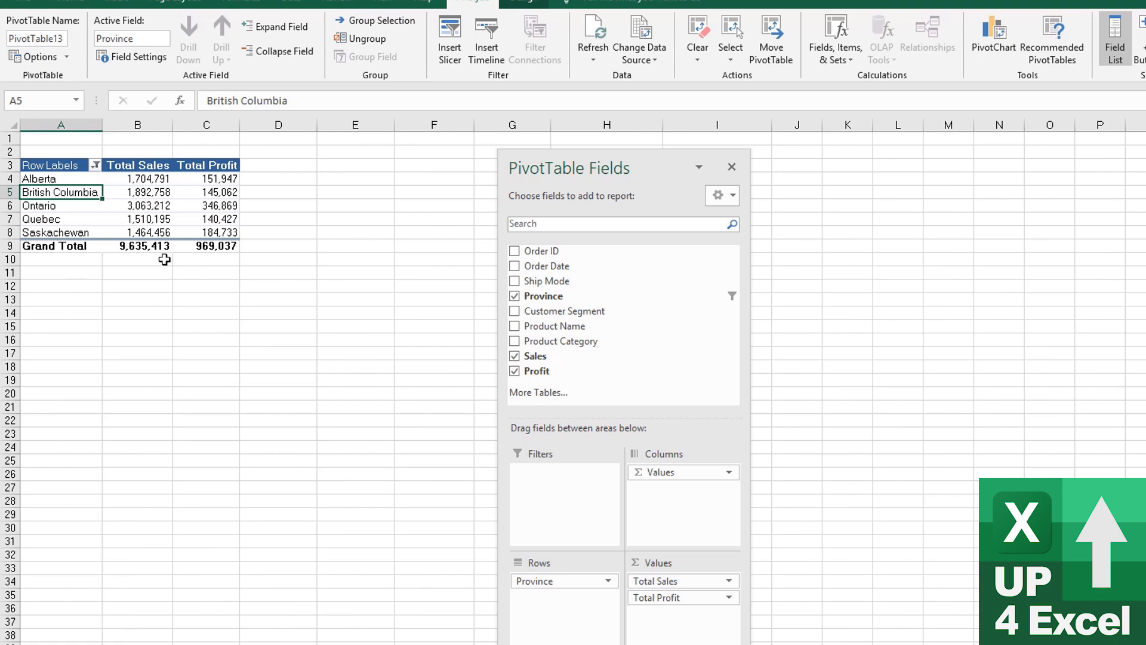
mouse_move(138, 246)
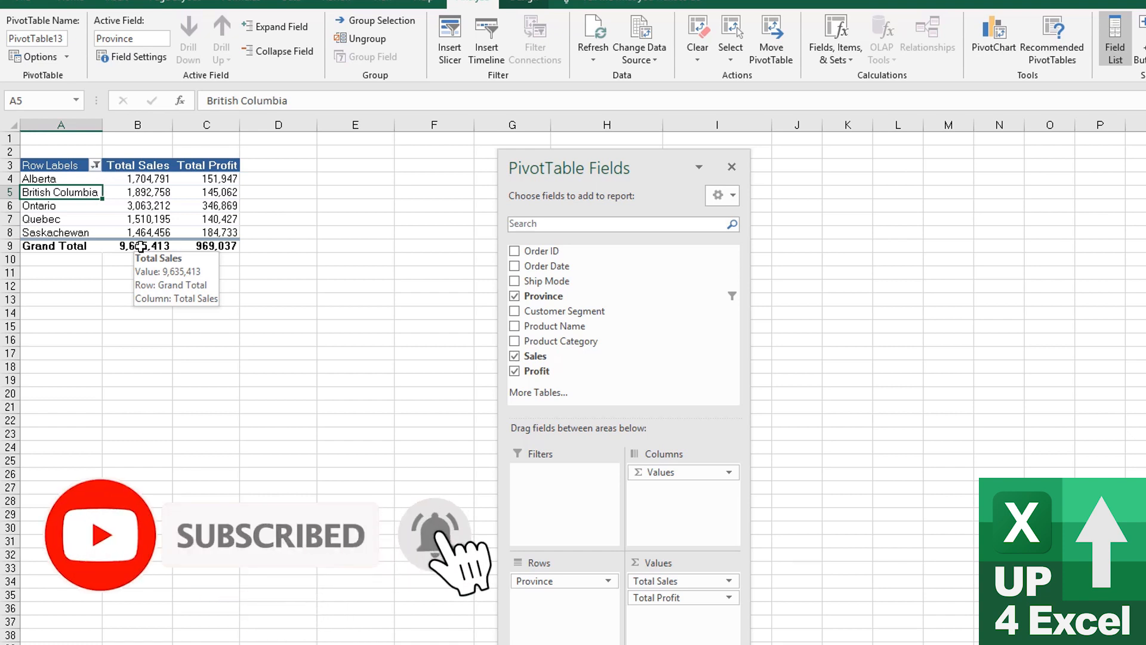
Clear the Province filter so every province shows sales split by Regular Air, Express Air and Delivery Truck.
left_click(514, 281)
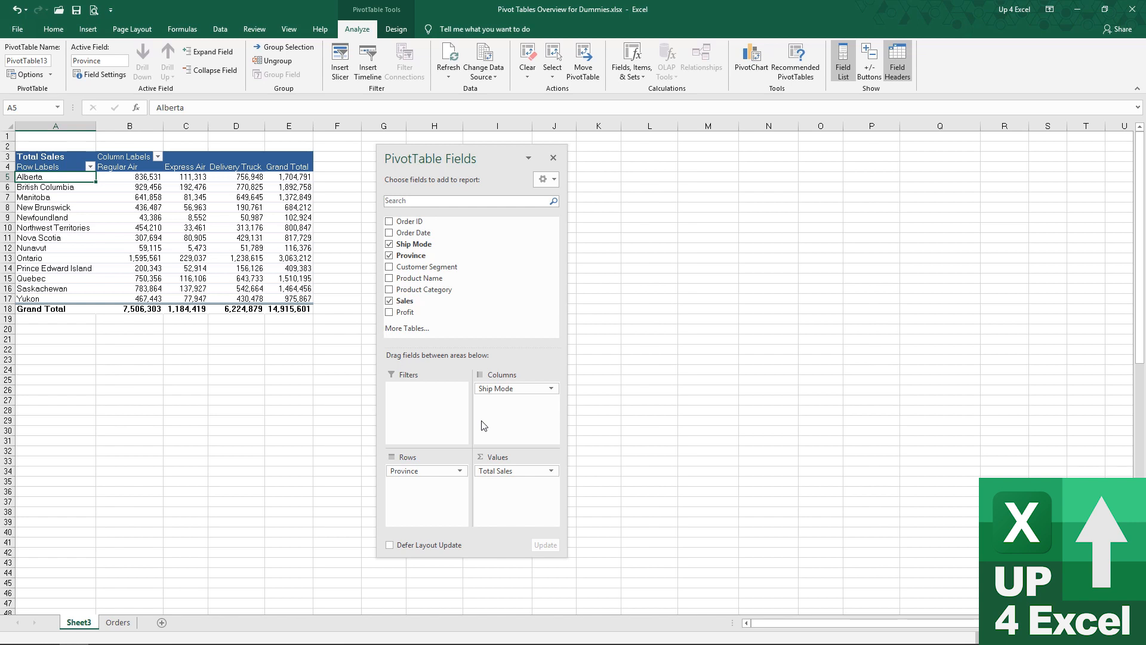
mouse_move(542, 338)
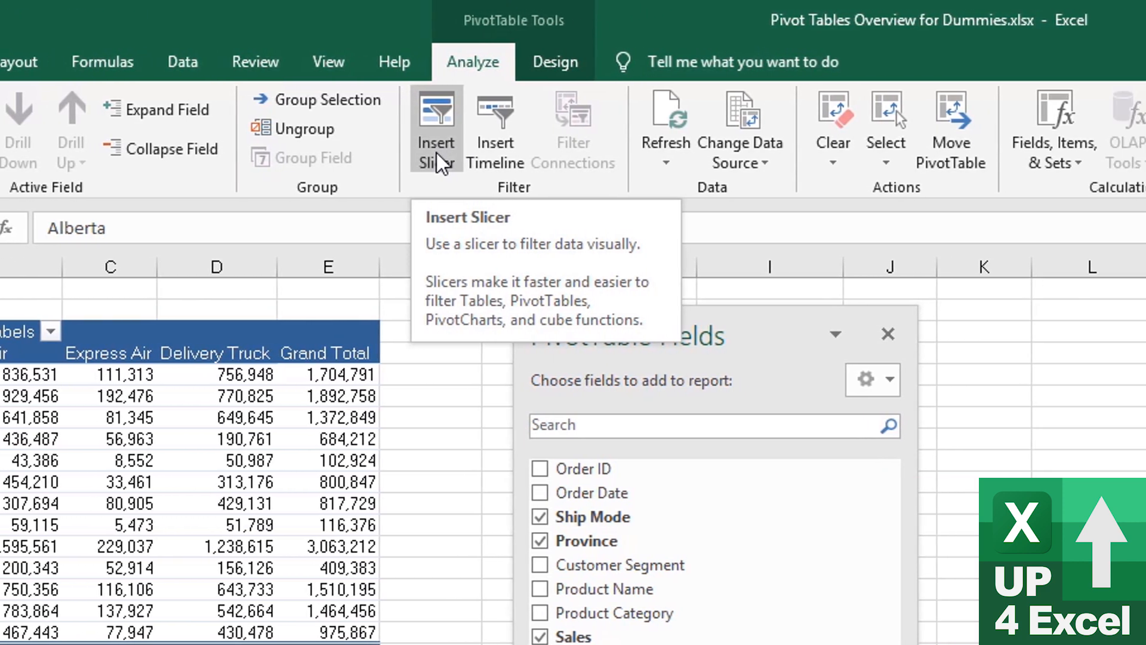
mouse_move(472, 128)
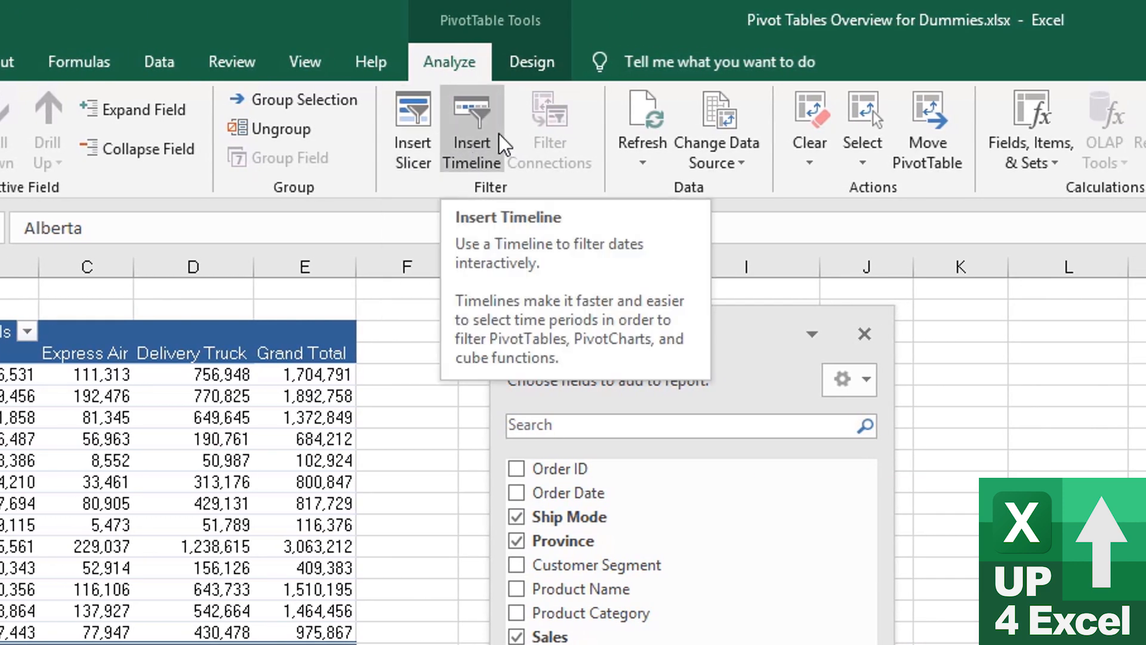
mouse_move(413, 132)
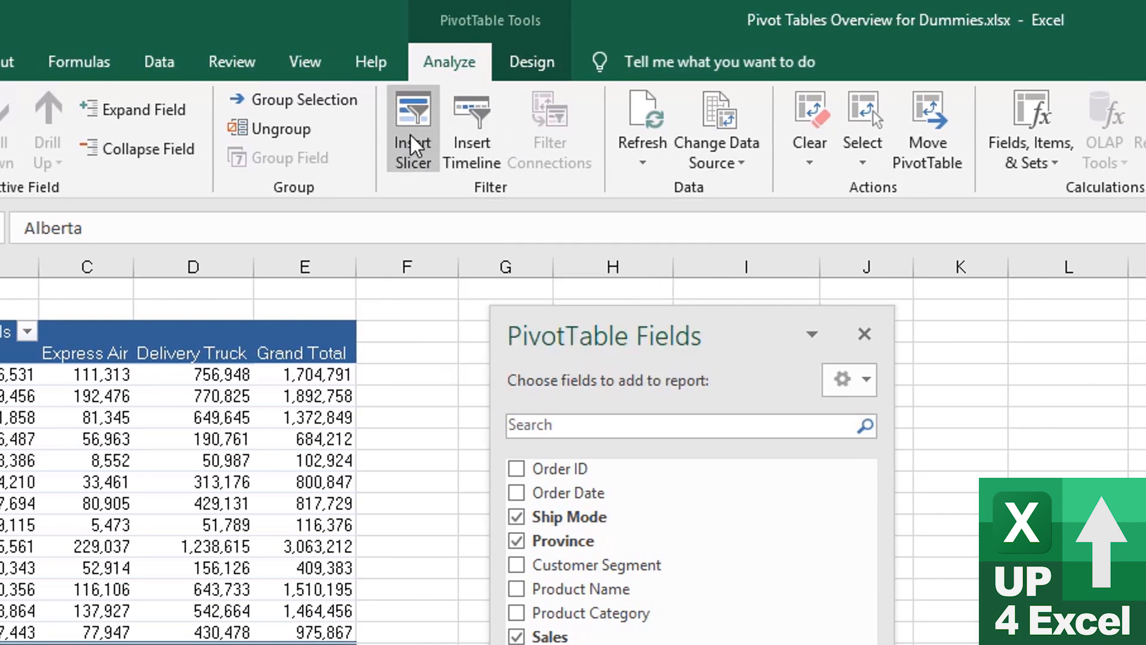
Insert a Customer Segment slicer listing Consumer, Corporate, Home Office and Small Business.
left_click(413, 131)
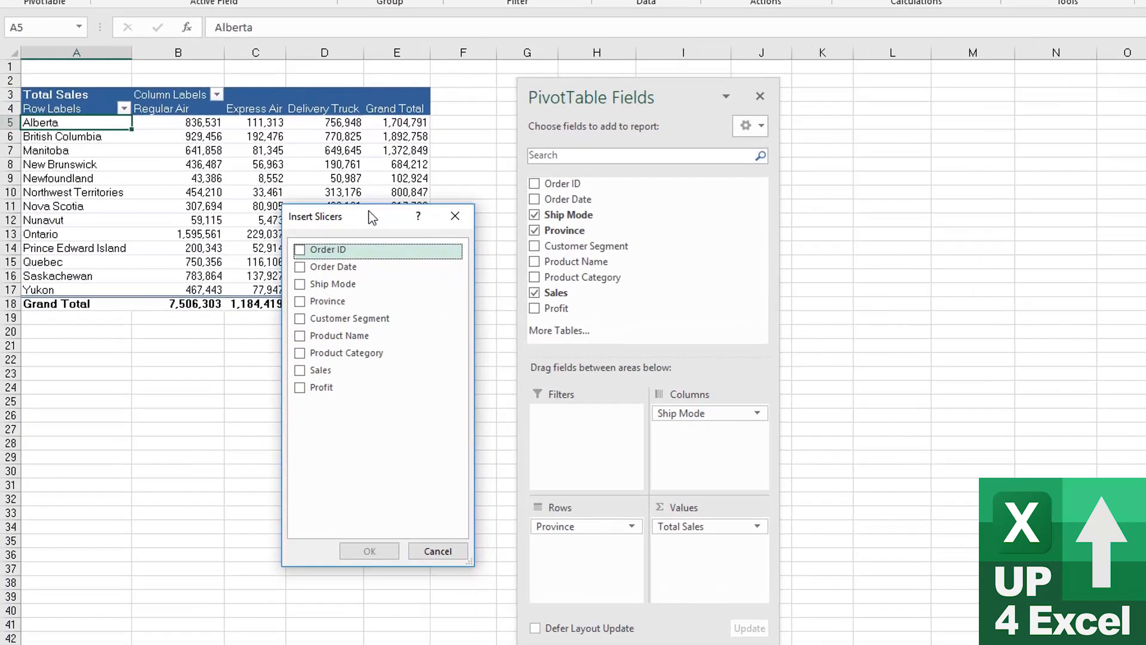
mouse_move(331, 406)
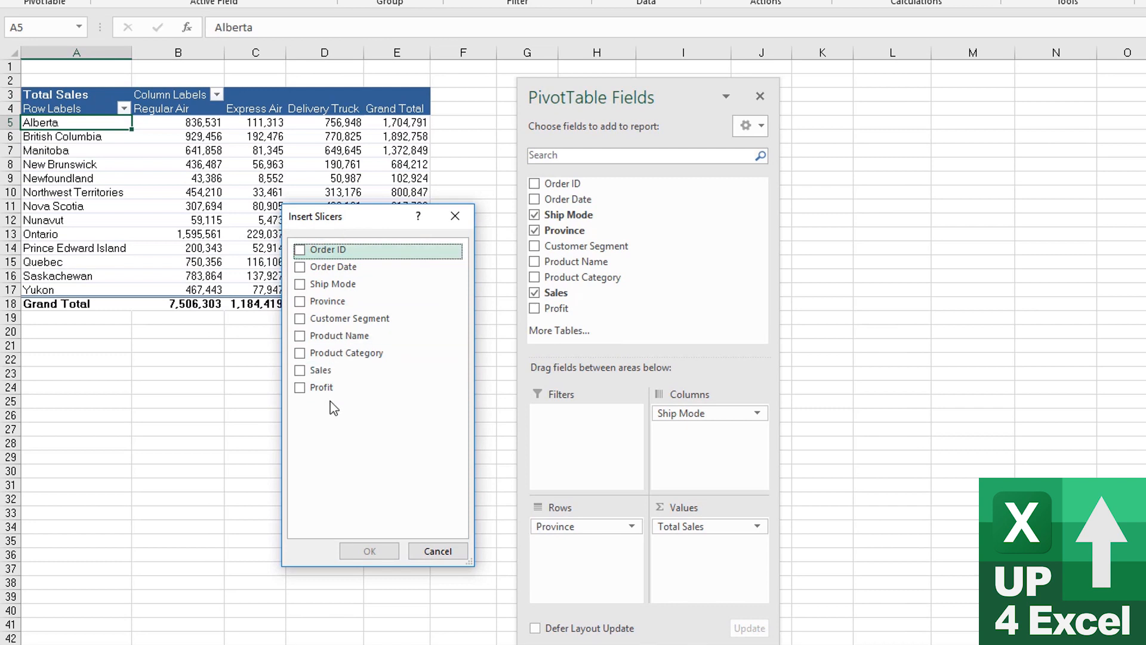
mouse_move(406, 392)
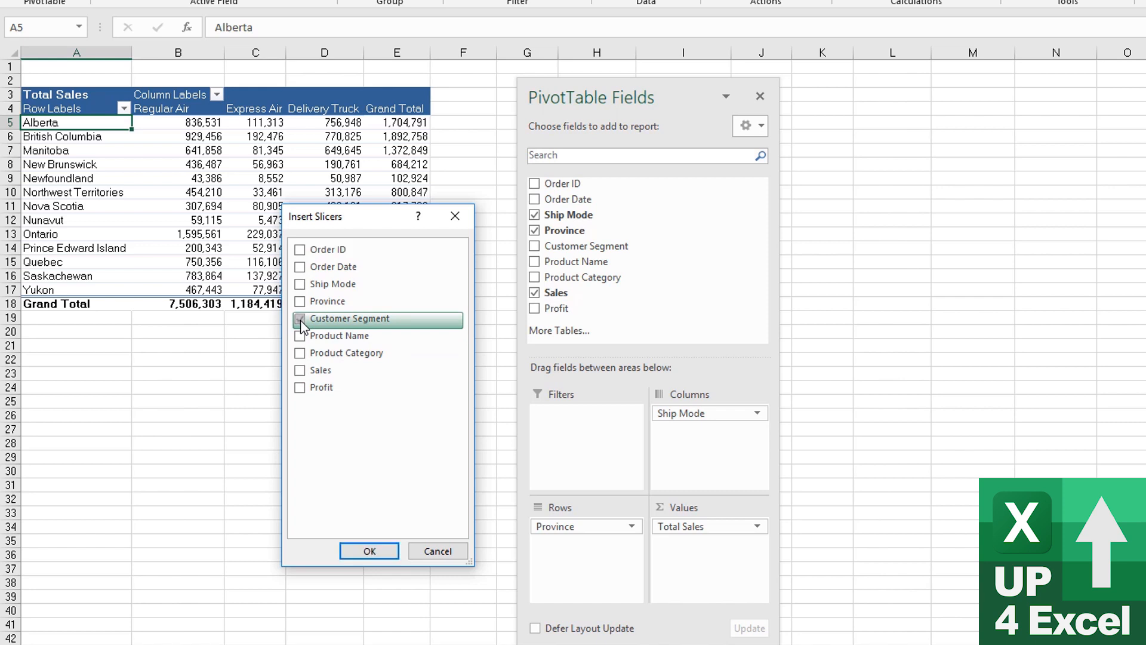
left_click(300, 317)
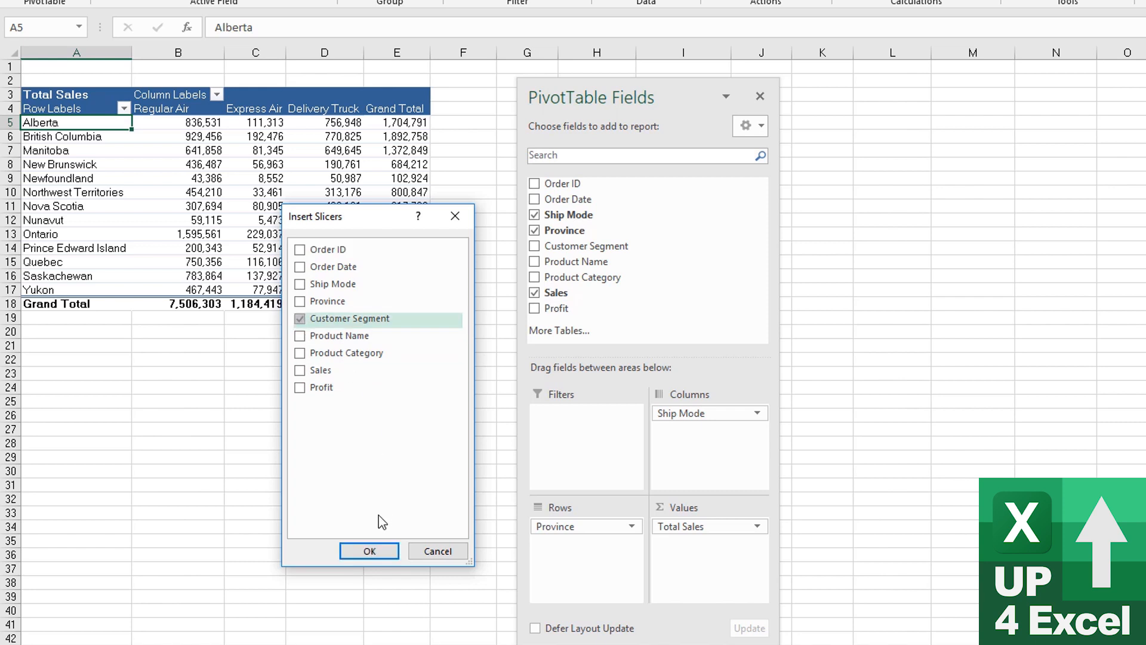
left_click(369, 550)
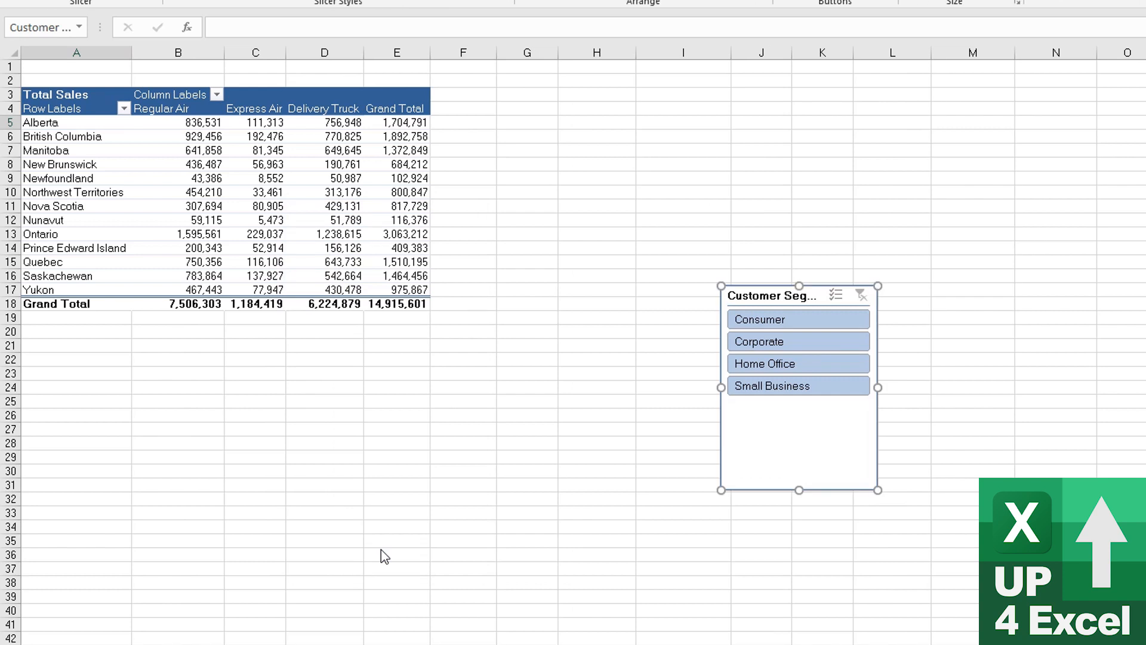
mouse_move(812, 294)
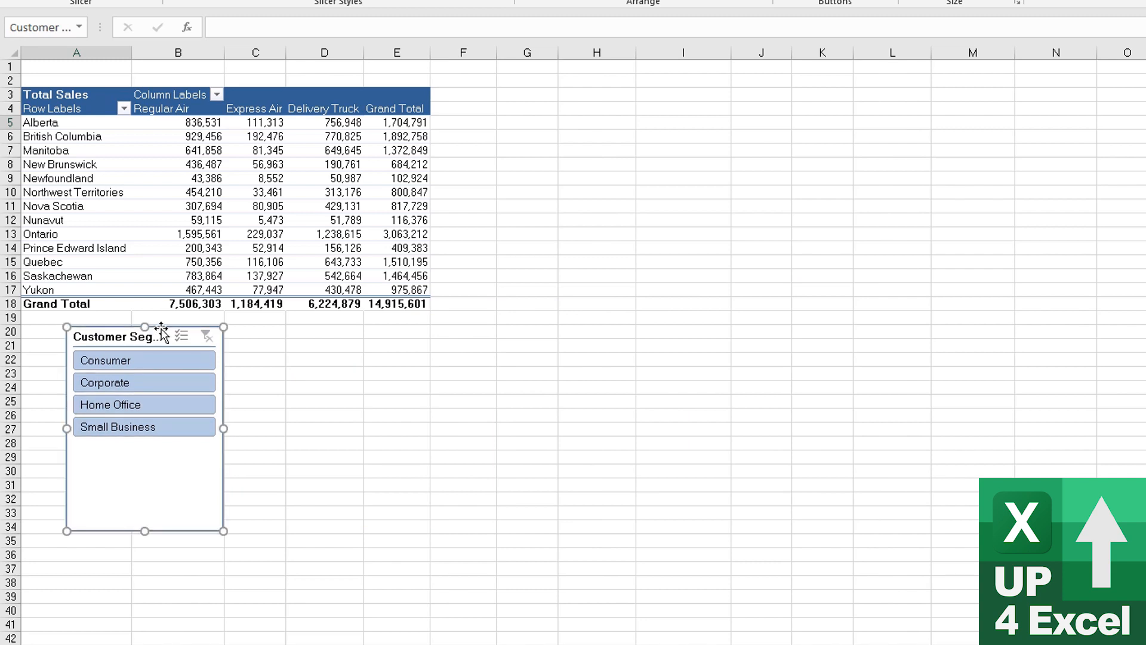
mouse_move(220, 450)
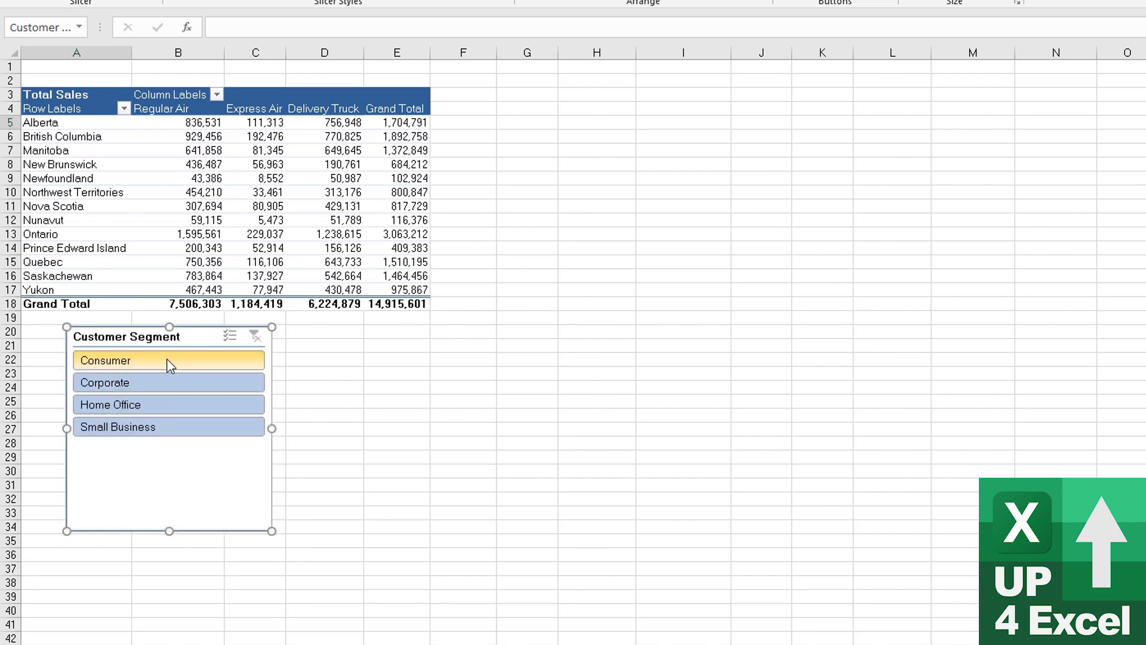
With Multi-Select on, keep Consumer, Home Office and Small Business and exclude Corporate, total 9,416,696.
left_click(168, 359)
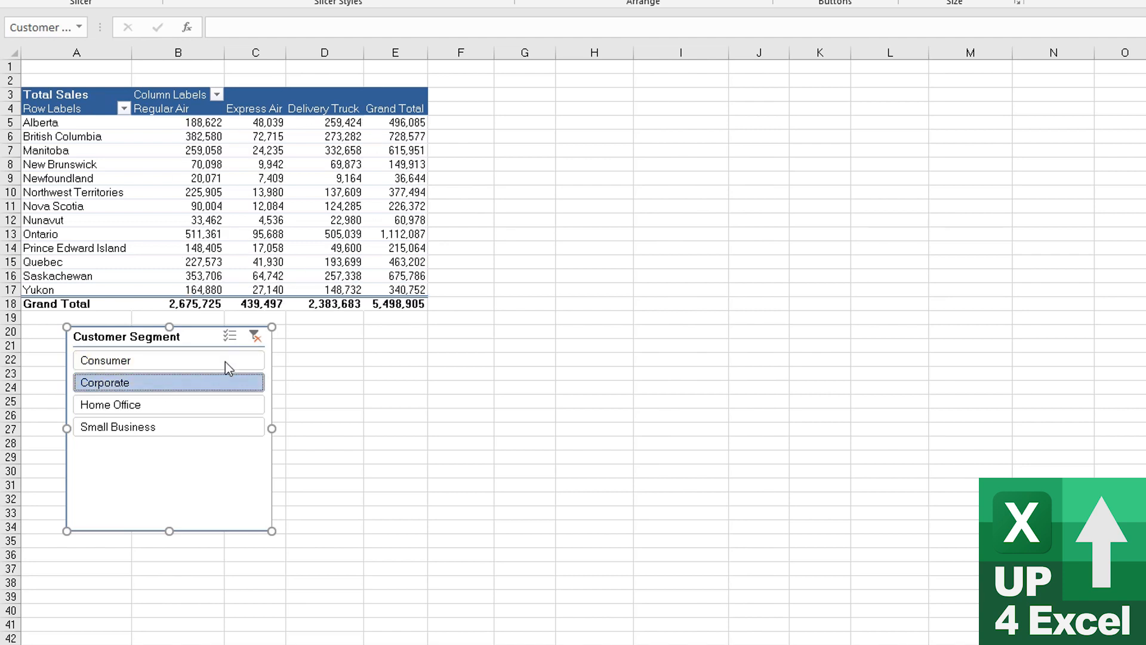
left_click(168, 382)
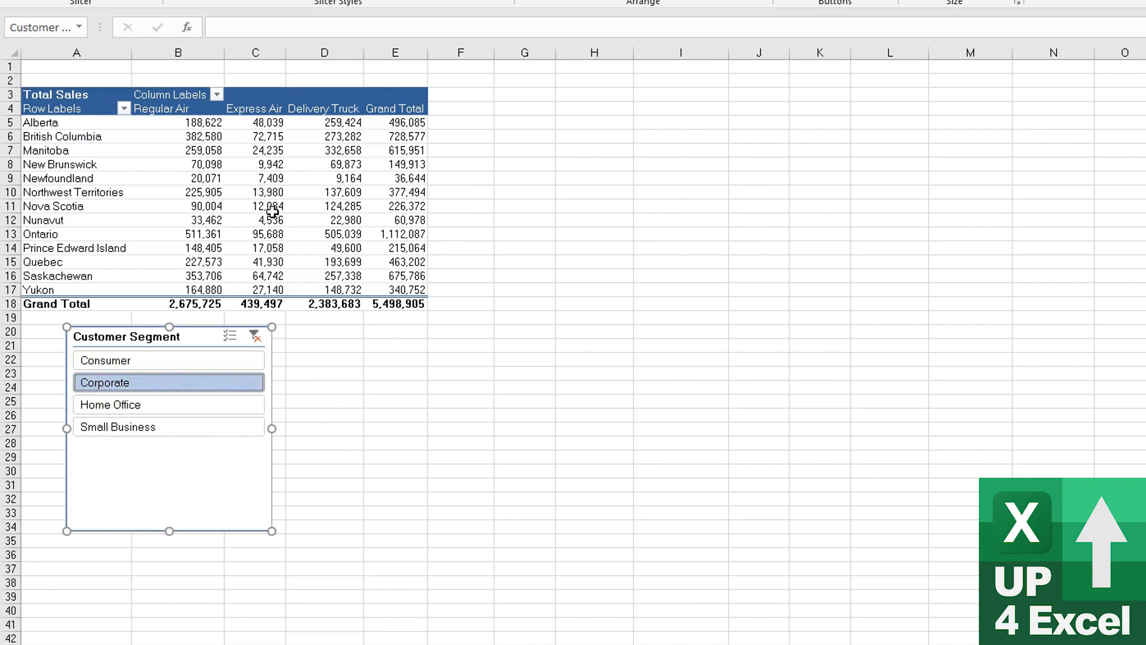
mouse_move(261, 302)
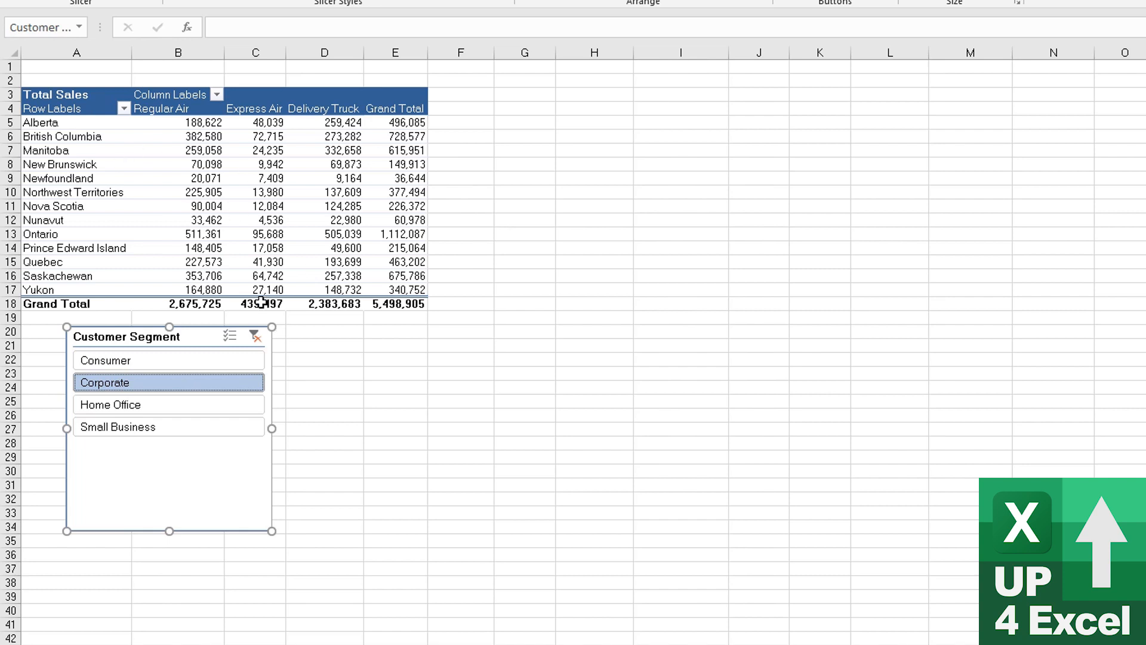
mouse_move(257, 209)
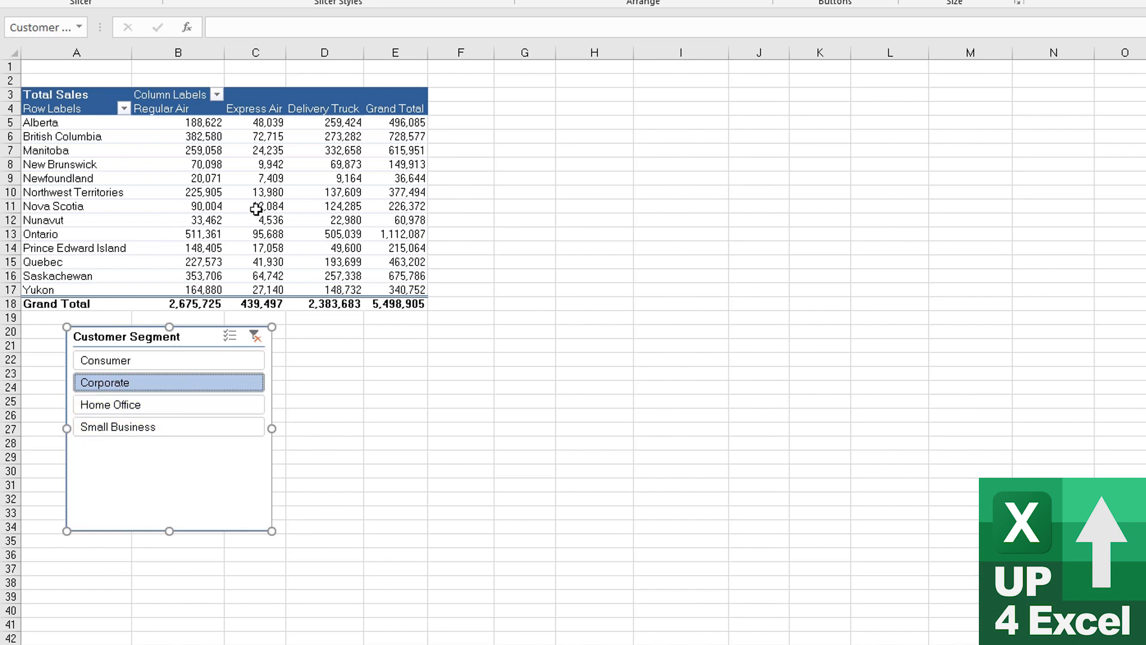
mouse_move(258, 207)
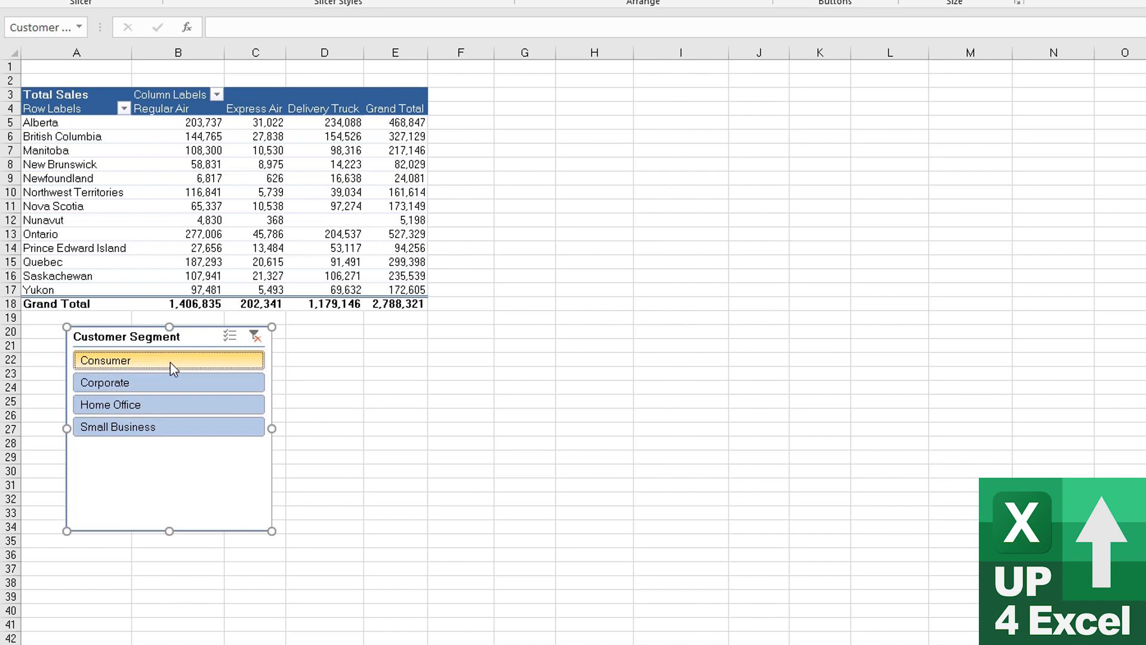
left_click(169, 382)
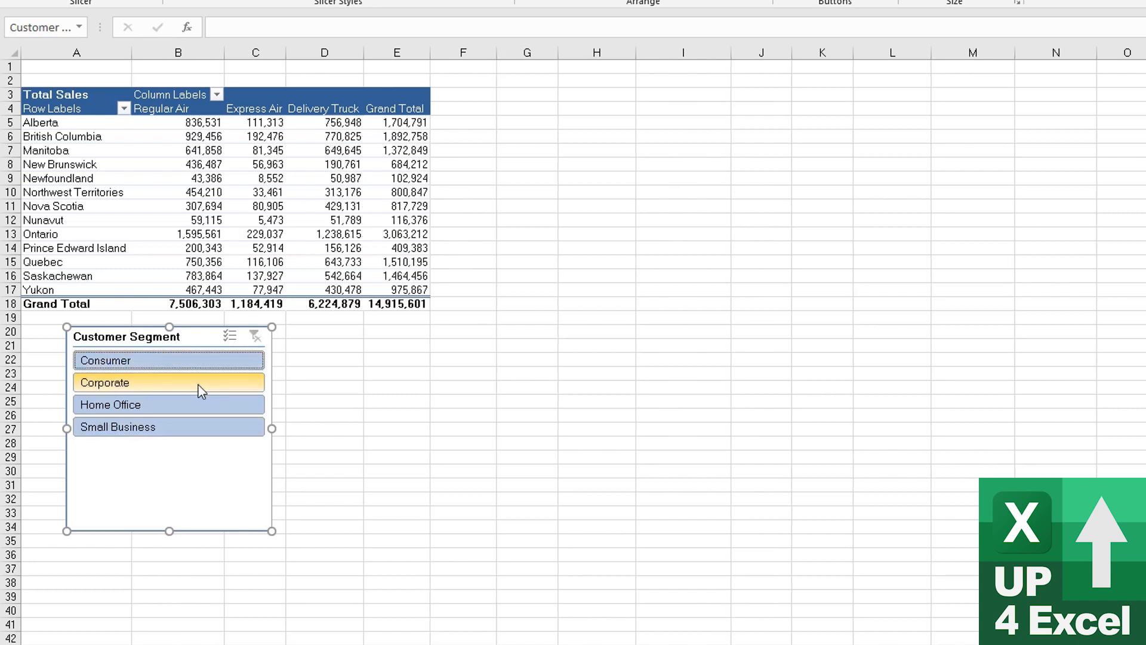
left_click(229, 335)
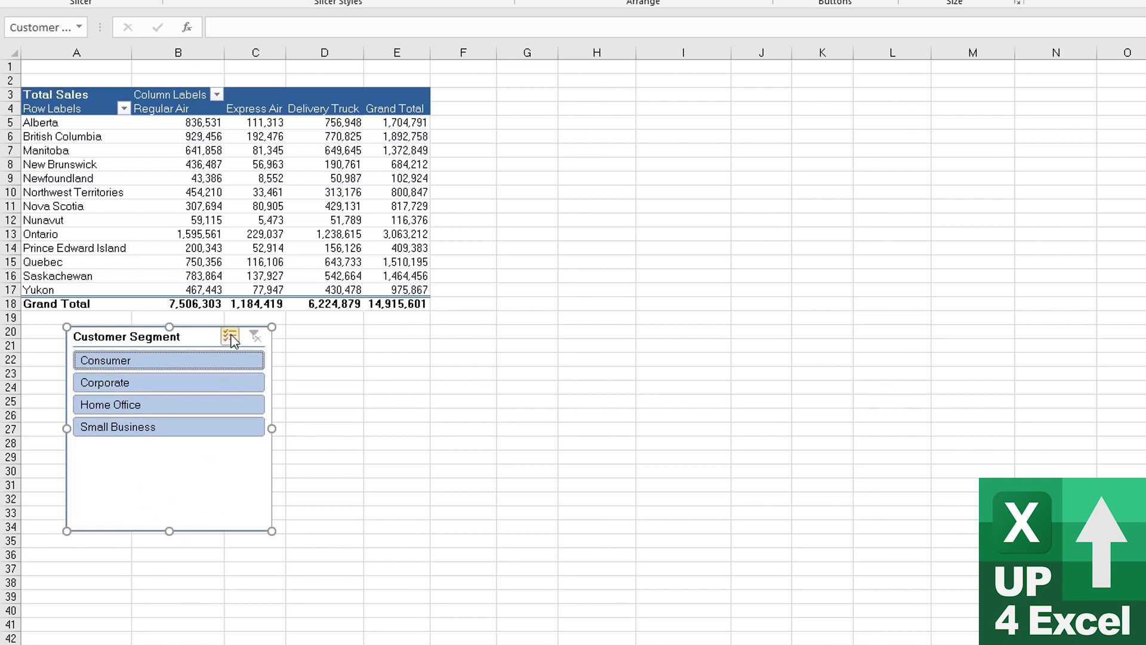
mouse_move(229, 336)
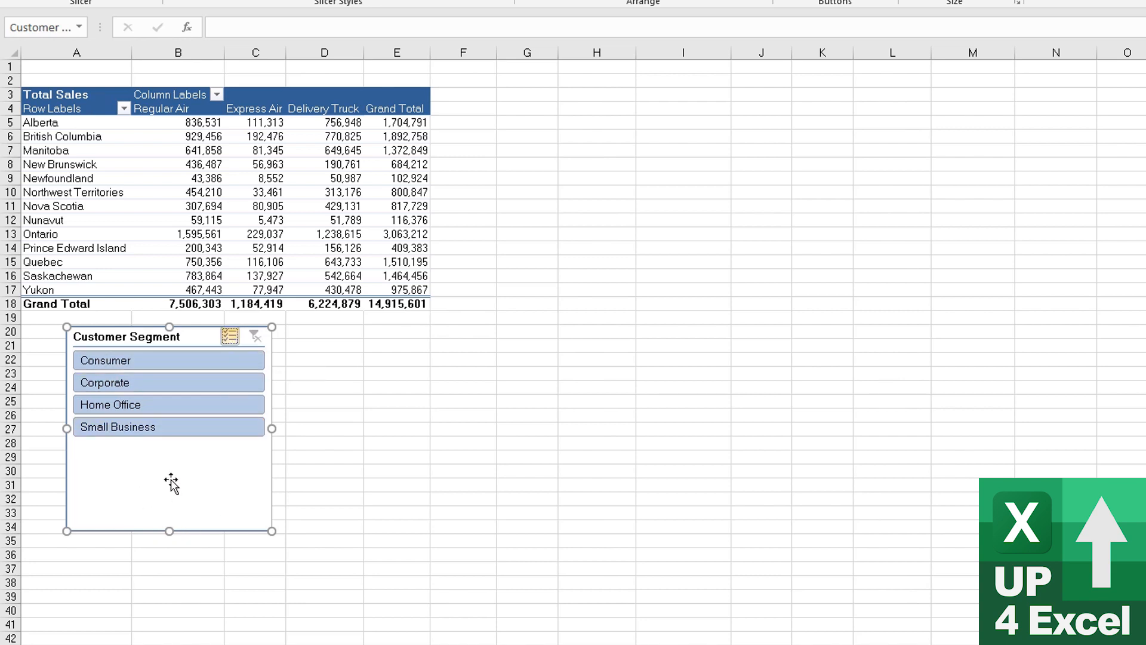
left_click(168, 405)
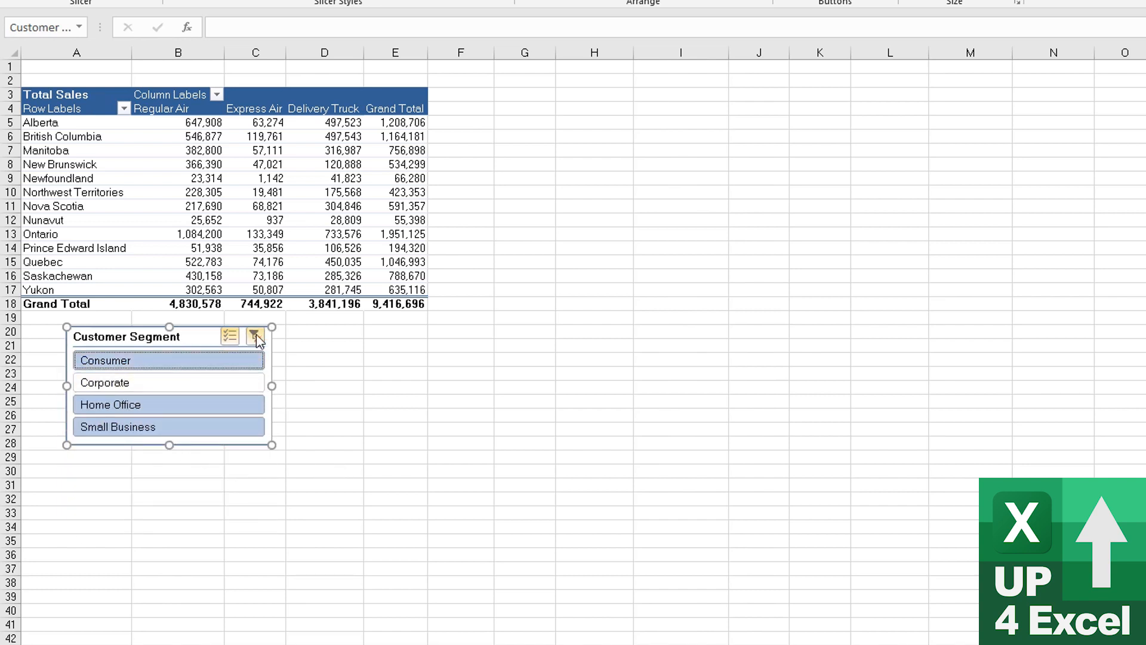
mouse_move(256, 335)
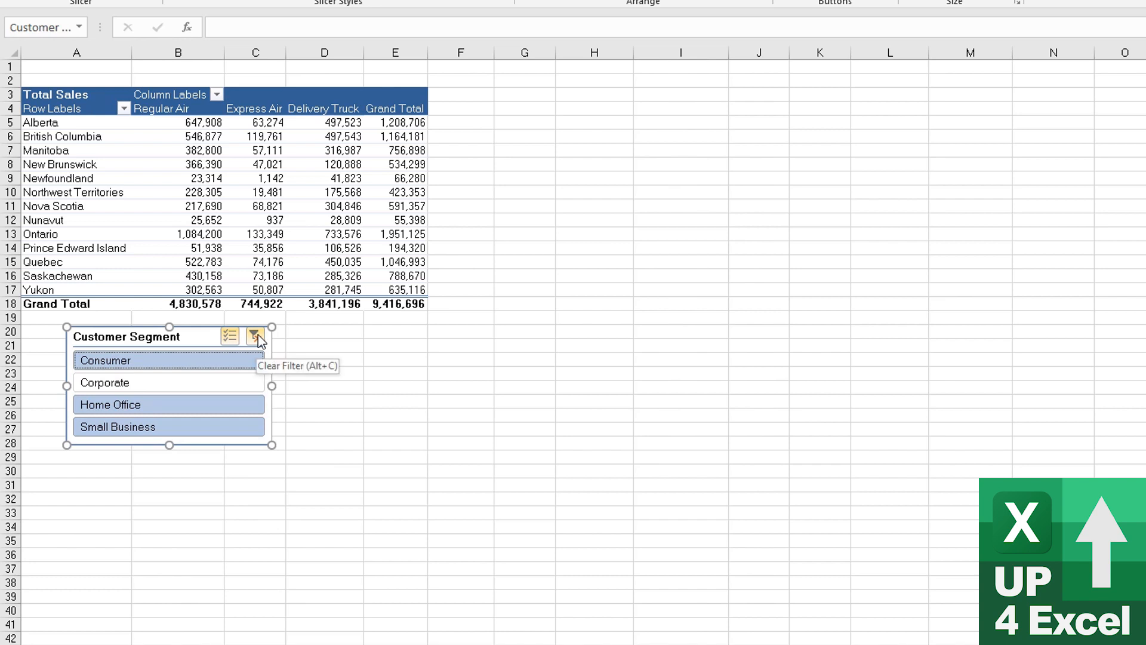
Clear the segment filter and insert a Province slicer listing all thirteen provinces.
left_click(255, 336)
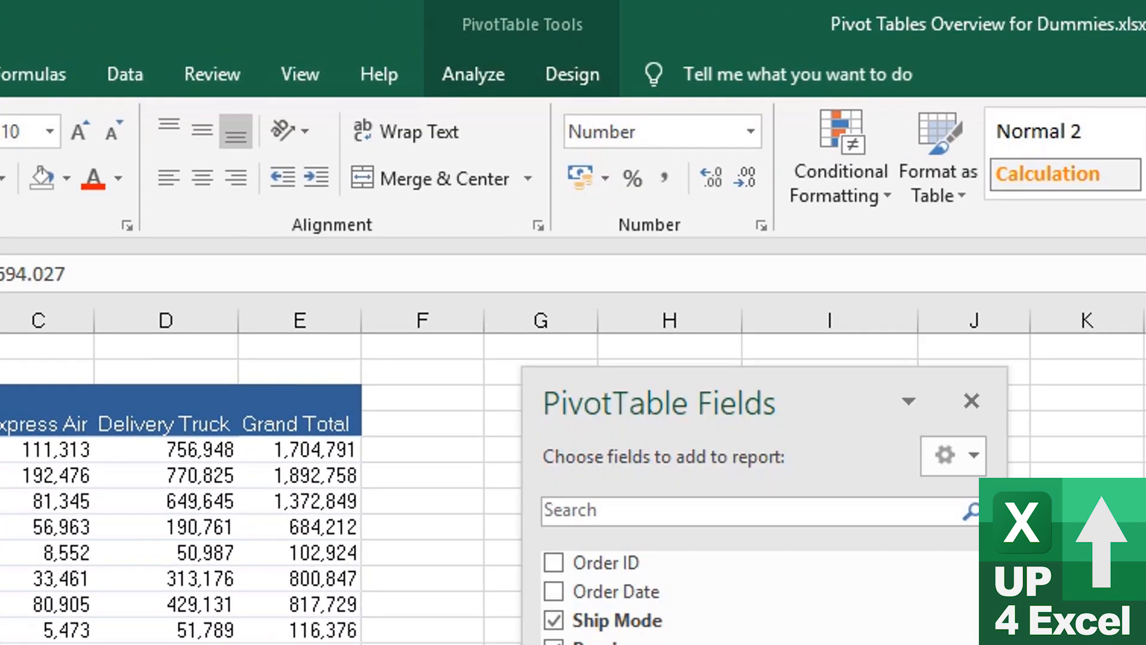
left_click(473, 74)
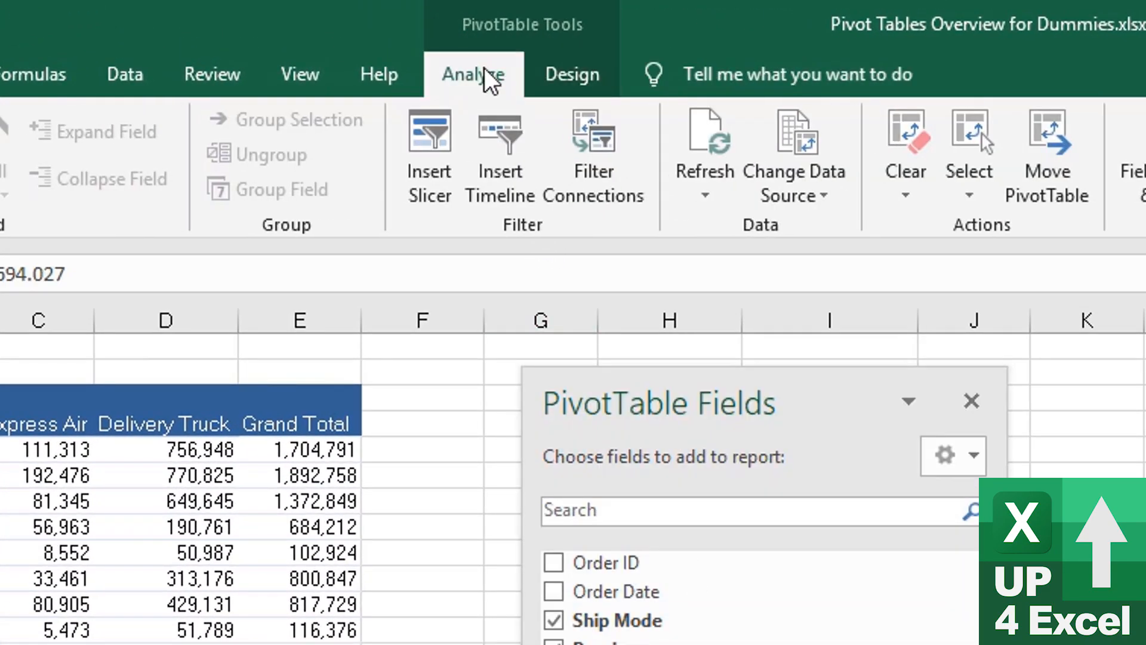
left_click(429, 154)
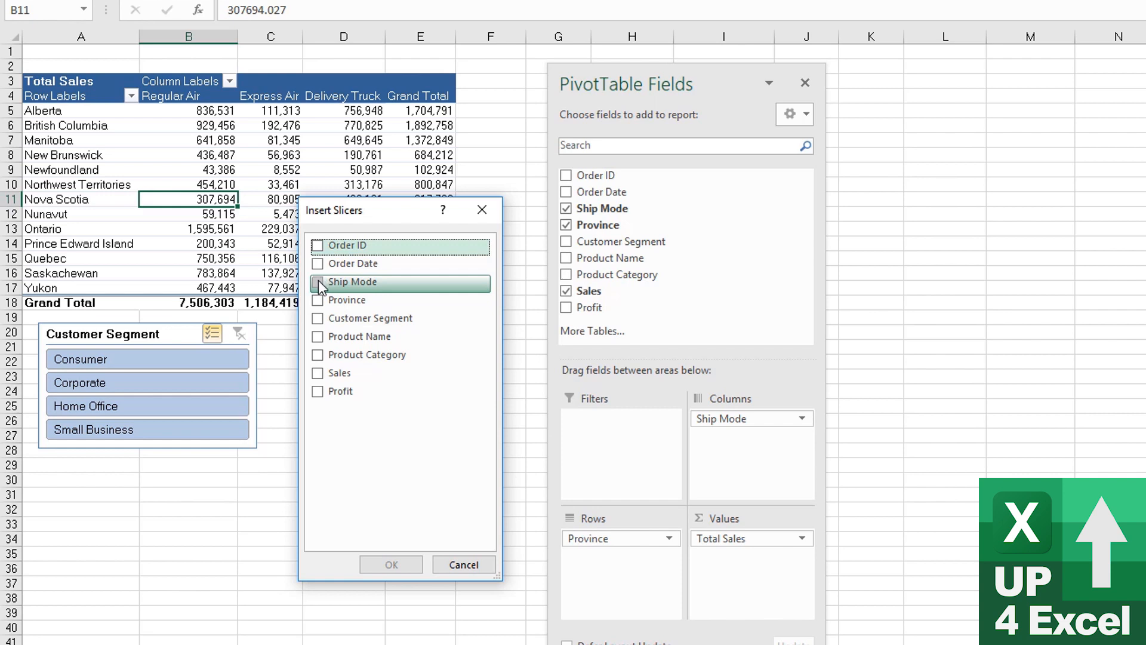
mouse_move(358, 337)
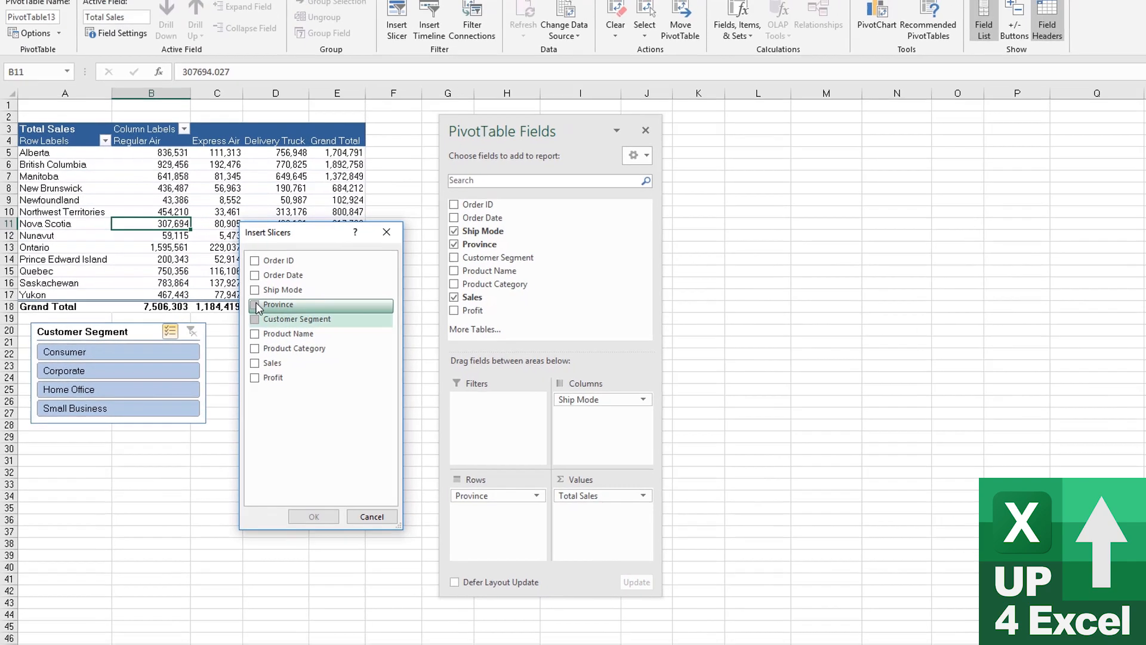
left_click(313, 515)
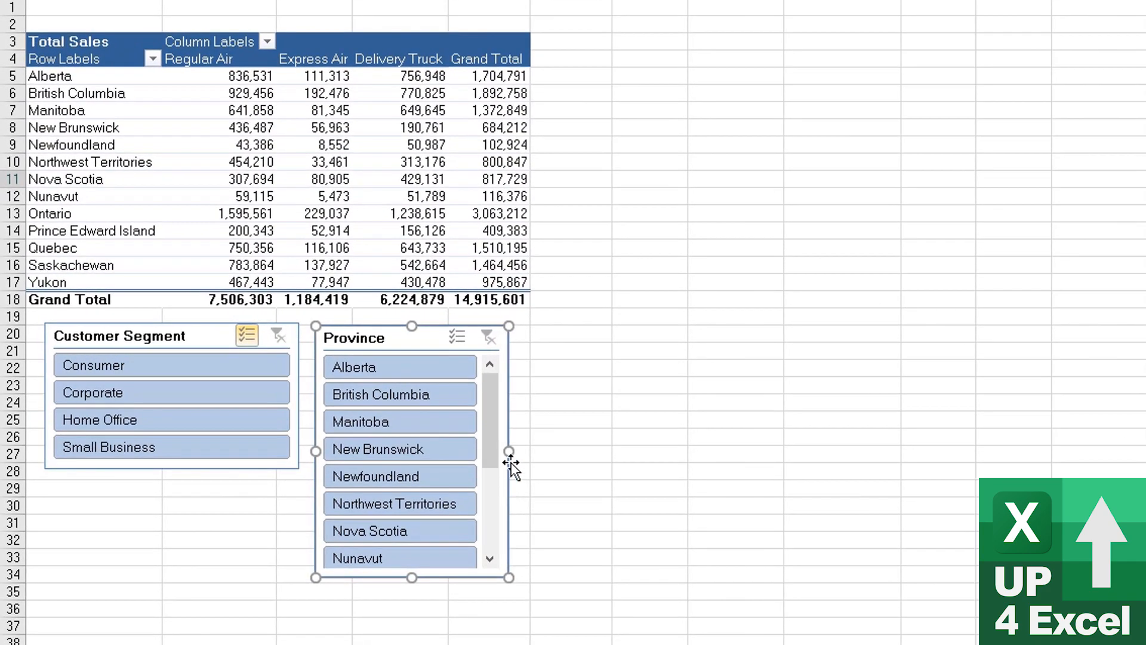
scroll("down", 3)
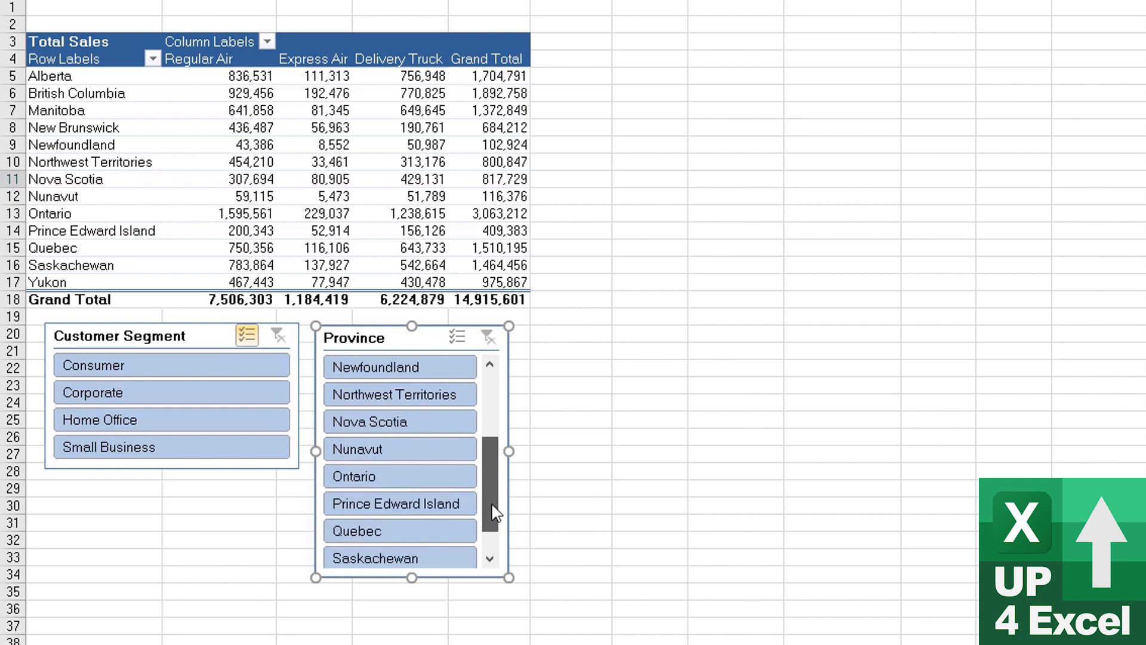
scroll("up", 3)
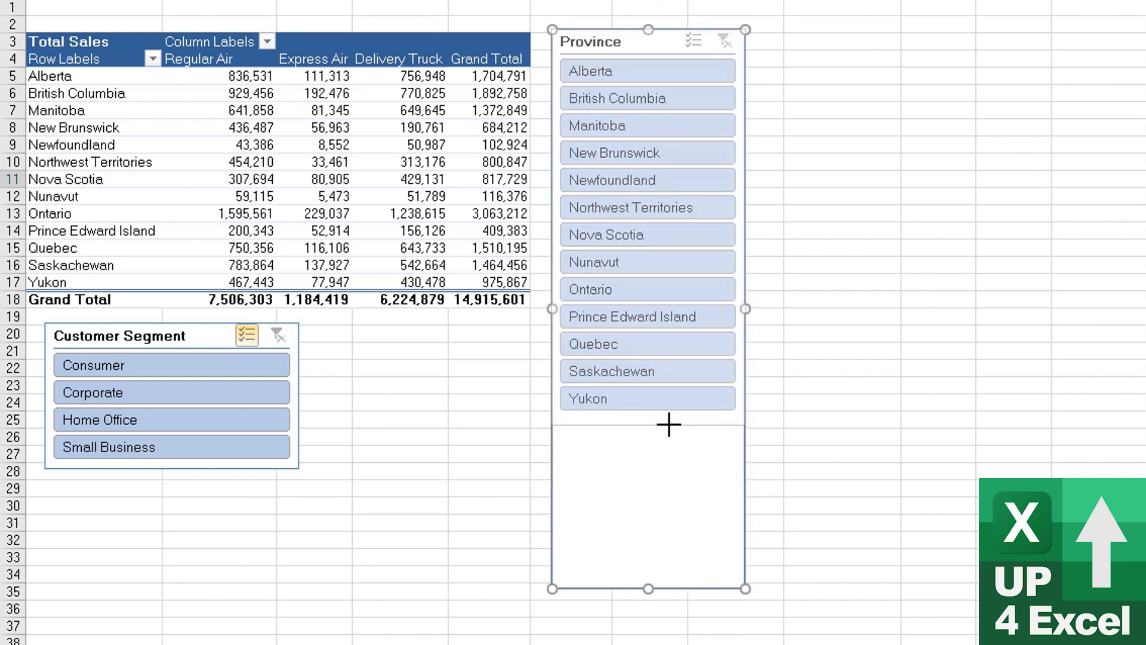
left_click(603, 181)
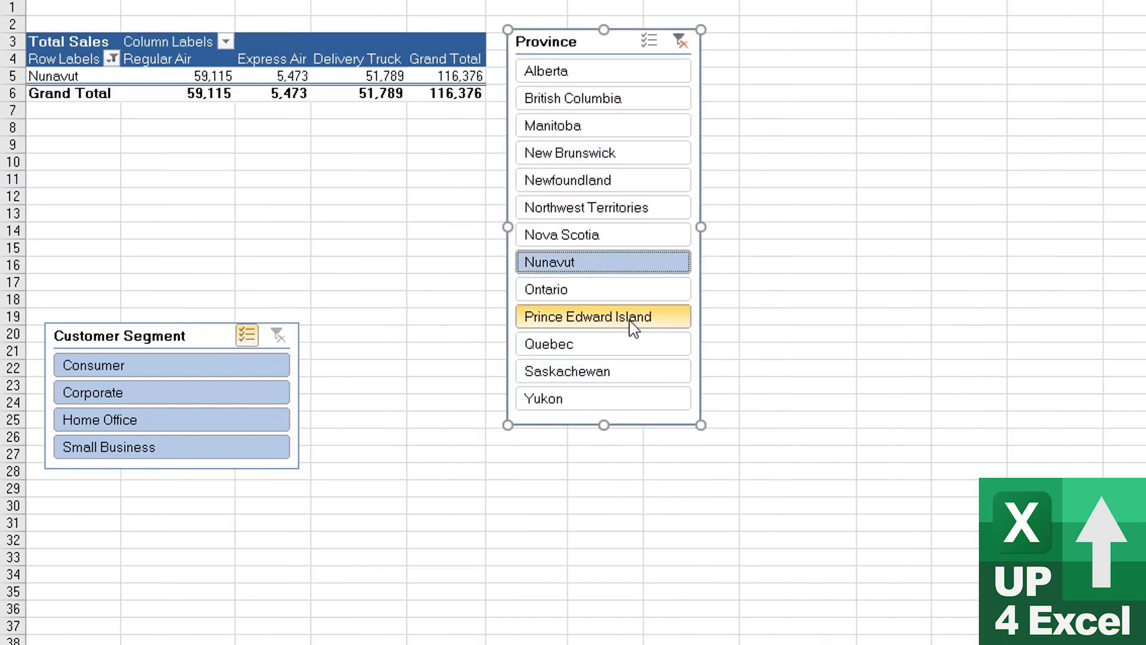
left_click(600, 317)
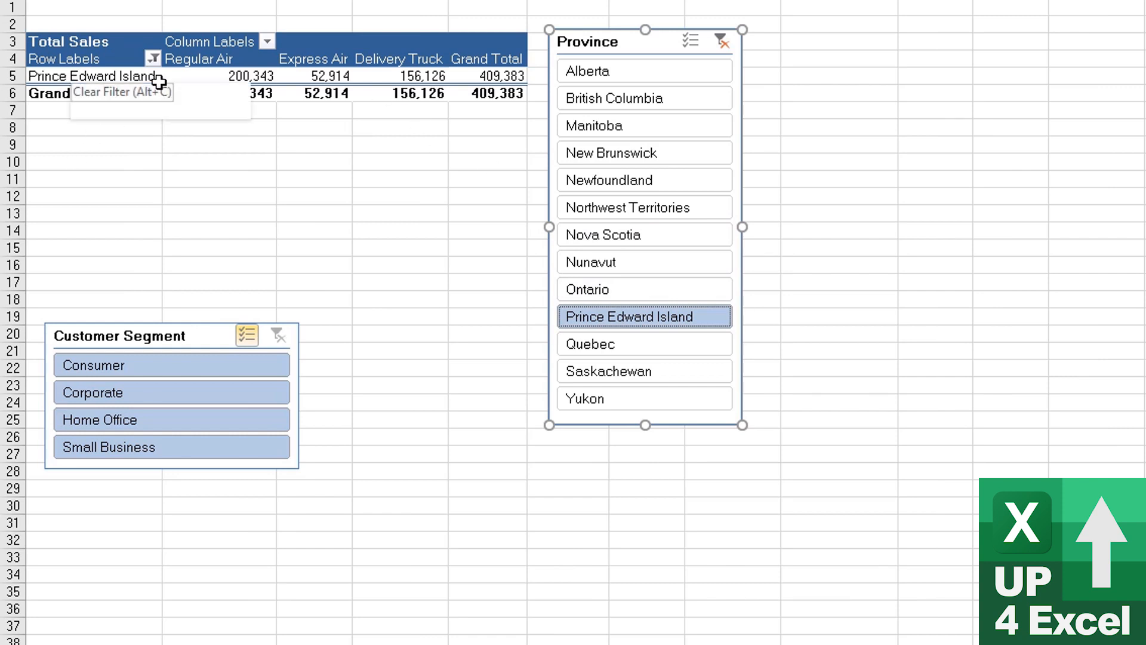
left_click(603, 126)
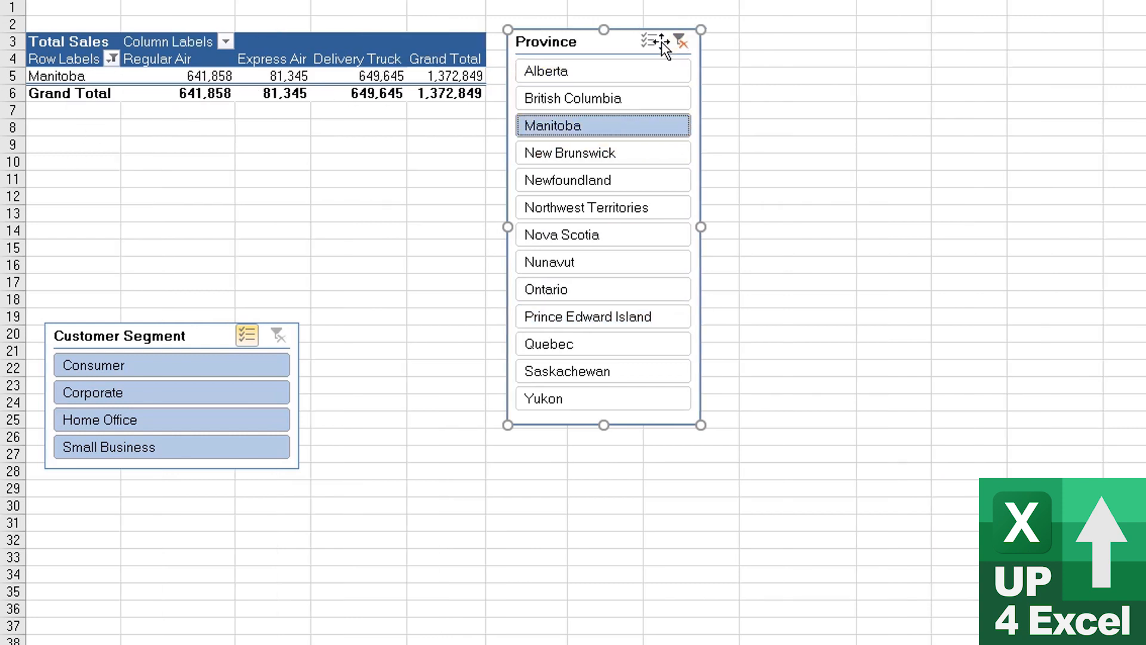
left_click(604, 151)
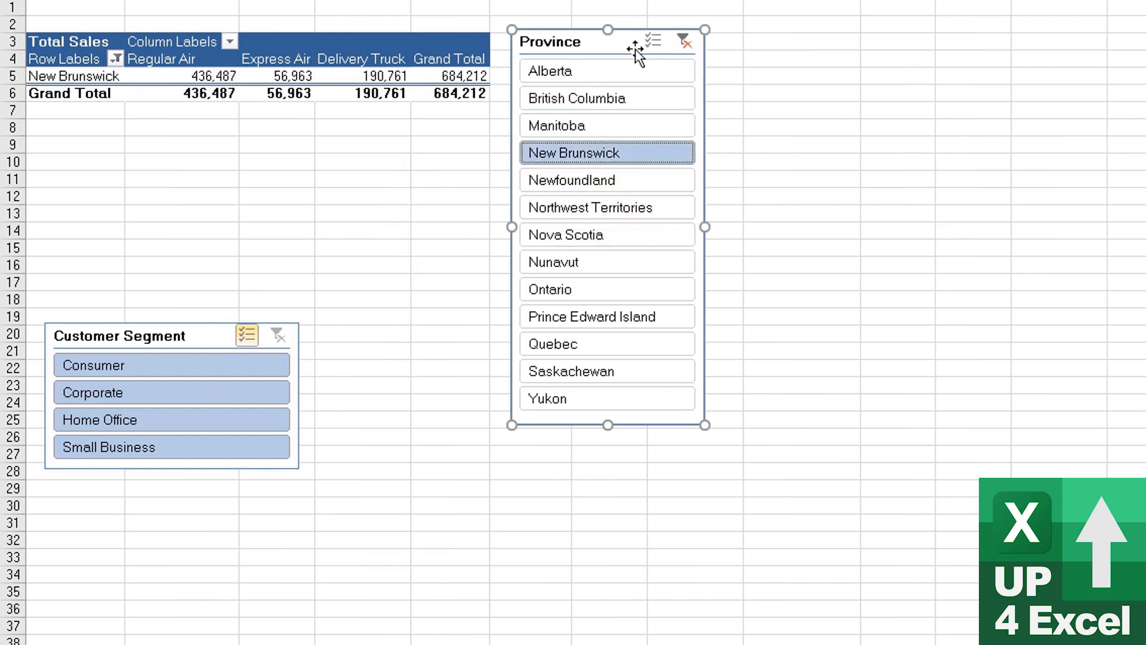
left_click(584, 97)
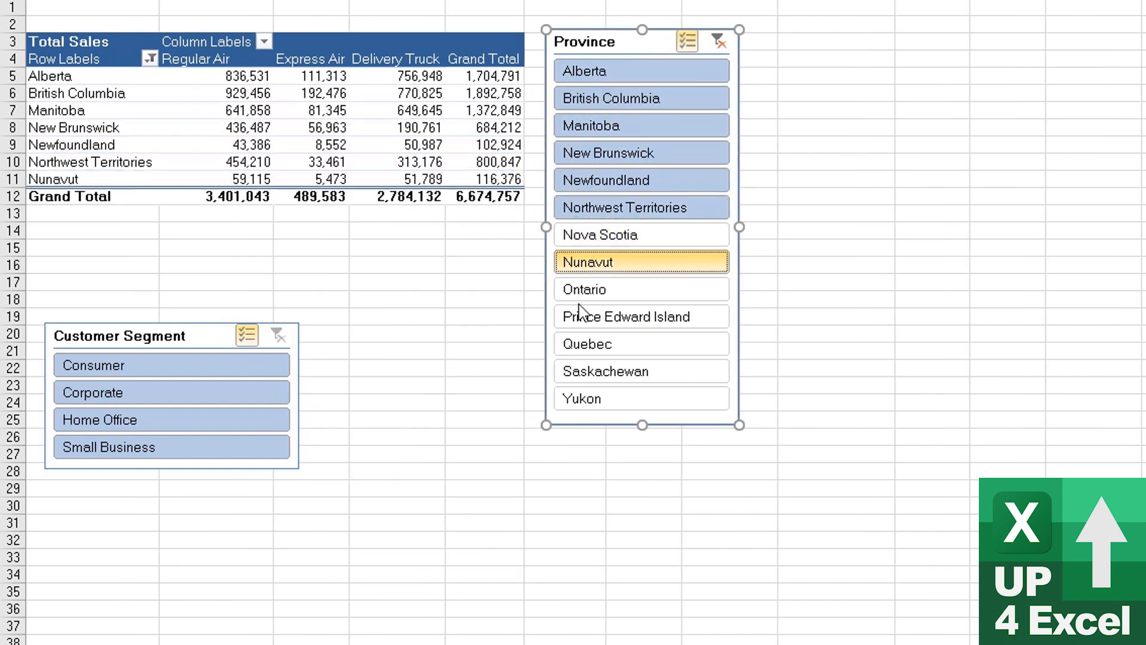
left_click(643, 289)
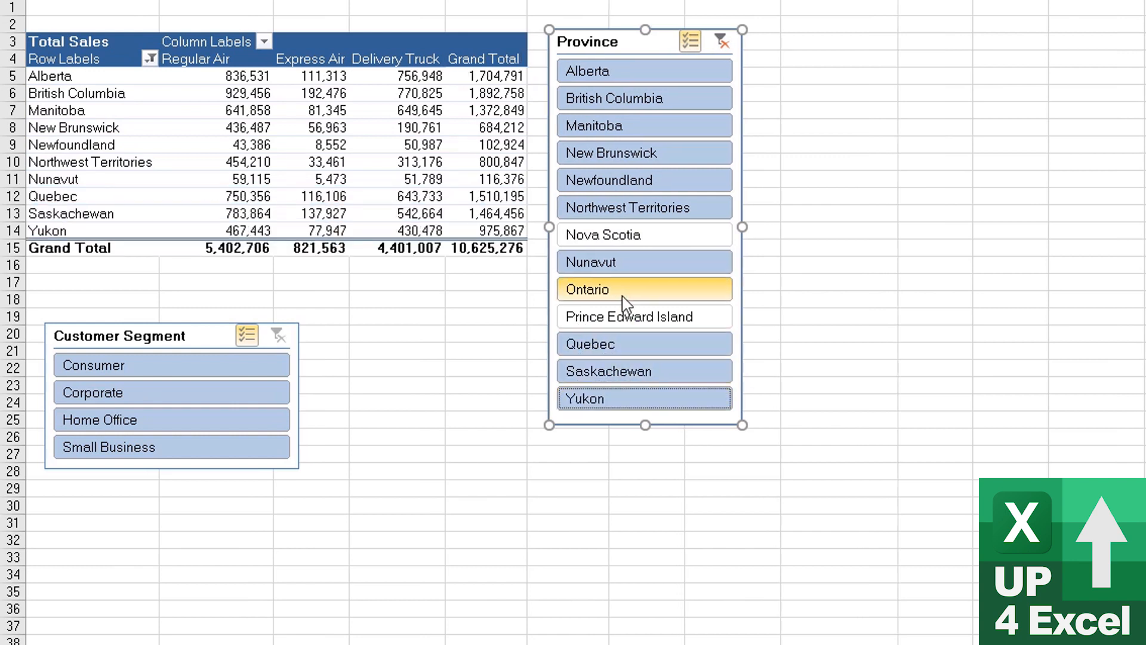
left_click(644, 289)
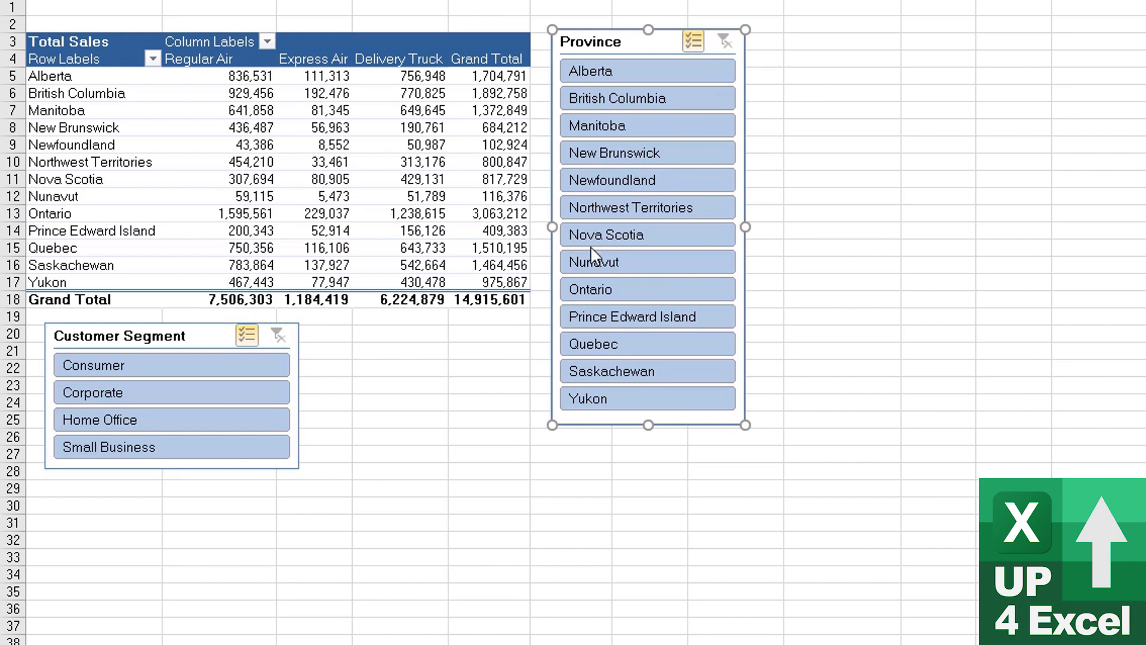
mouse_move(723, 397)
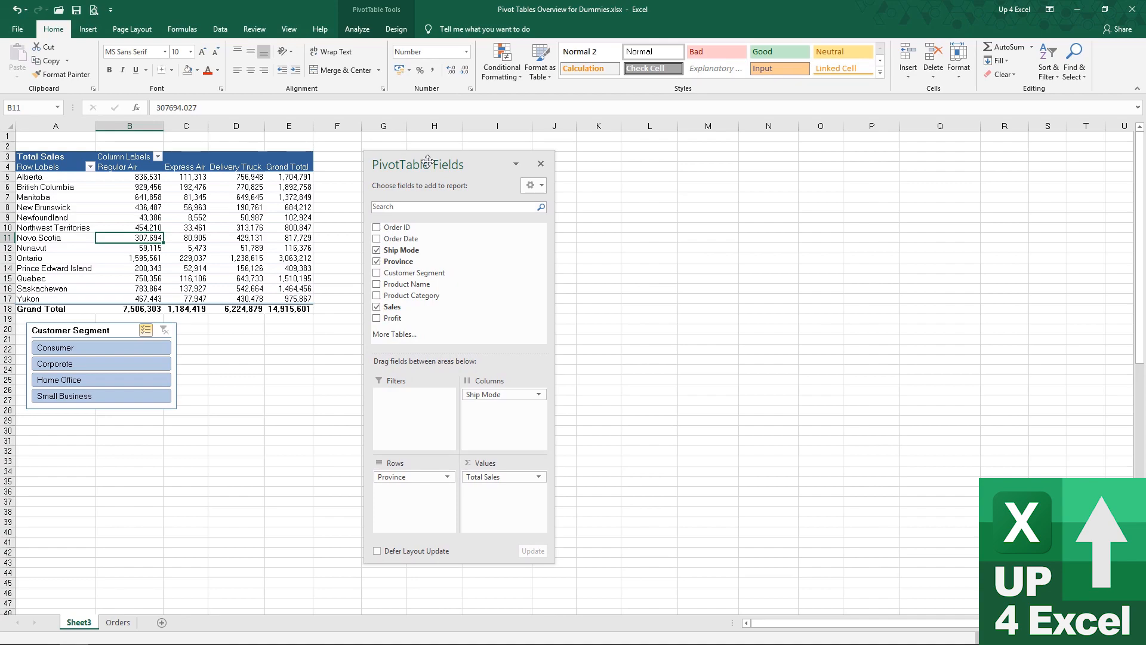
mouse_move(593, 51)
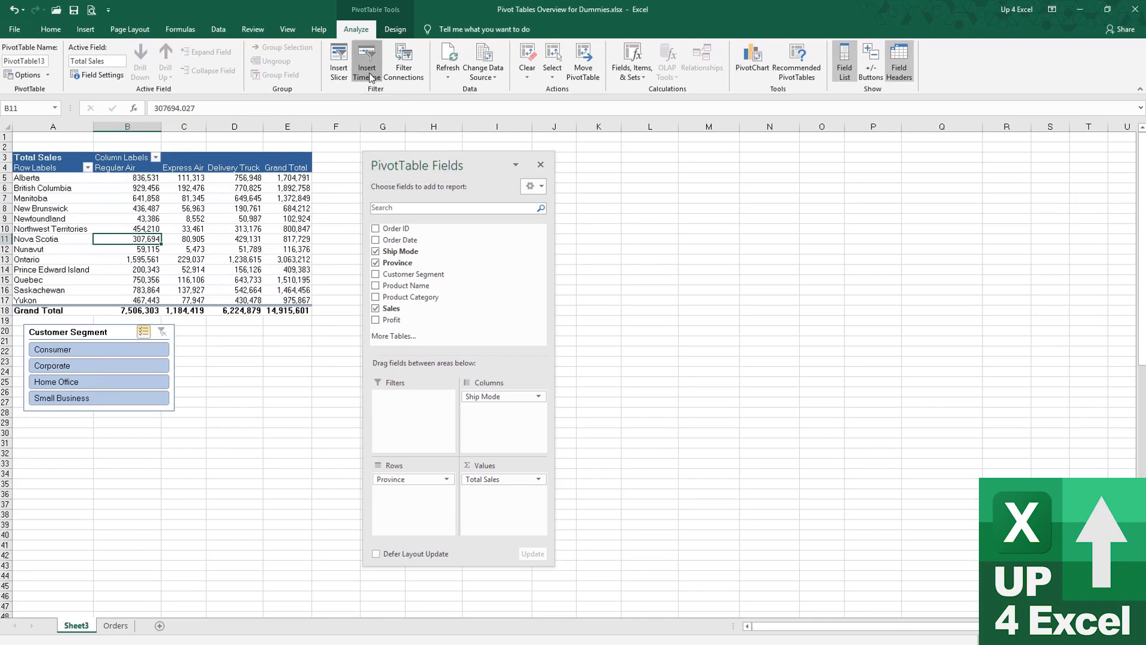
Insert an Order Date timeline and move it beneath the pivot table.
left_click(367, 60)
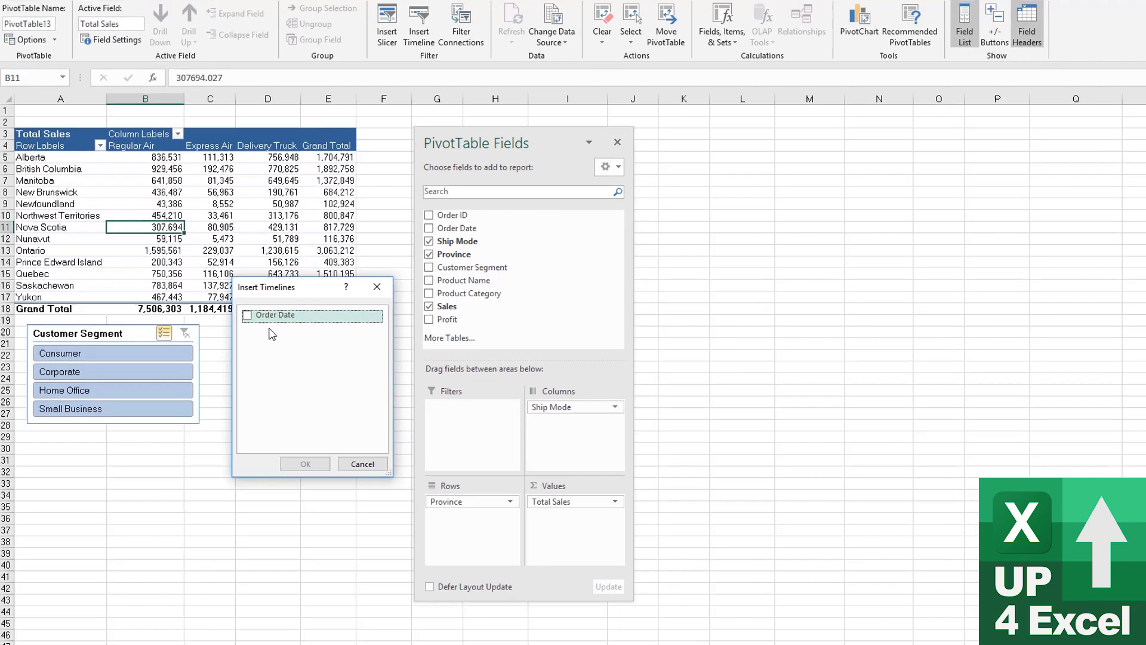
left_click(278, 314)
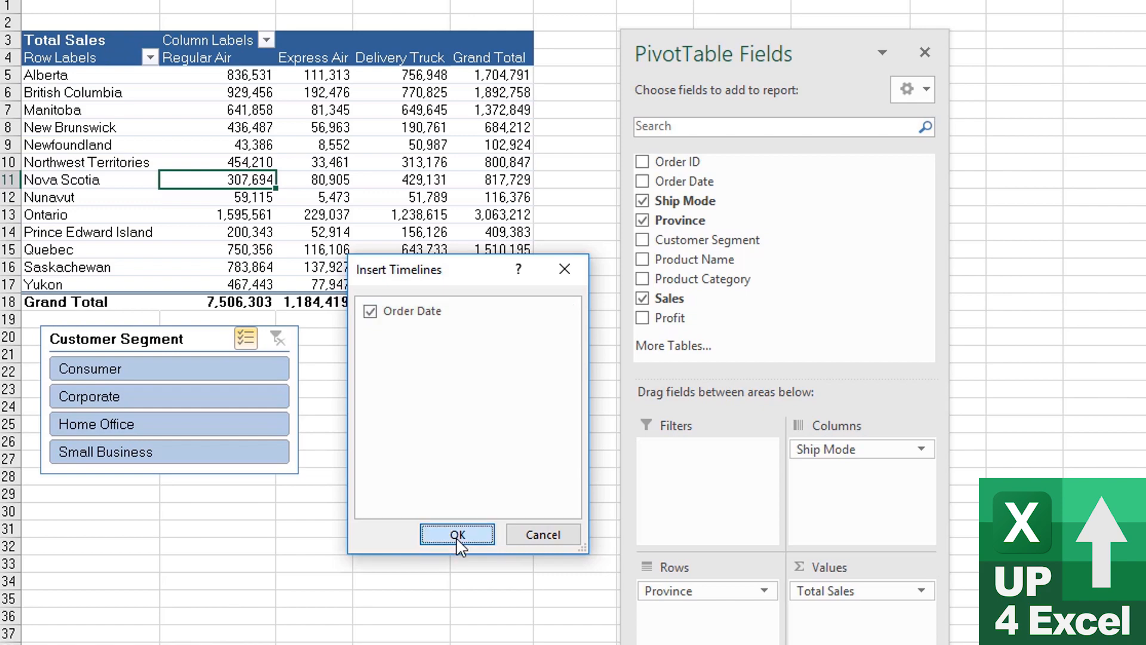
left_click(457, 535)
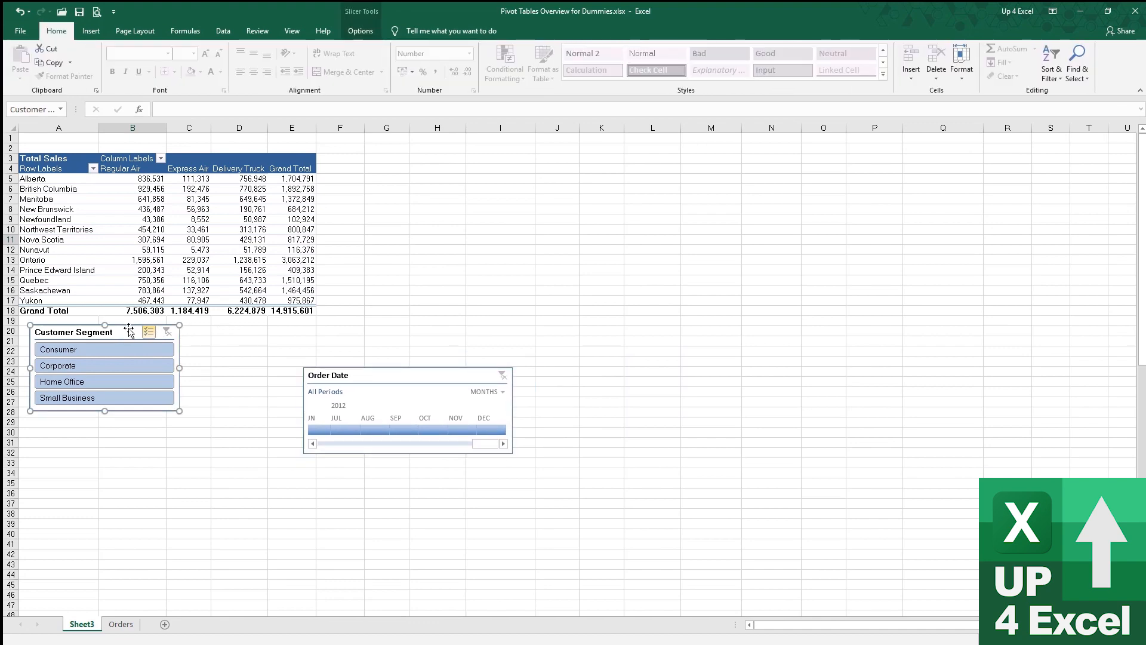
left_click(132, 239)
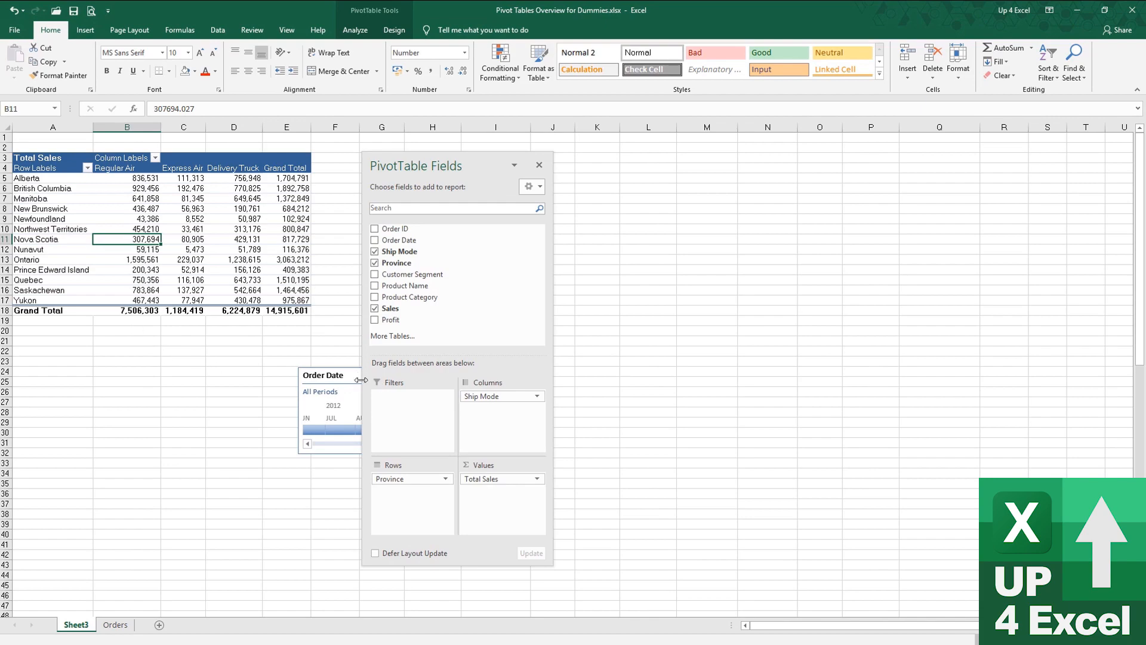
left_click_drag(330, 375, 127, 333)
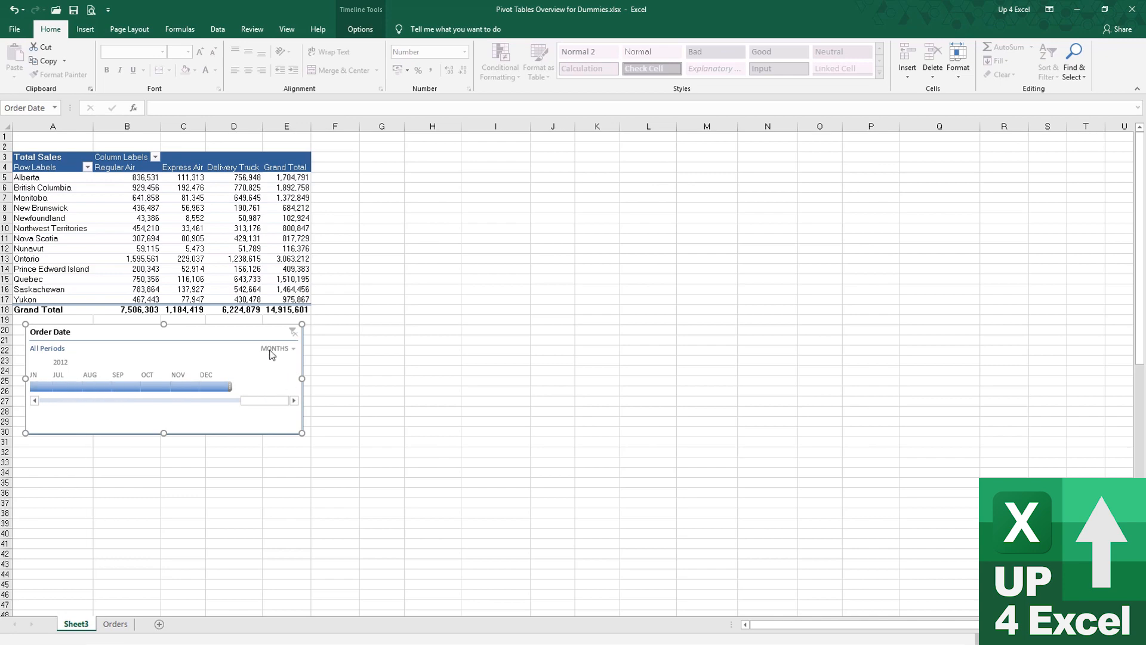
mouse_move(293, 356)
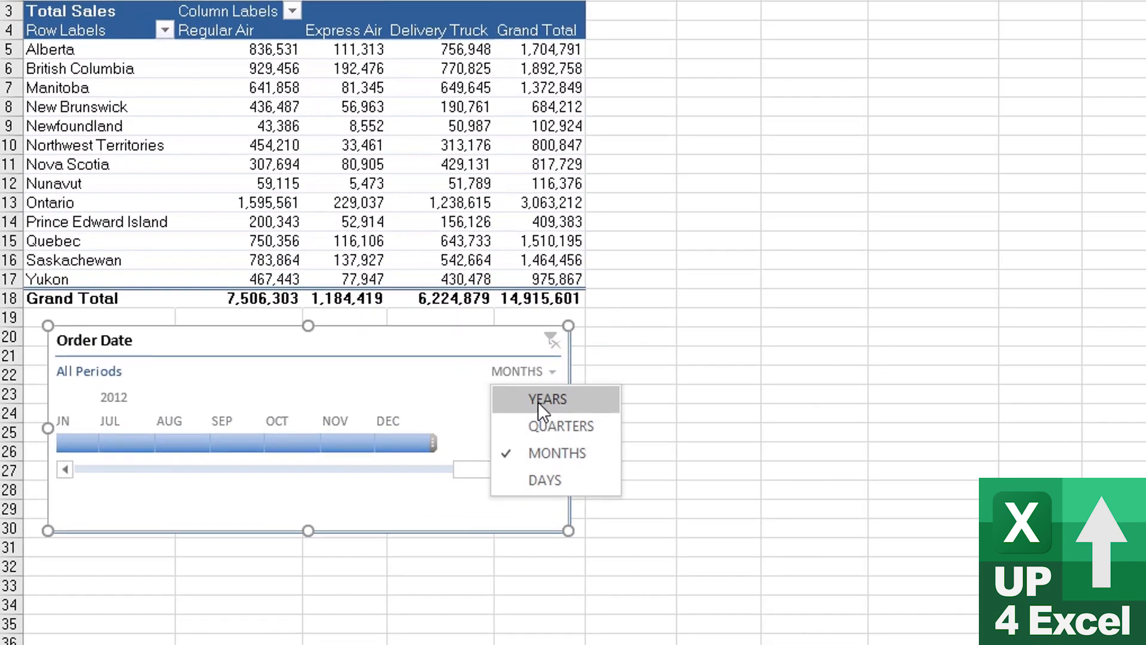
Try Quarters and Days on the timeline's time level, then leave it grouped by Years, 2009 to 2012.
left_click(547, 399)
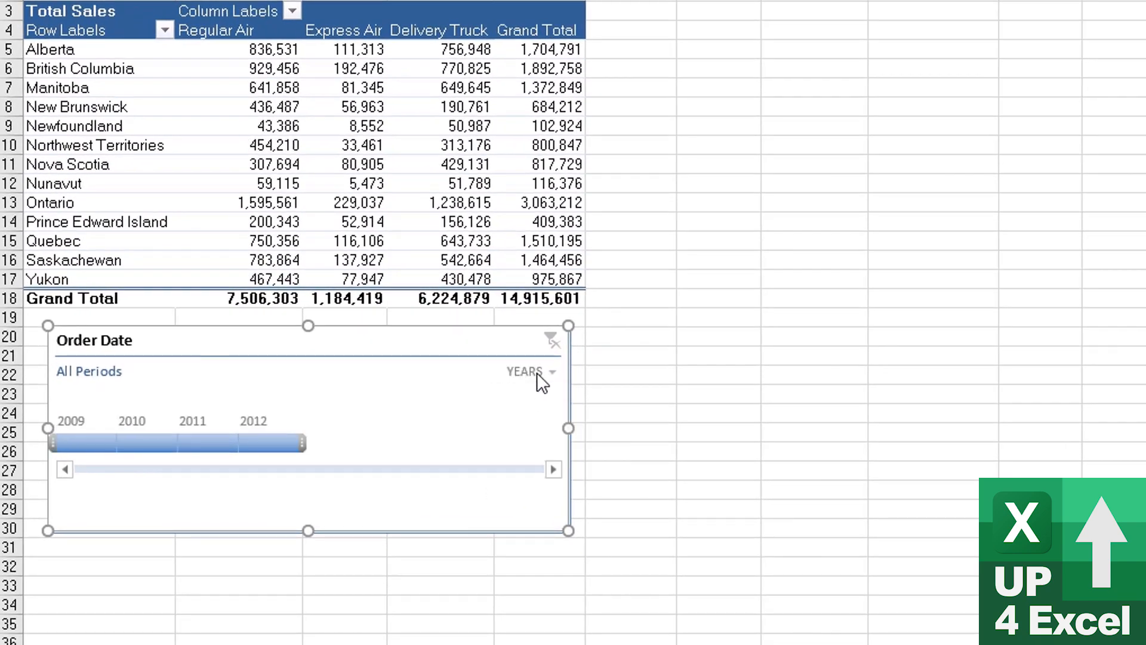
mouse_move(548, 384)
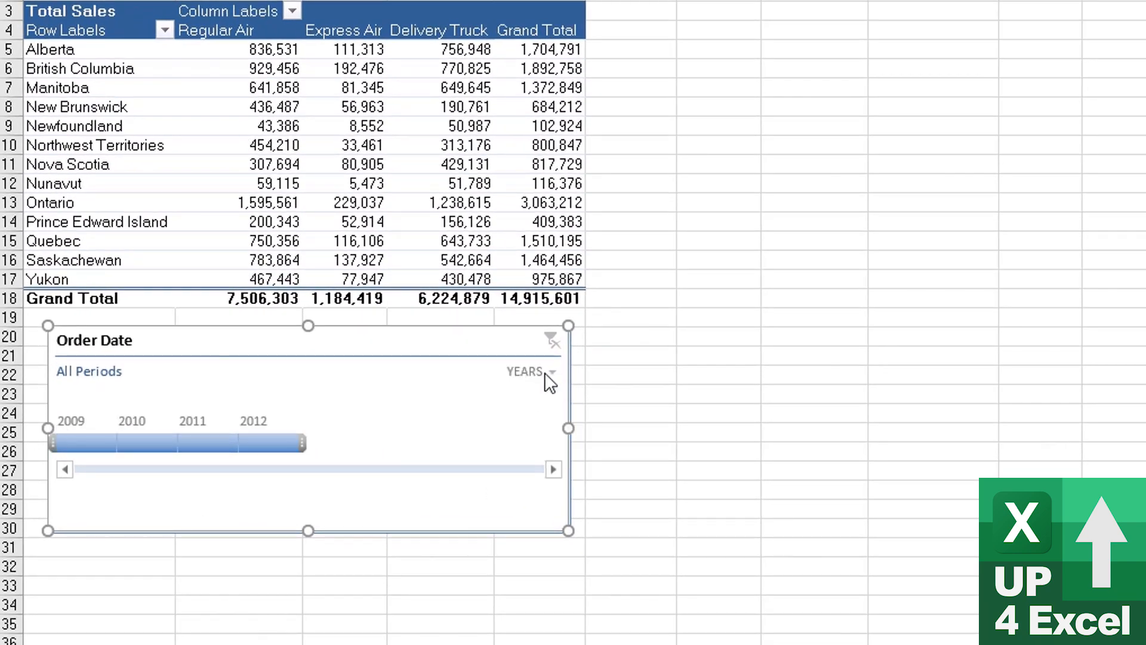
mouse_move(575, 434)
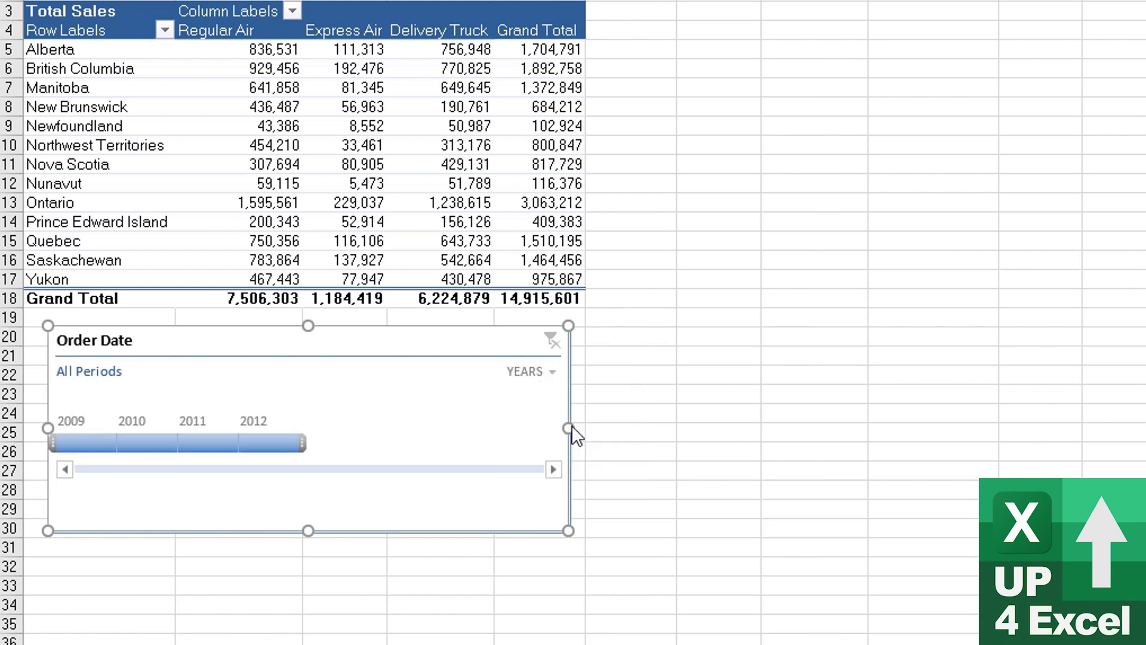
left_click(528, 372)
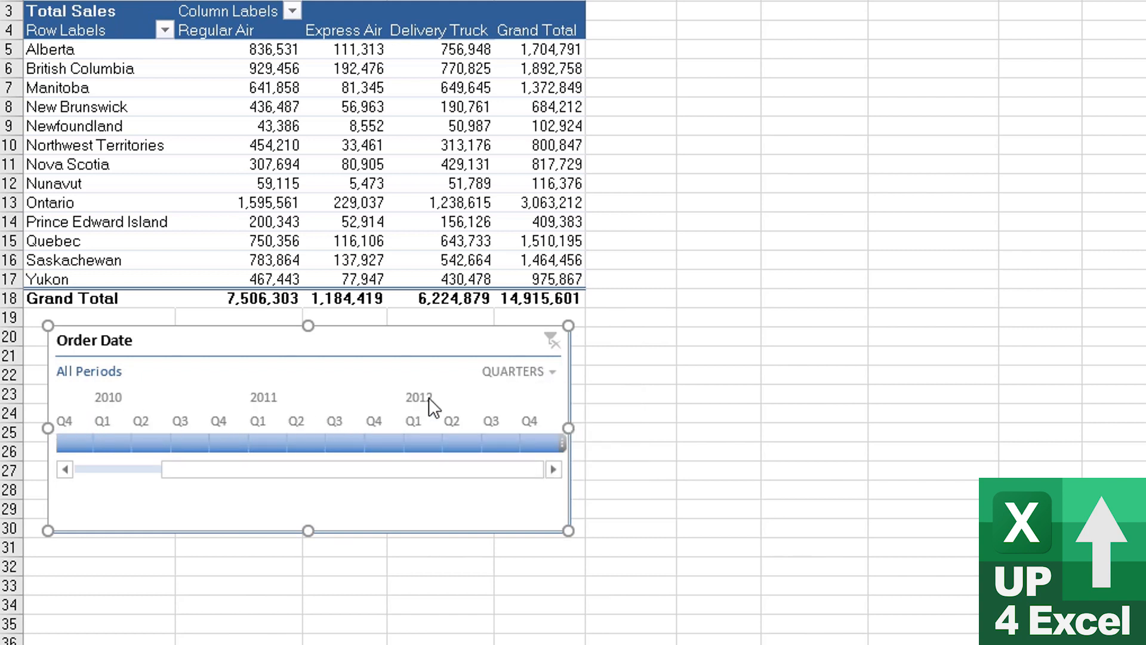
left_click(544, 371)
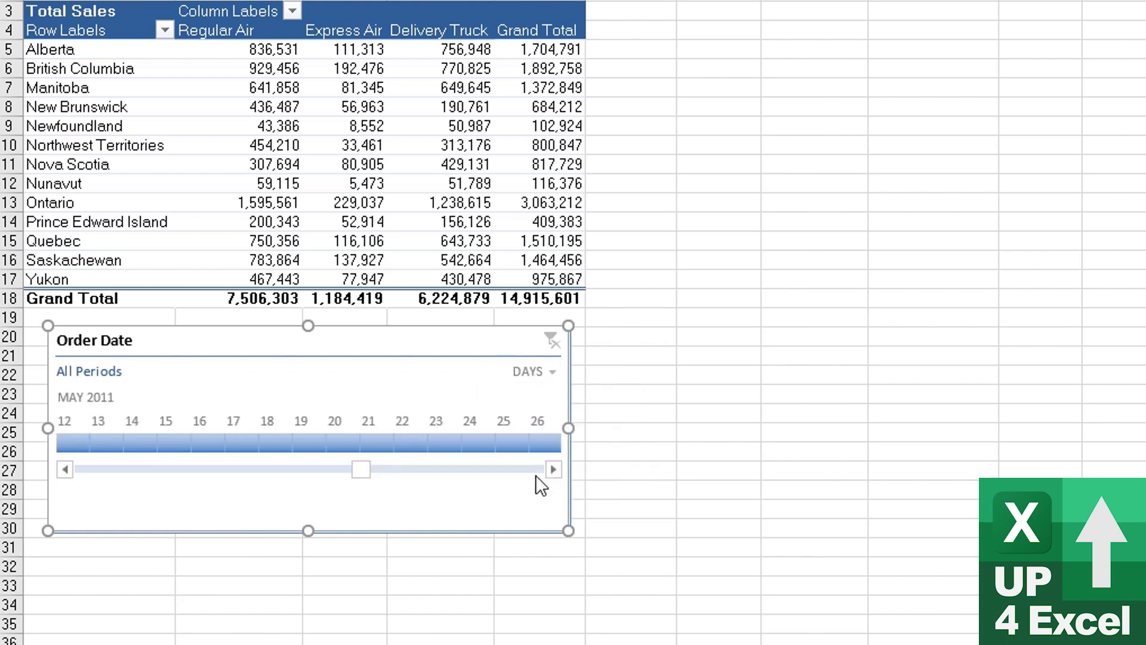
left_click(532, 372)
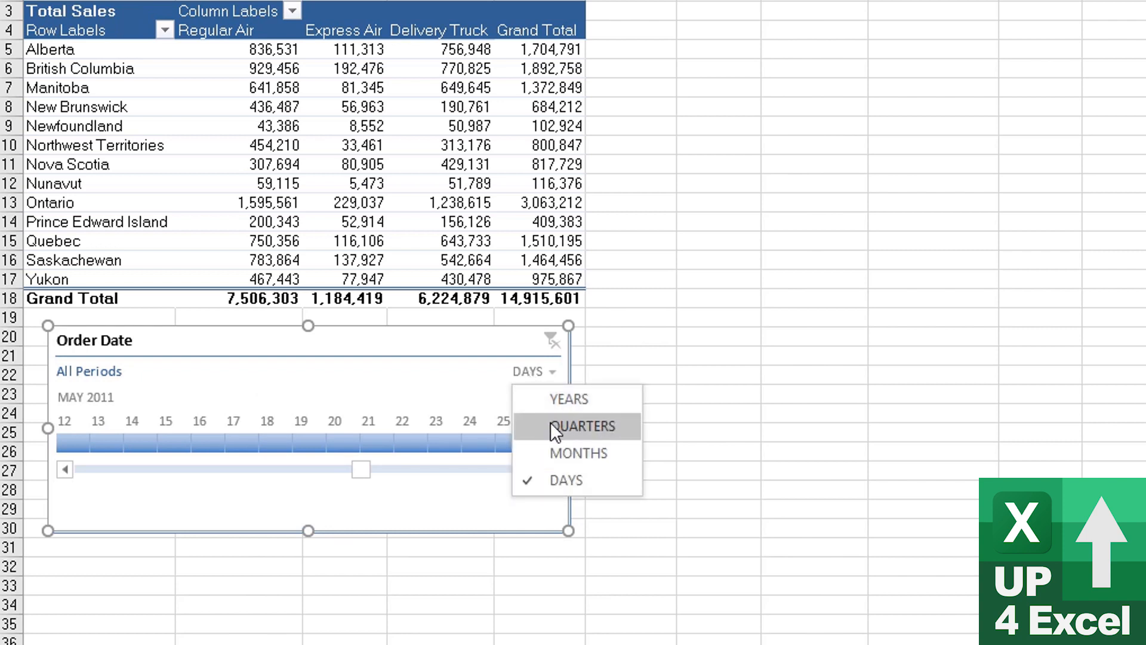
left_click(568, 399)
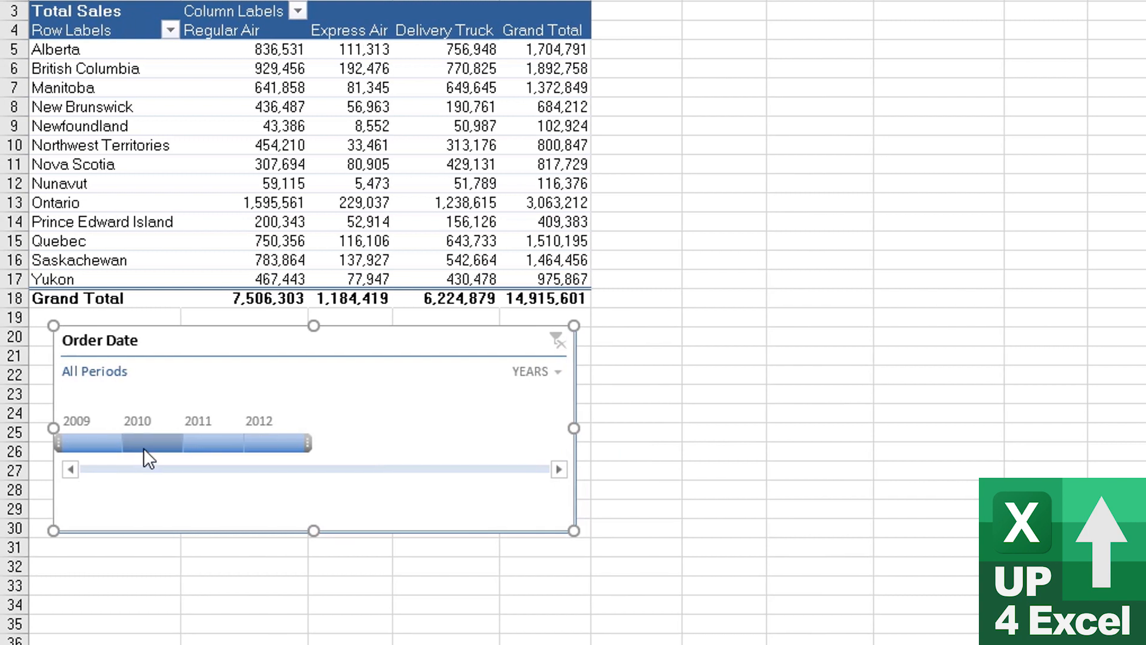
Switch the timeline to Quarters and filter the pivot to Q3 2012, grand total 863,826.
left_click(150, 441)
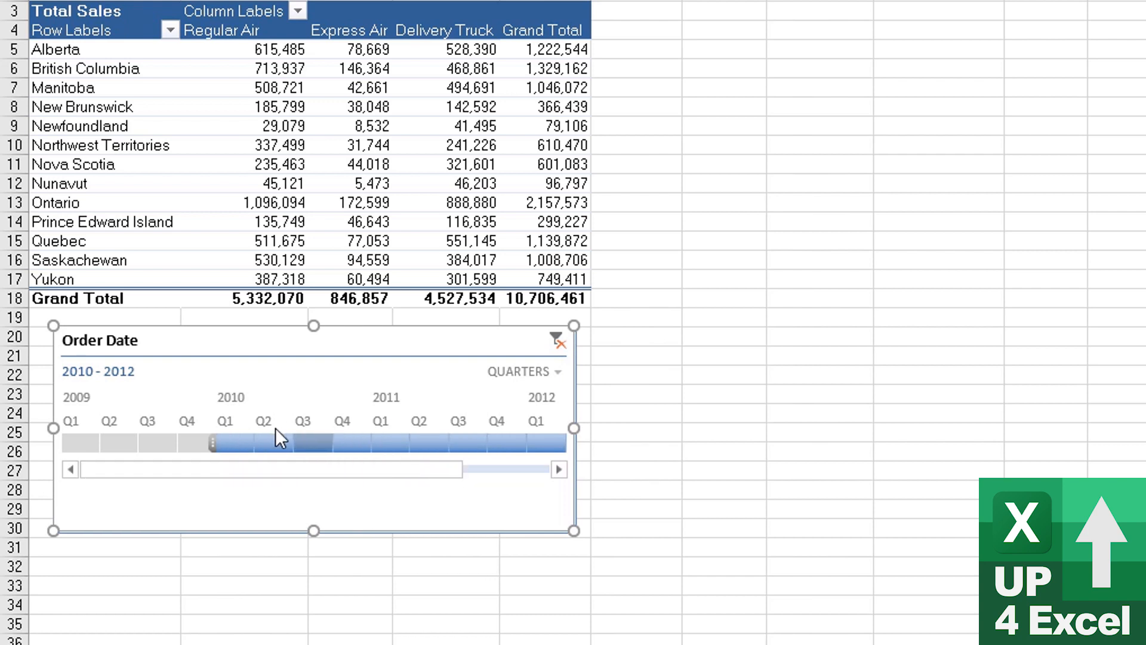
left_click(559, 469)
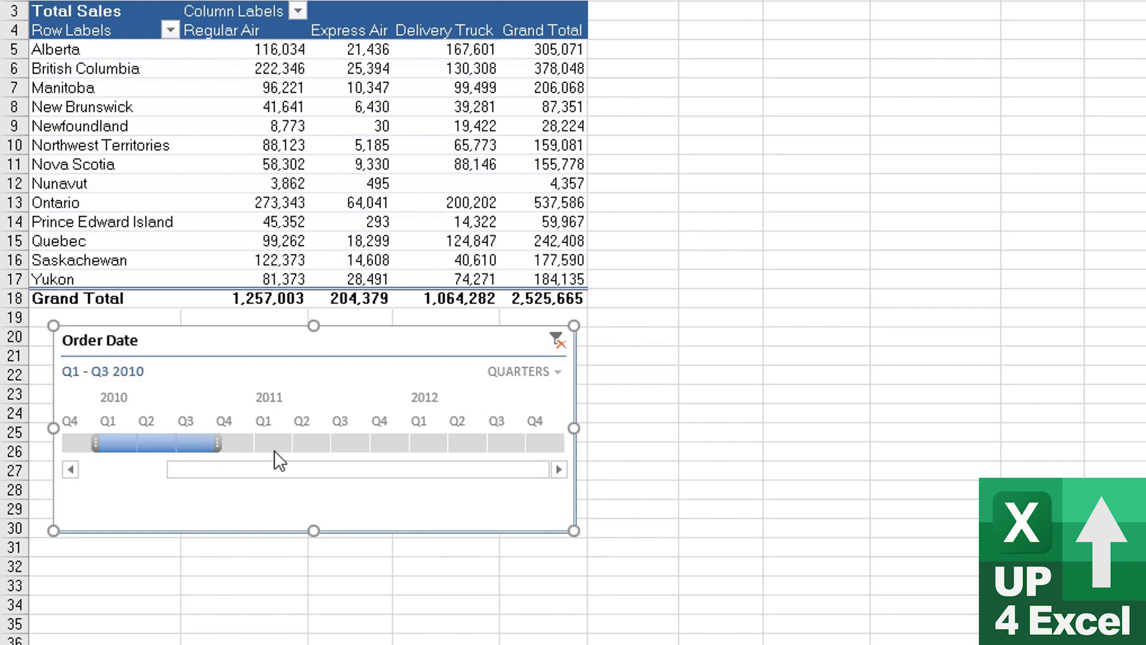
mouse_move(525, 379)
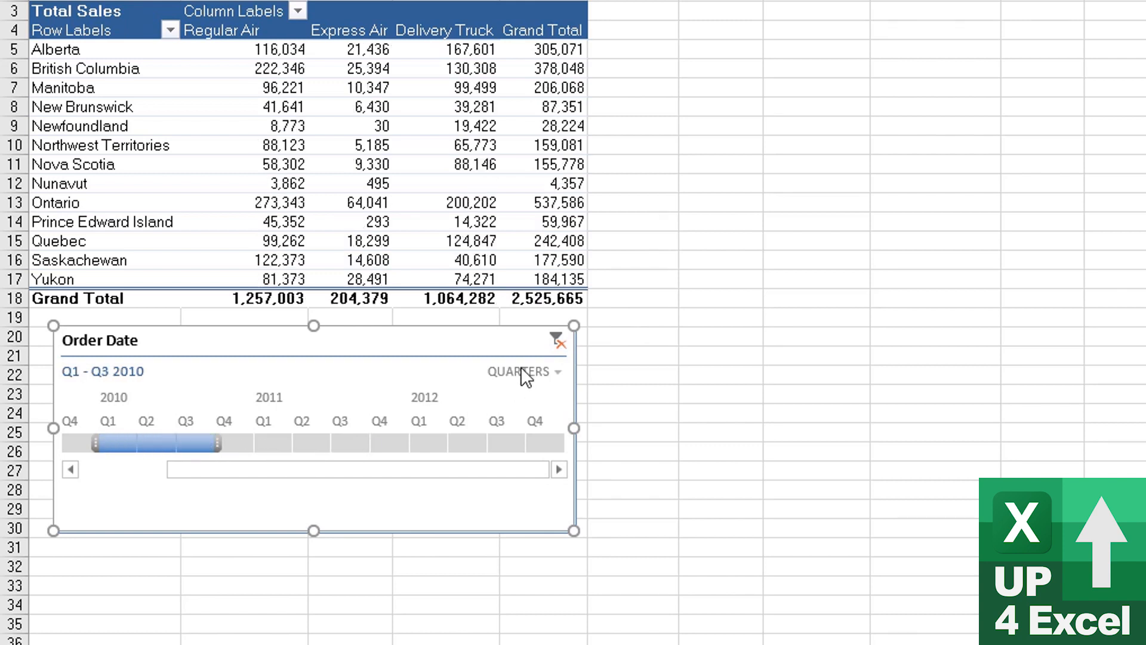
left_click(520, 371)
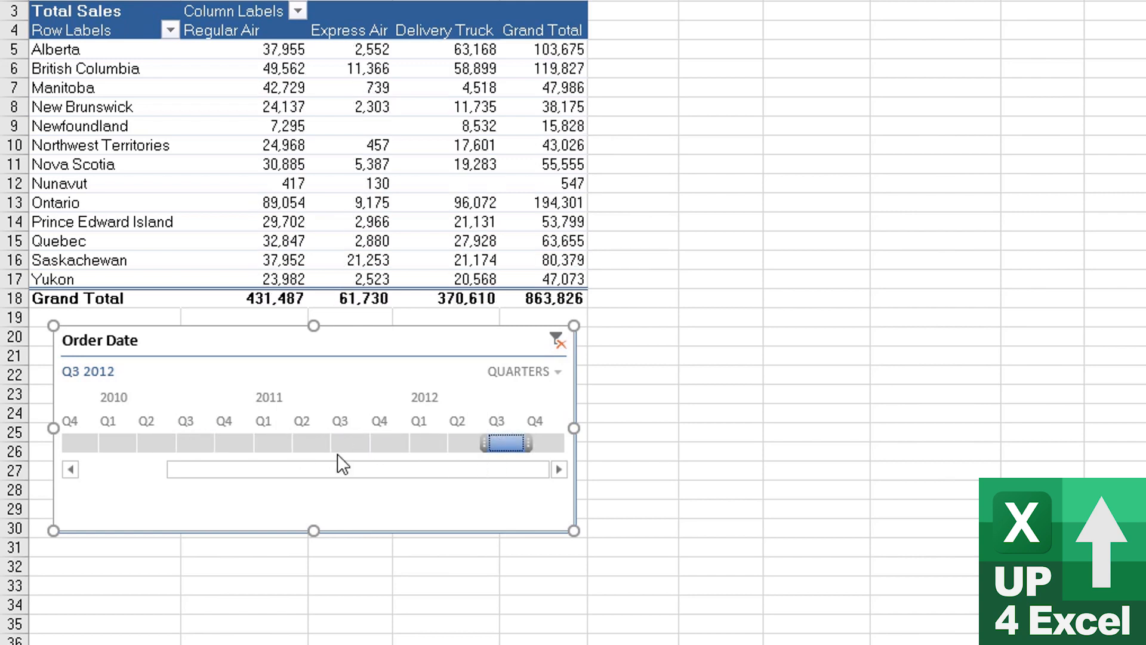
mouse_move(558, 299)
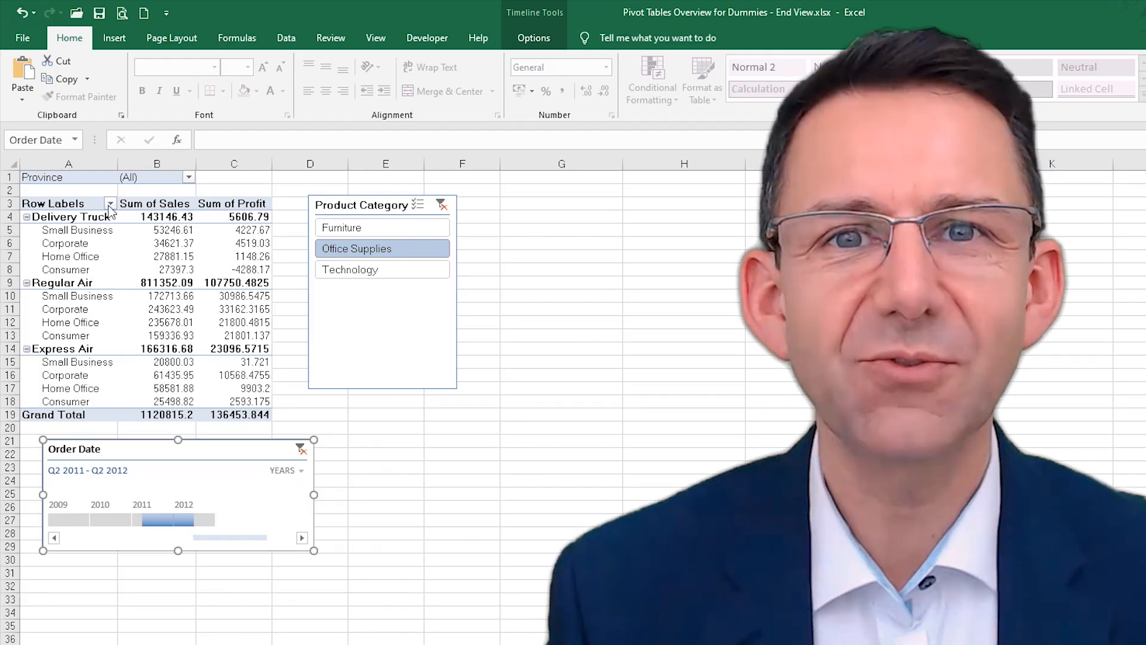
Uncheck Express Air, then apply a 'does not contain ho' label filter on Ship Mode, showing all three modes at 1,120,815.
left_click(110, 203)
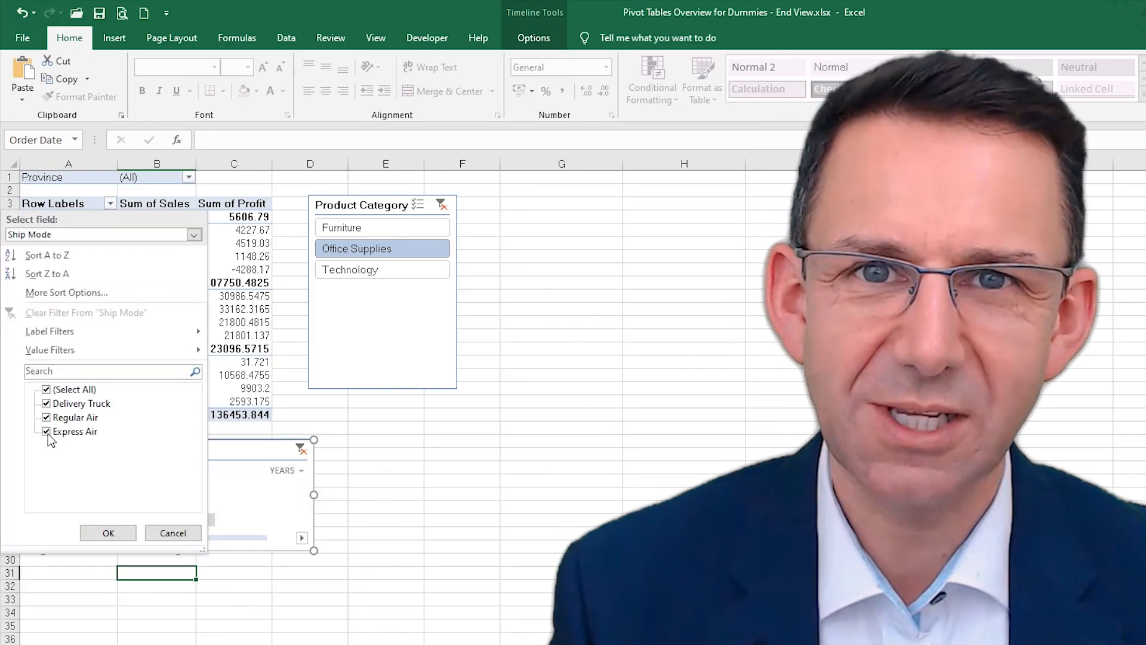
left_click(45, 431)
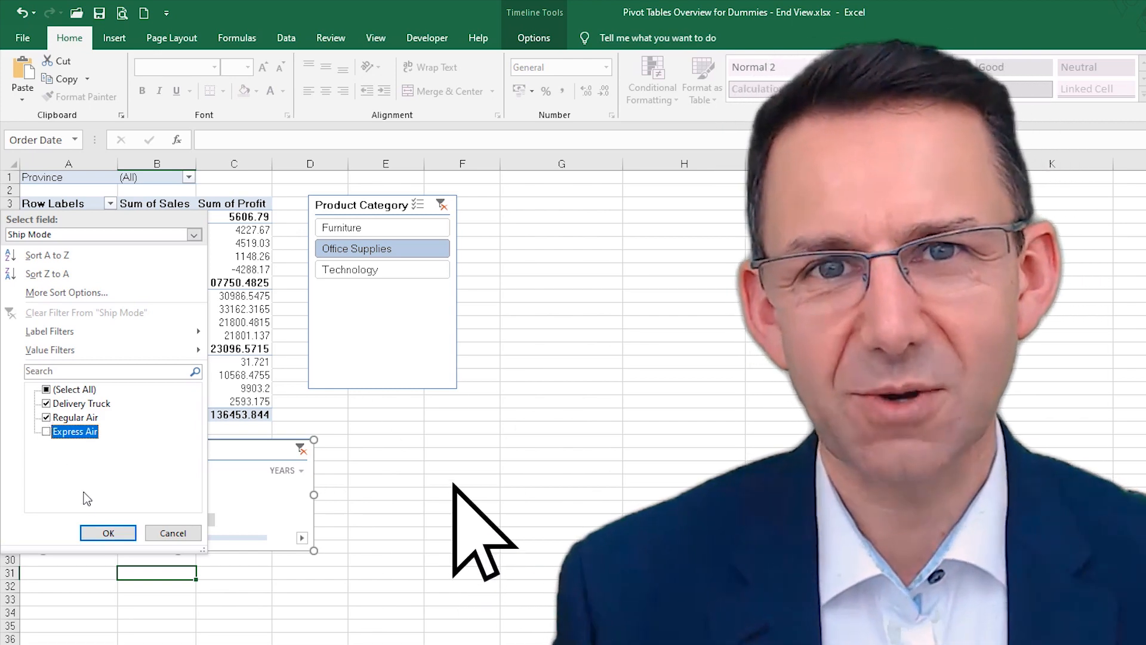
left_click(45, 431)
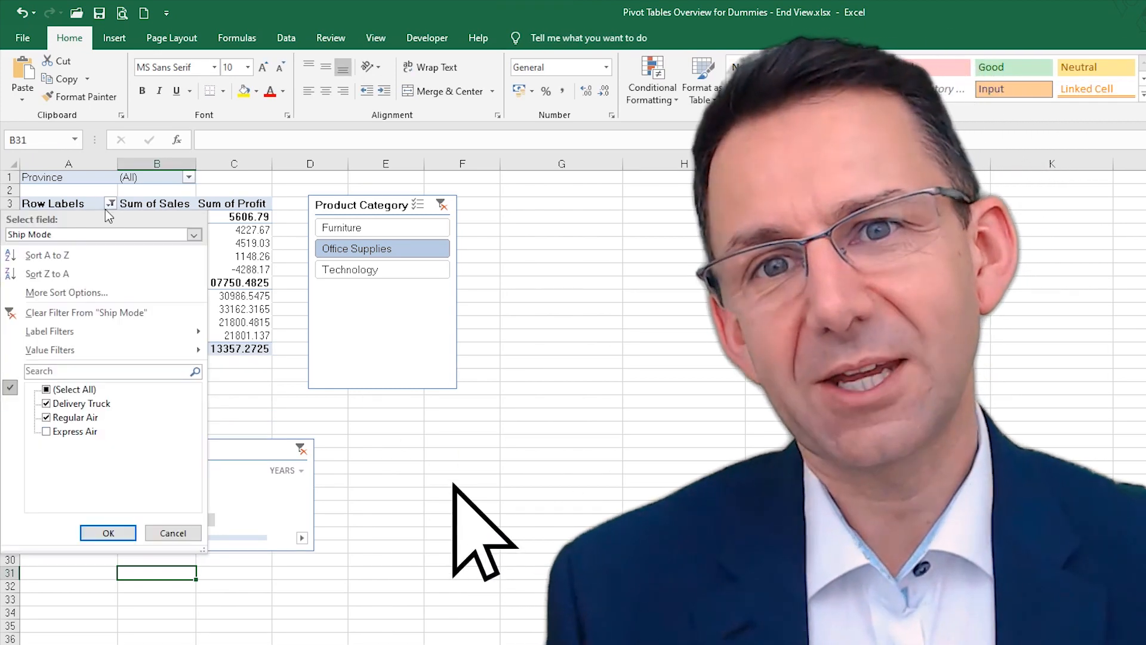
left_click(50, 331)
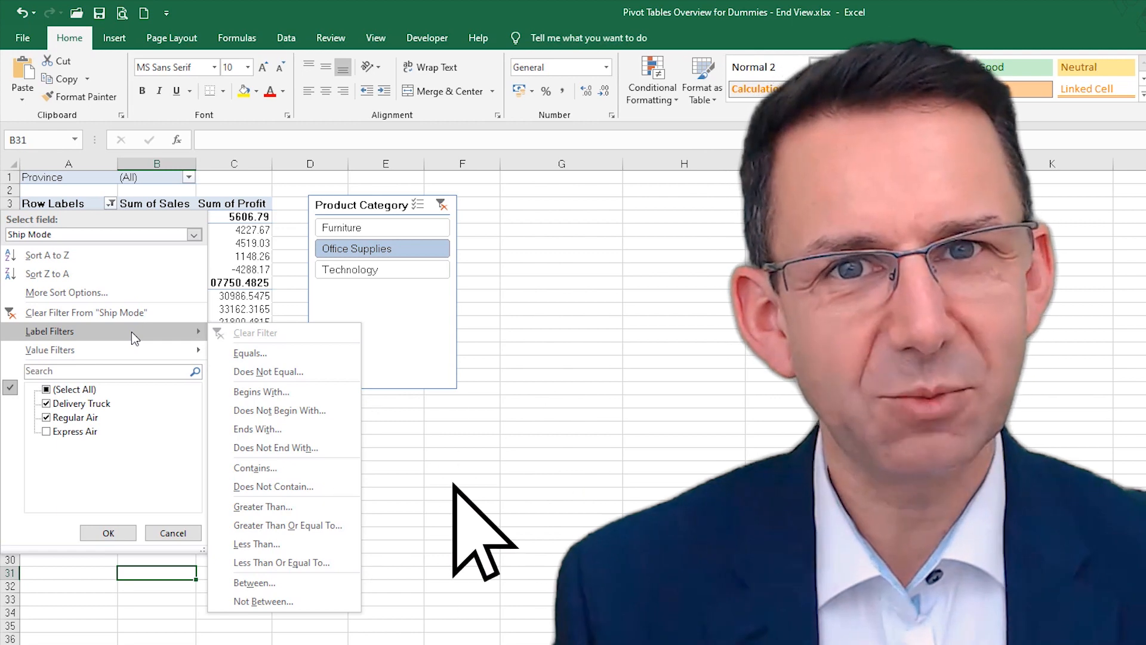
mouse_move(261, 391)
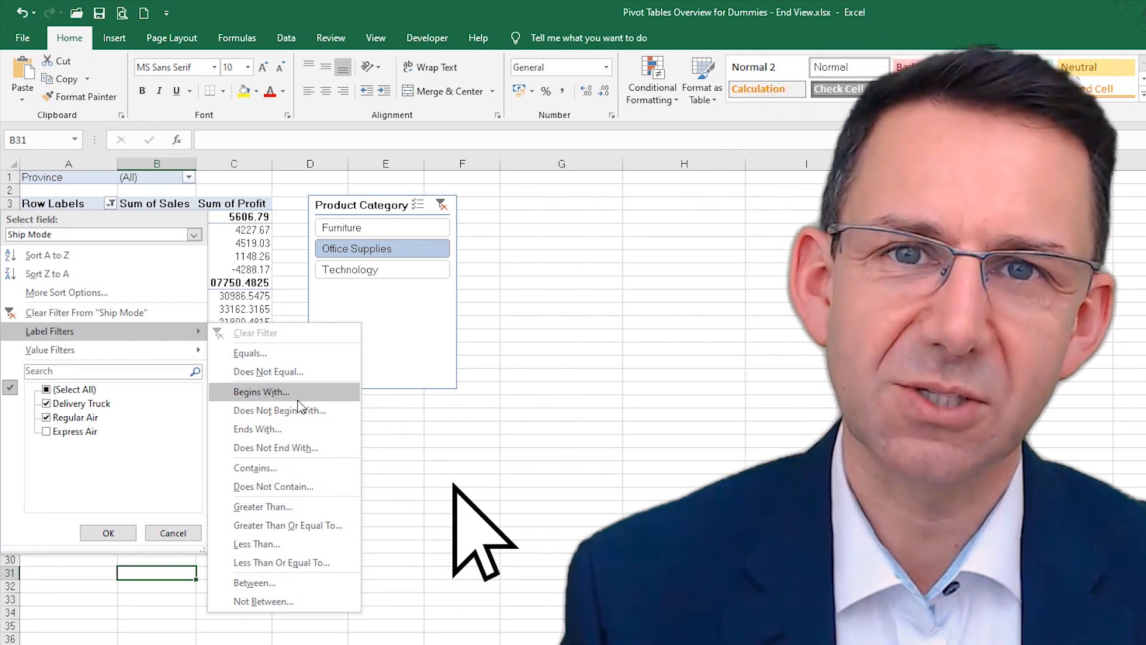
mouse_move(284, 486)
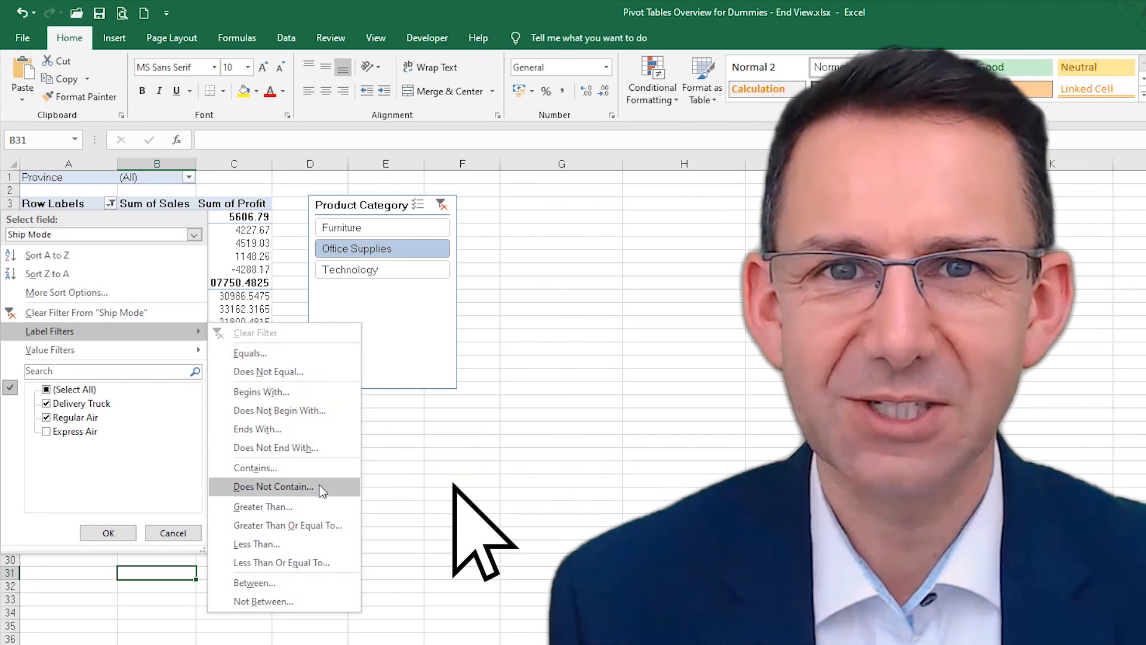
left_click(273, 486)
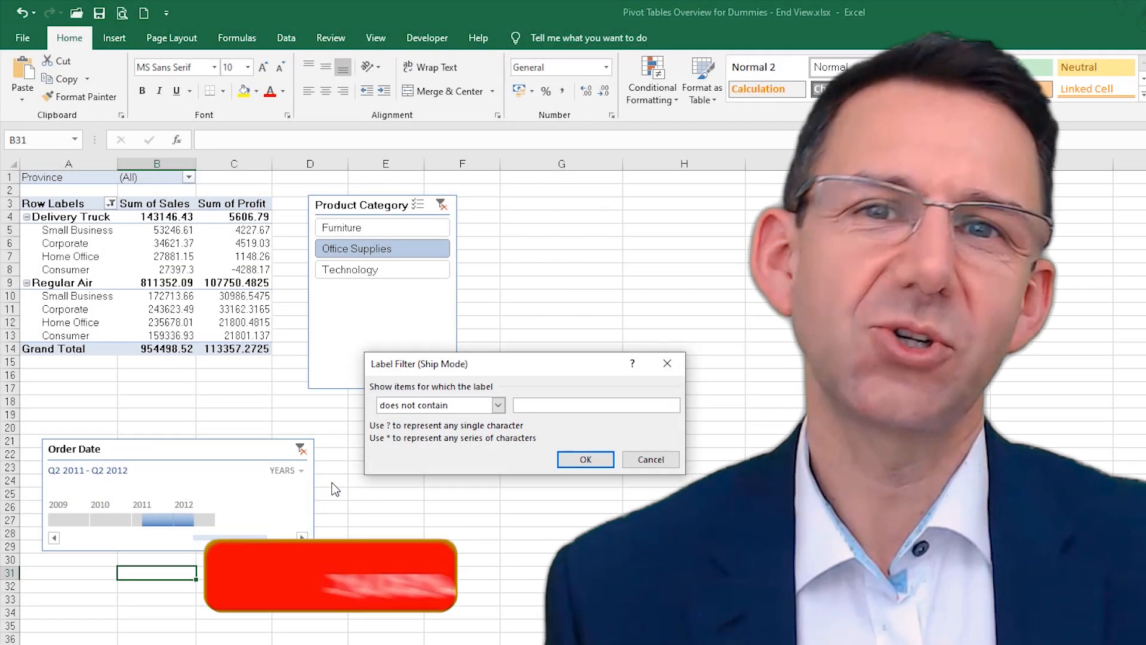
type("ho")
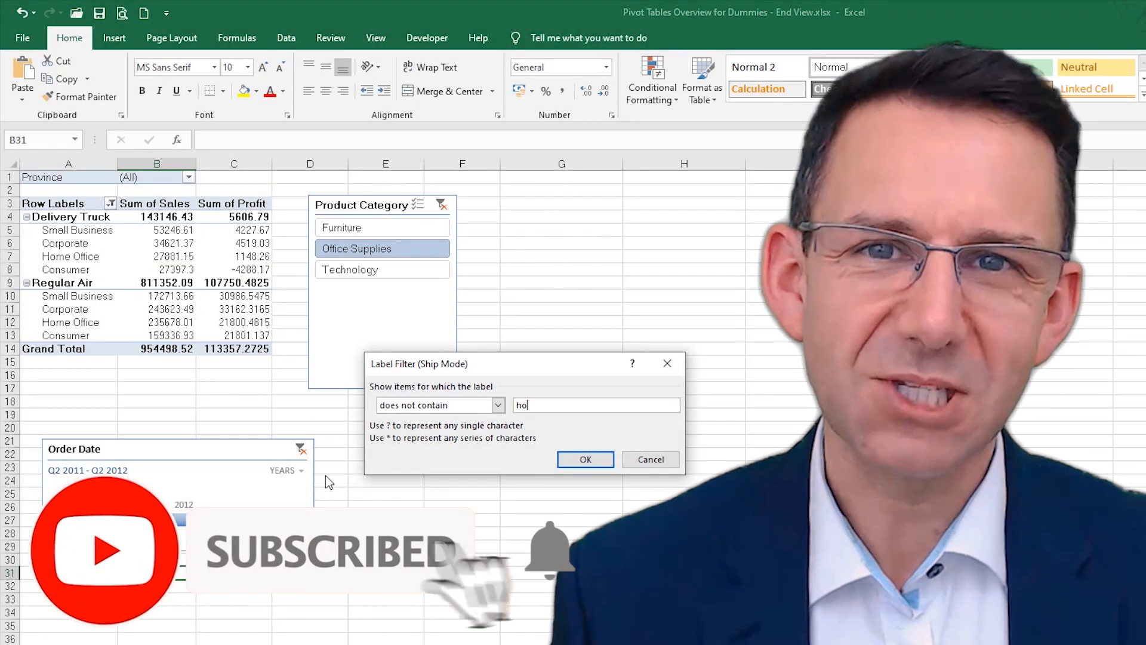
left_click(585, 458)
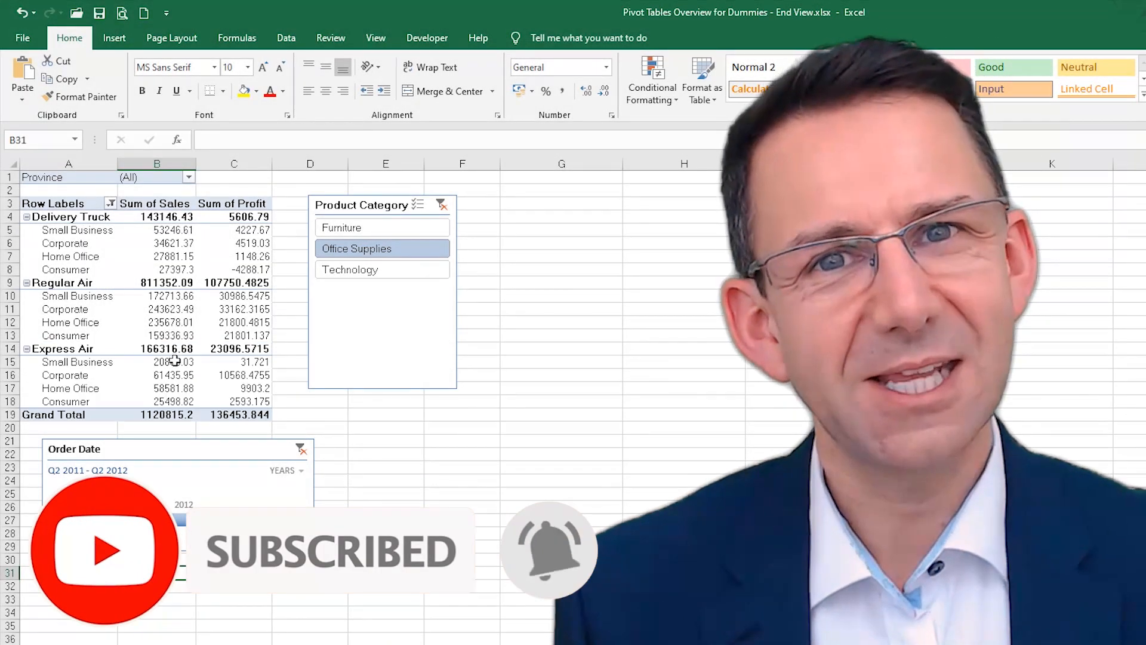
mouse_move(172, 388)
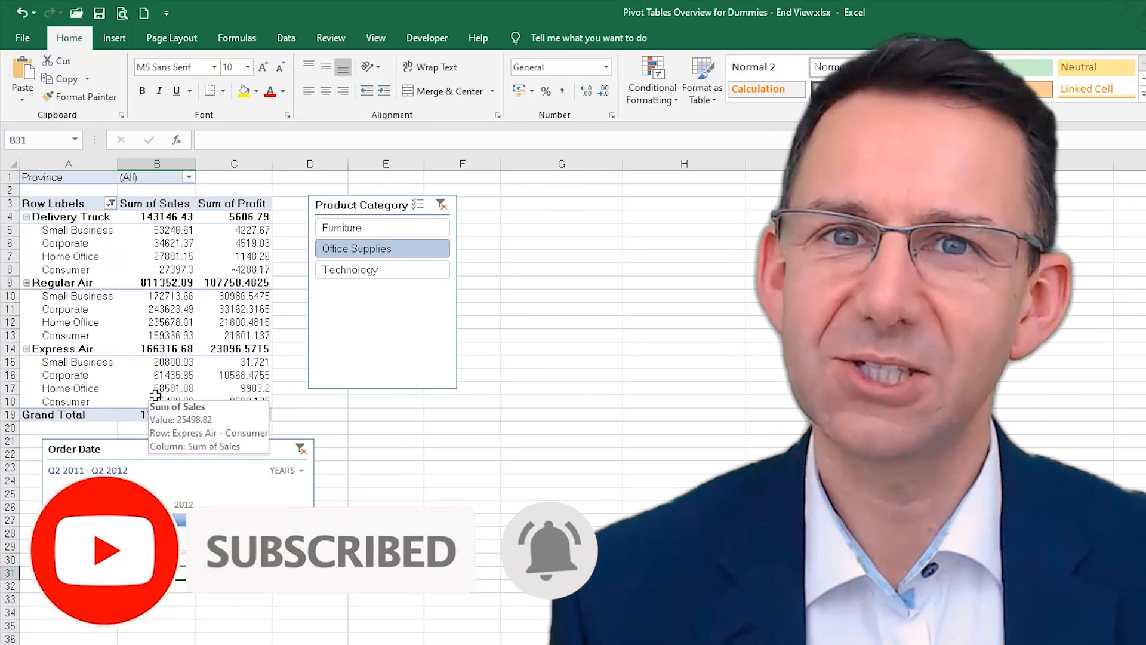